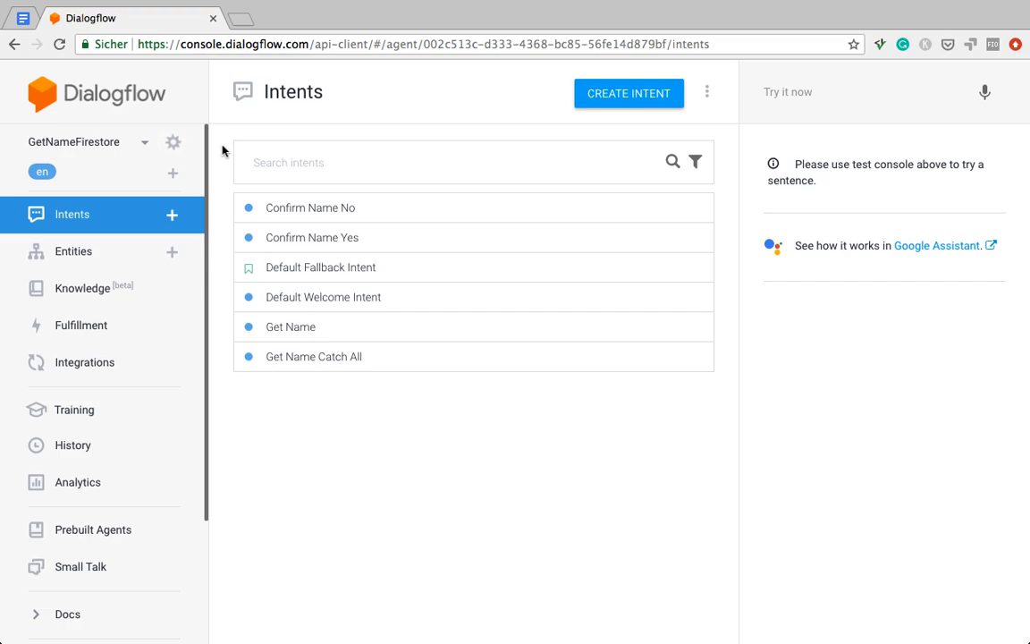
mouse_move(222, 150)
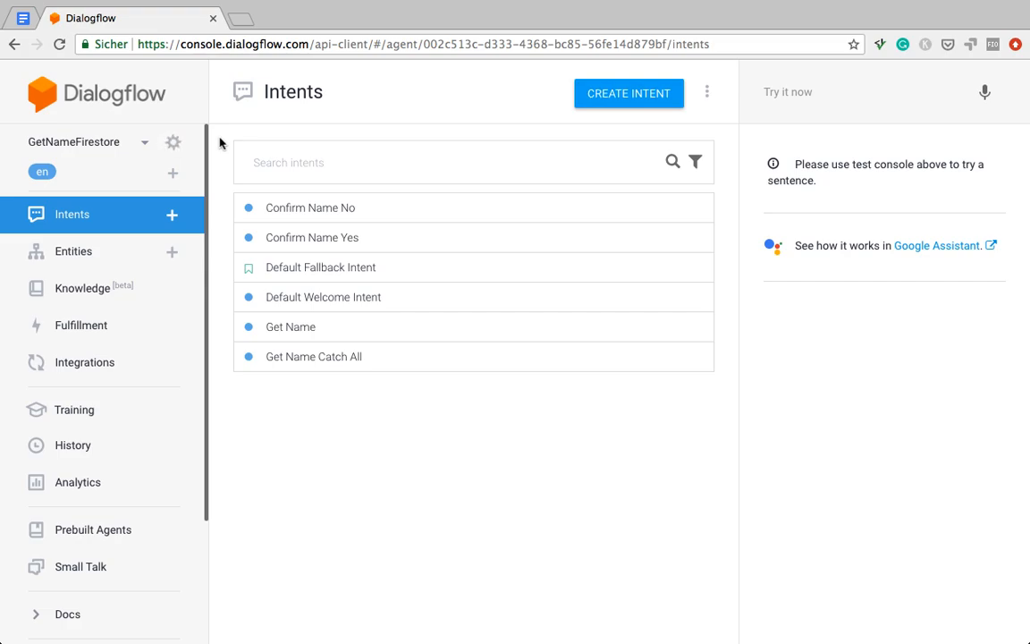
mouse_move(221, 145)
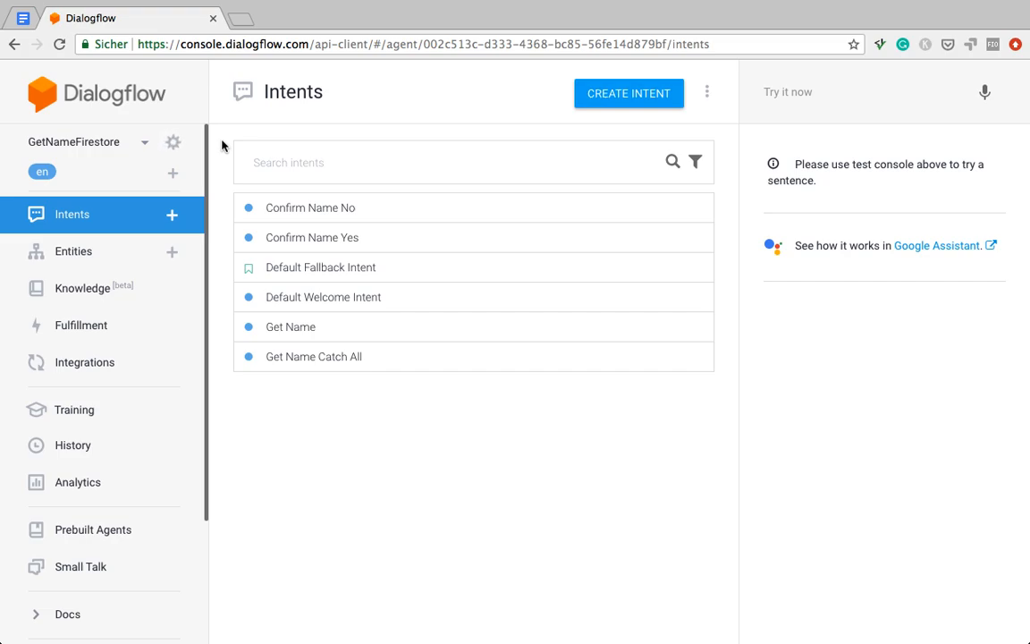
mouse_move(222, 136)
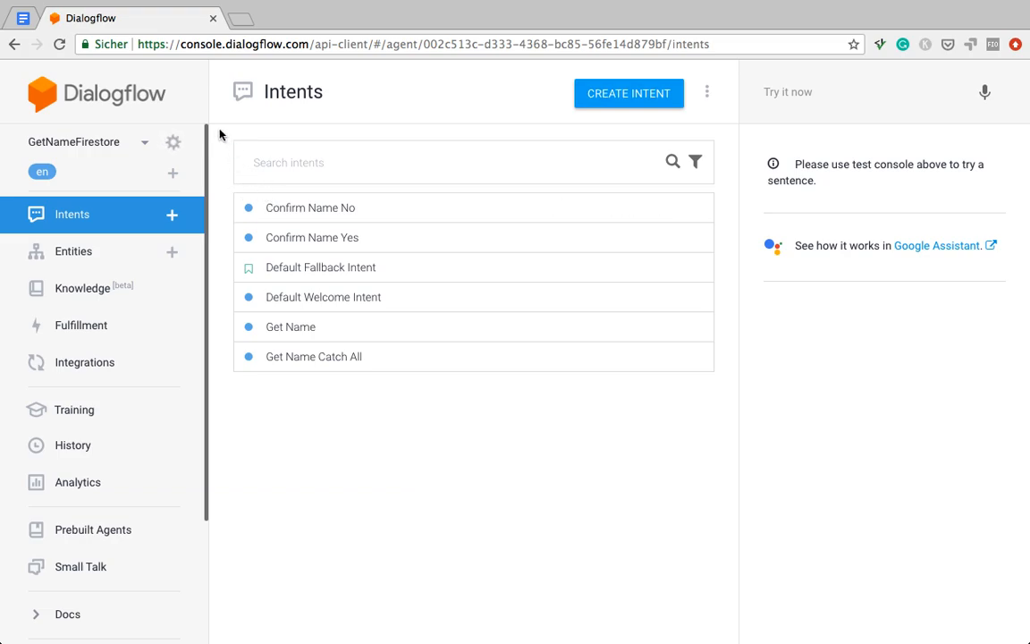
mouse_move(313, 326)
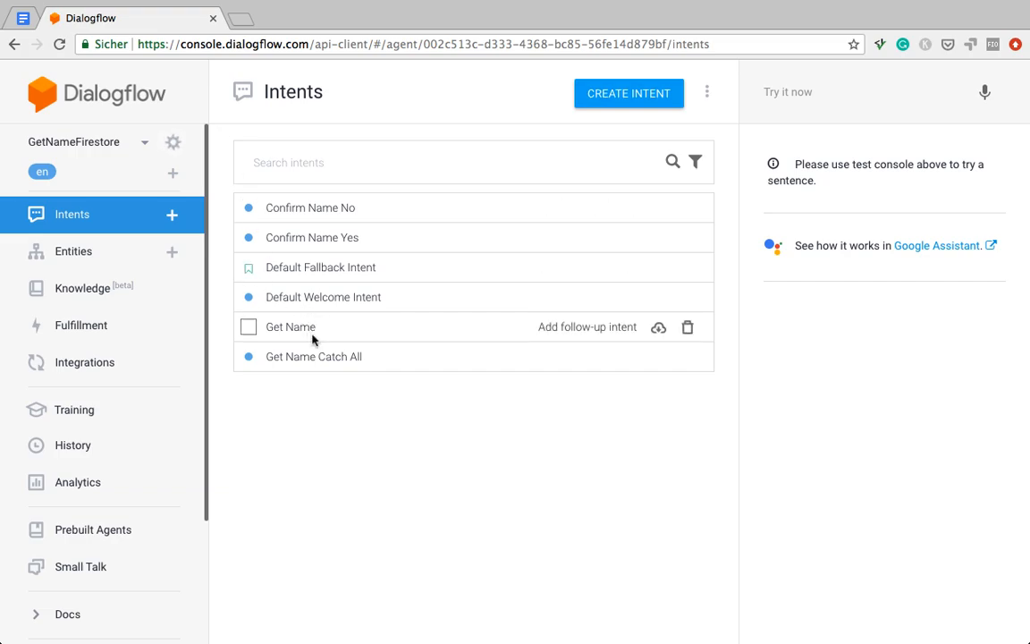
Step: Open the Get Name intent and check that webhook fulfillment is enabled
double_click(300, 326)
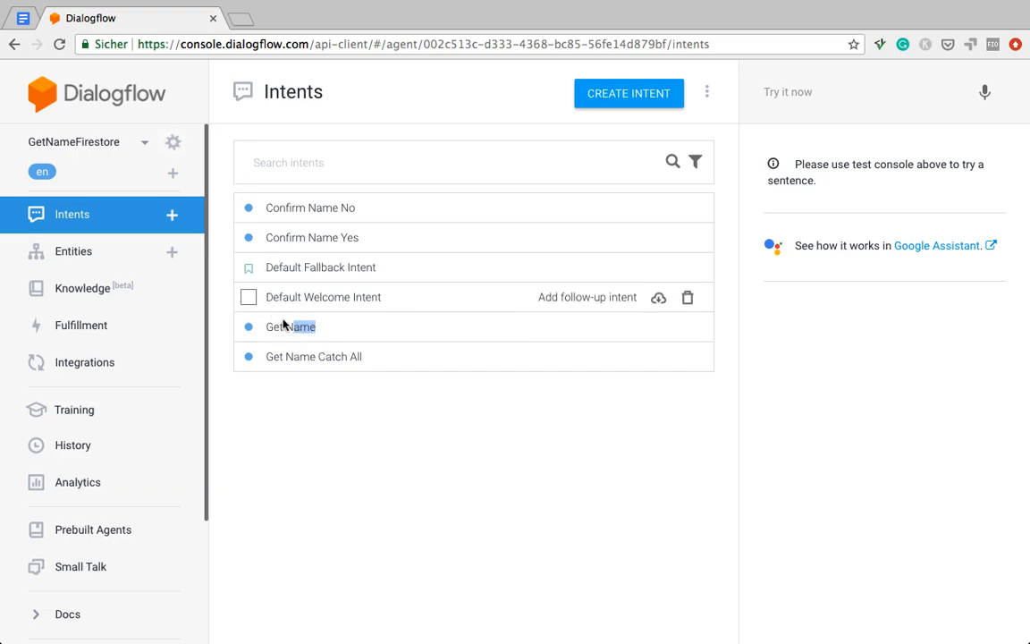
left_click(279, 325)
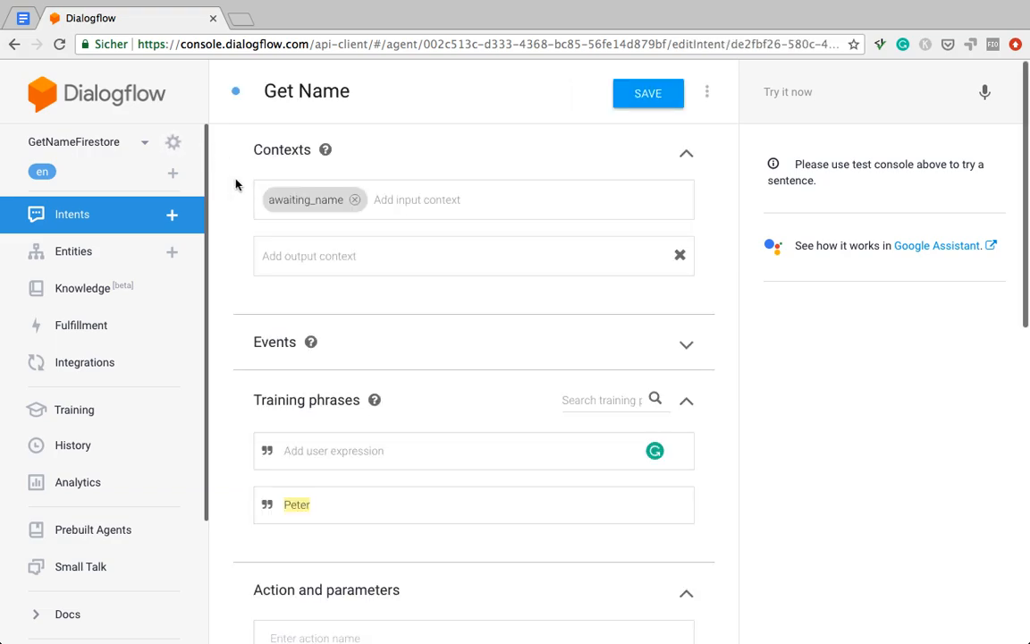
scroll("down", 3)
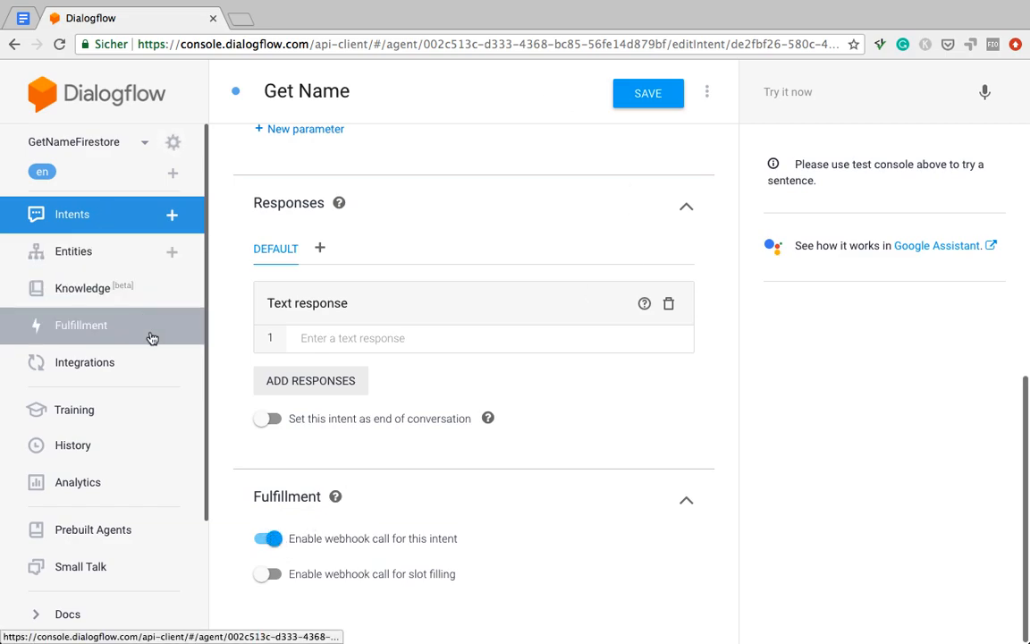
Step: Enable the Inline Editor on the agent's Fulfillment page
left_click(81, 326)
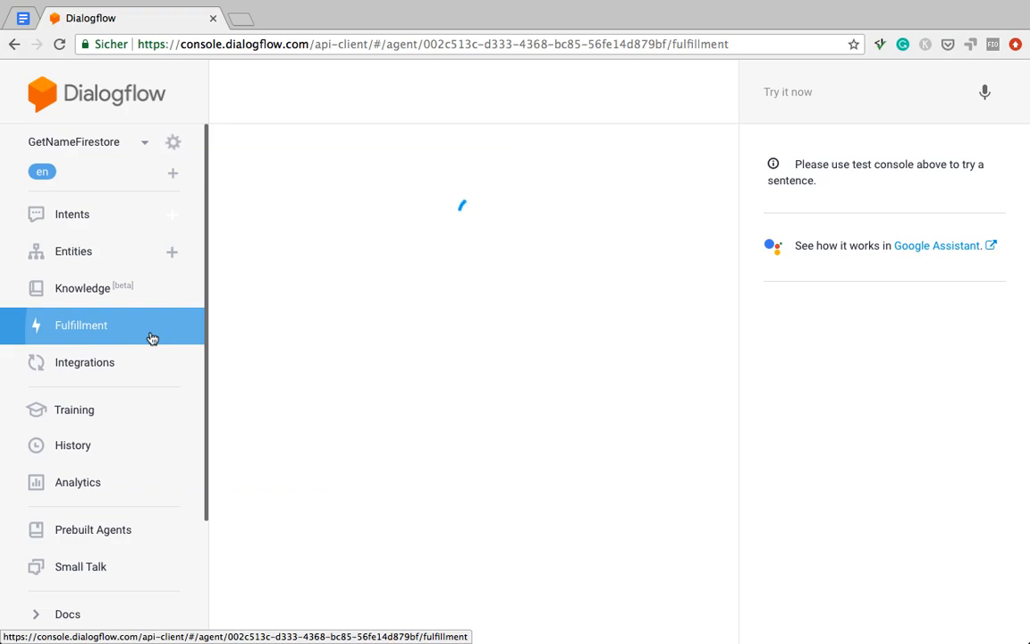
left_click(81, 325)
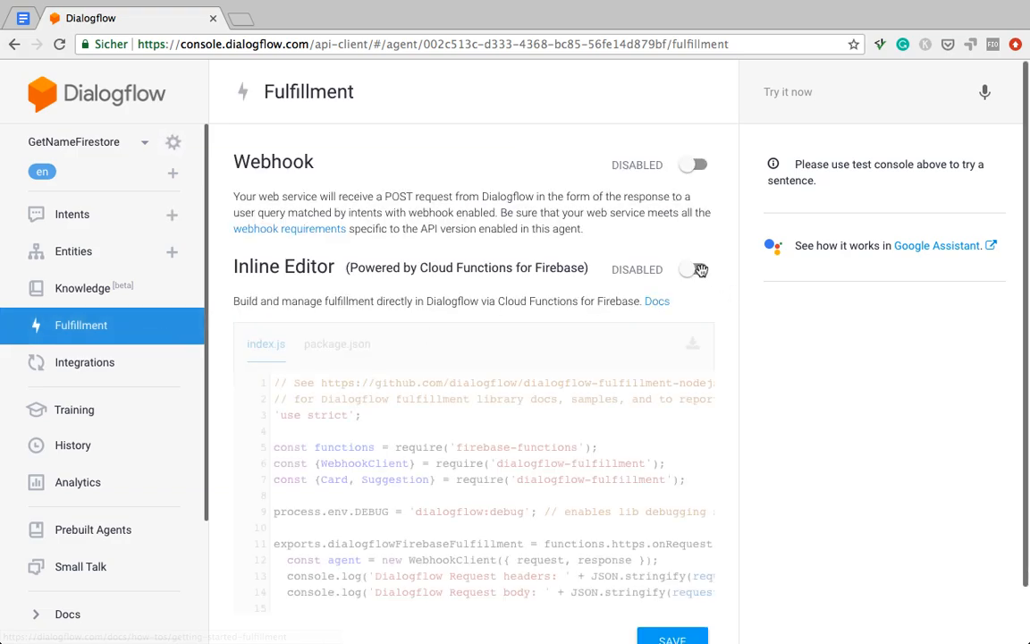
left_click(694, 268)
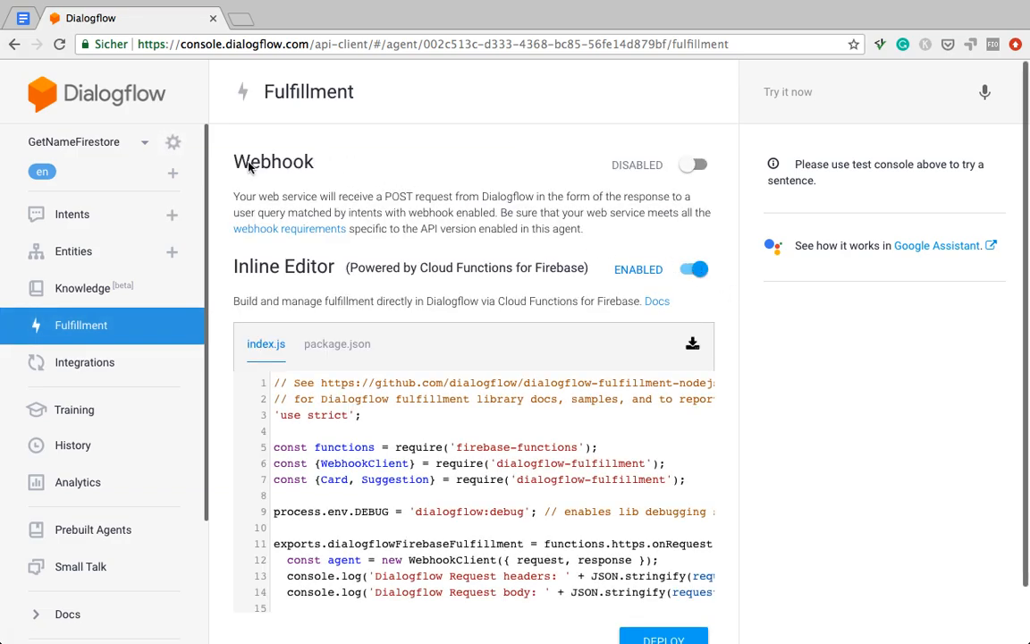
scroll("down", 3)
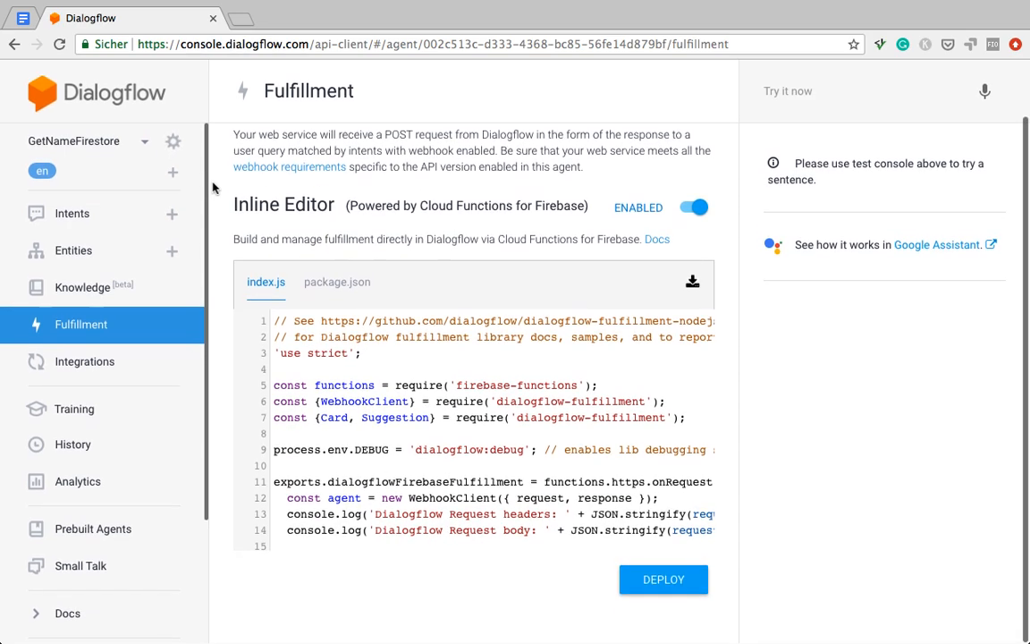
Step: Review the package.json dependencies and return to index.js
left_click(336, 282)
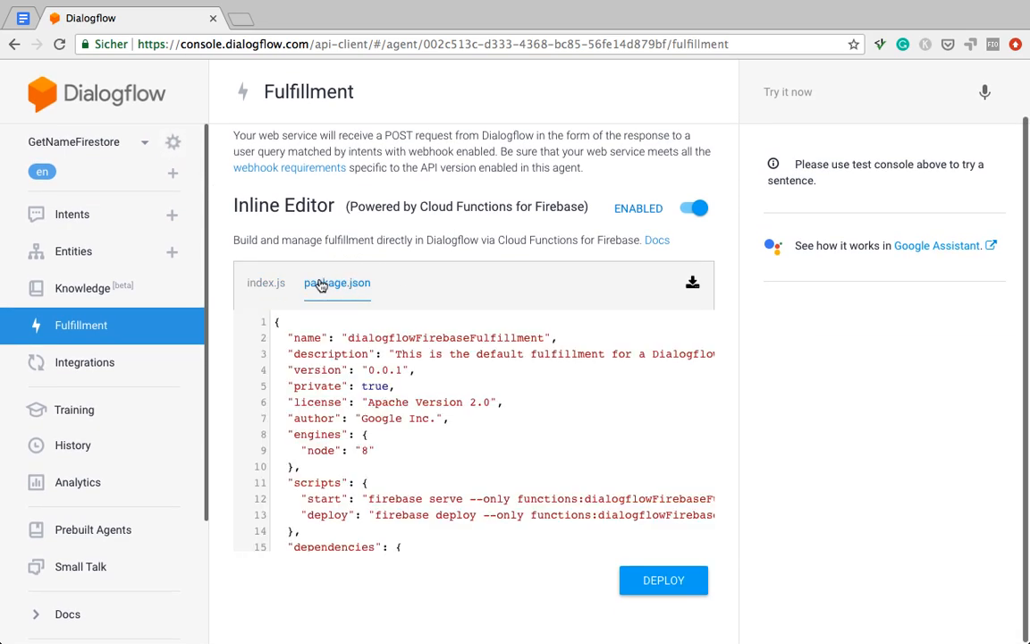
scroll("down", 3)
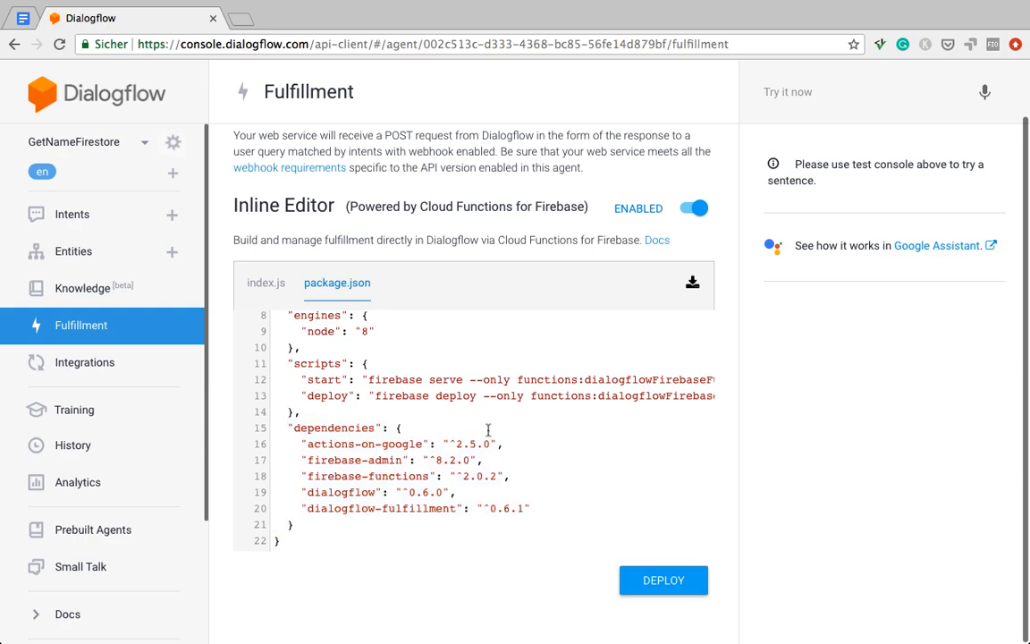
left_click(265, 282)
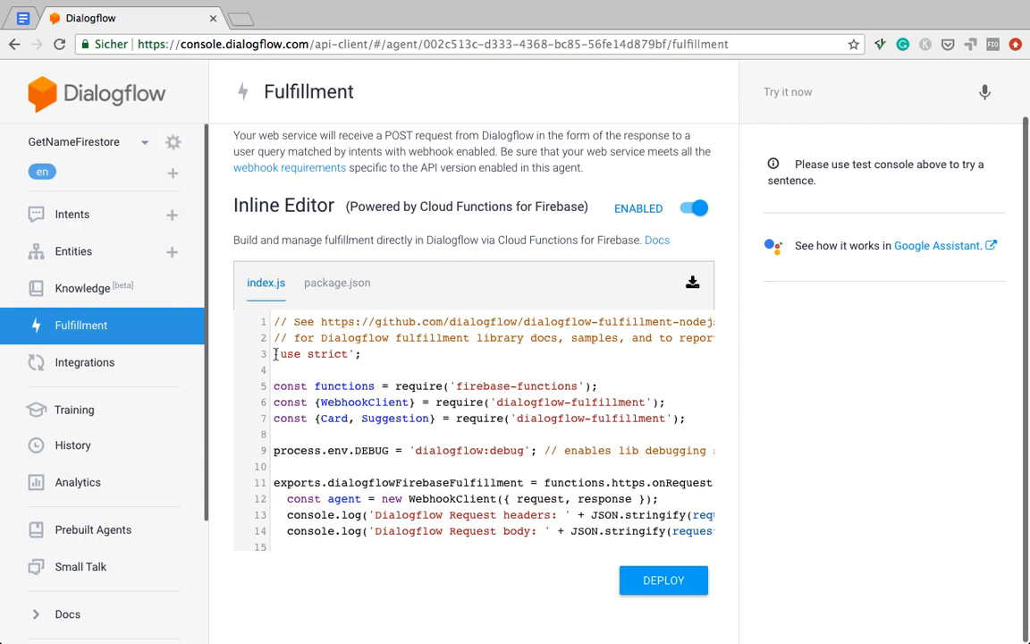
Step: Remove the fallback and unused starter code from index.js
left_click_drag(275, 322, 712, 337)
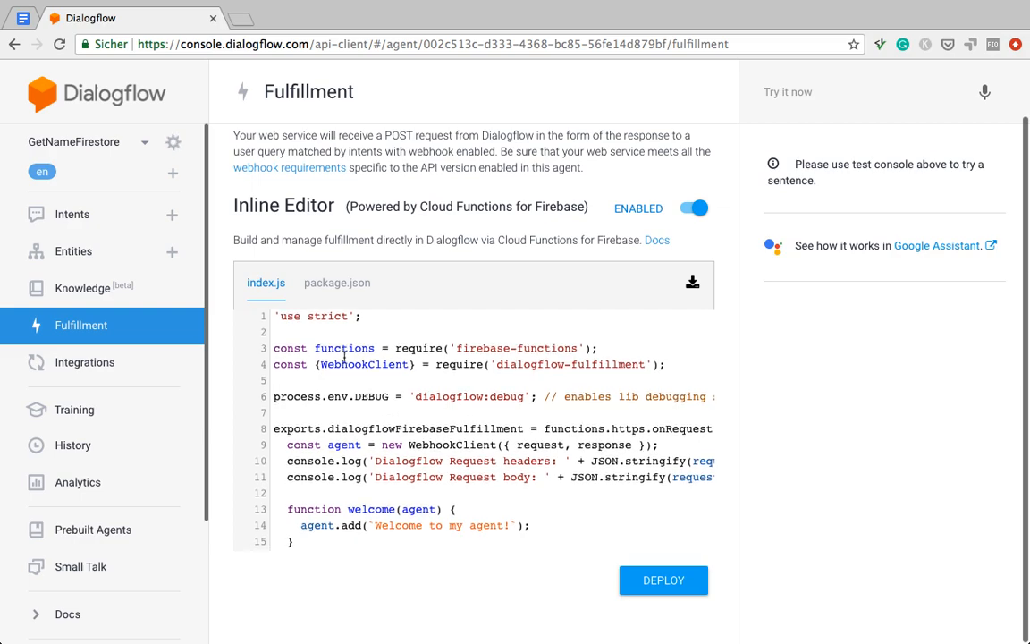
scroll("down", 3)
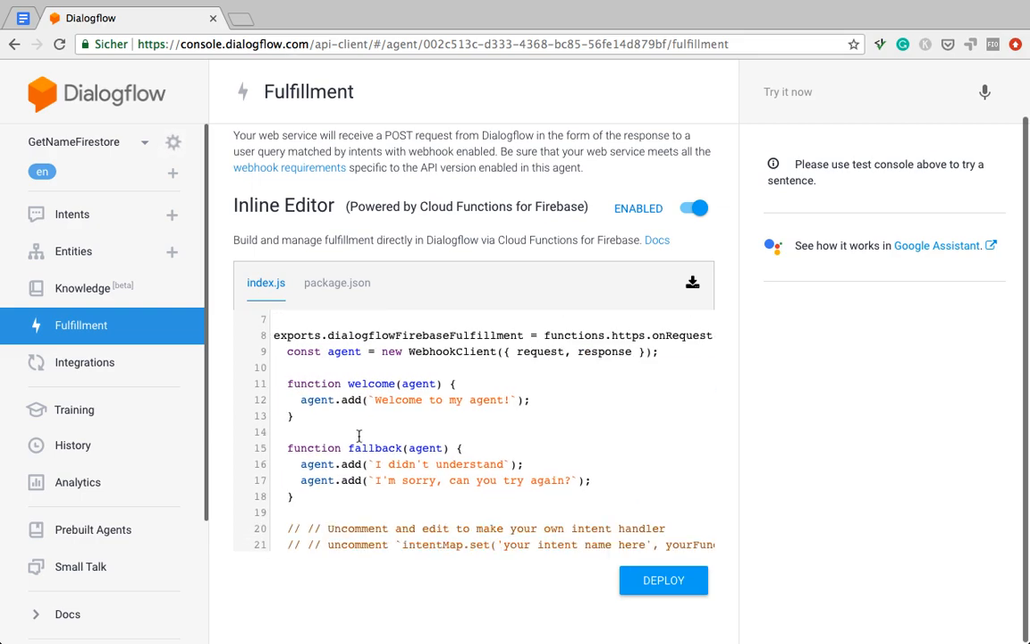
scroll("down", 3)
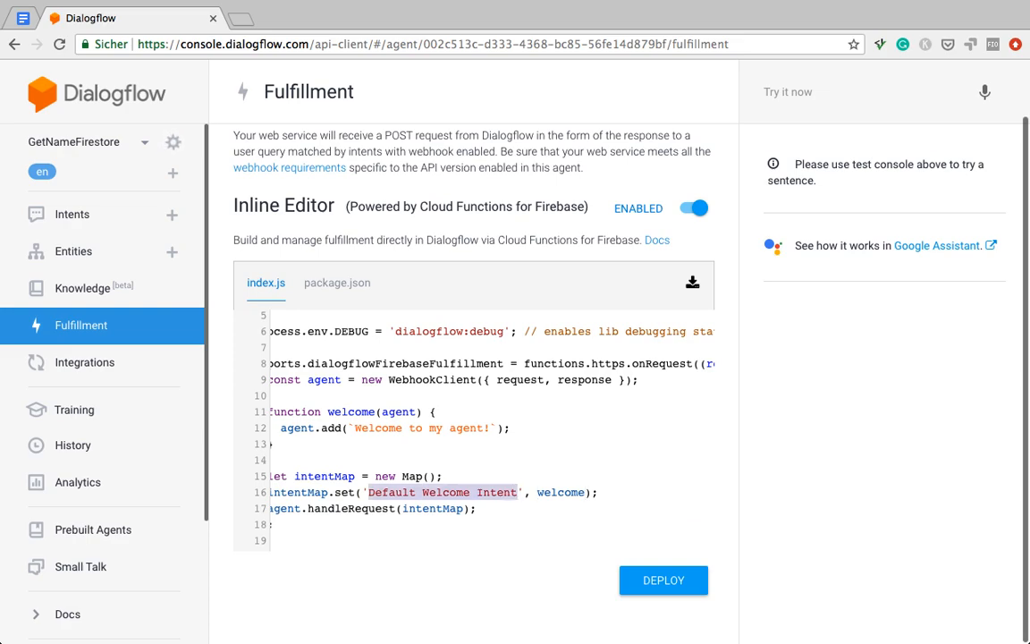
Step: Map the 'Get Name' intent to a renamed getNameHandler function
type("Get Na")
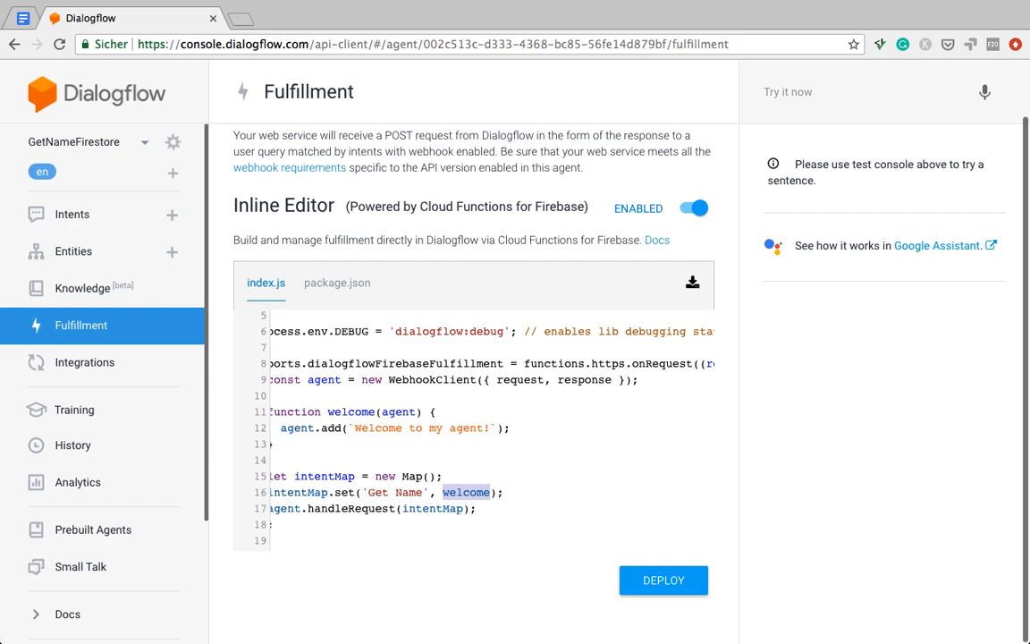
type("getName")
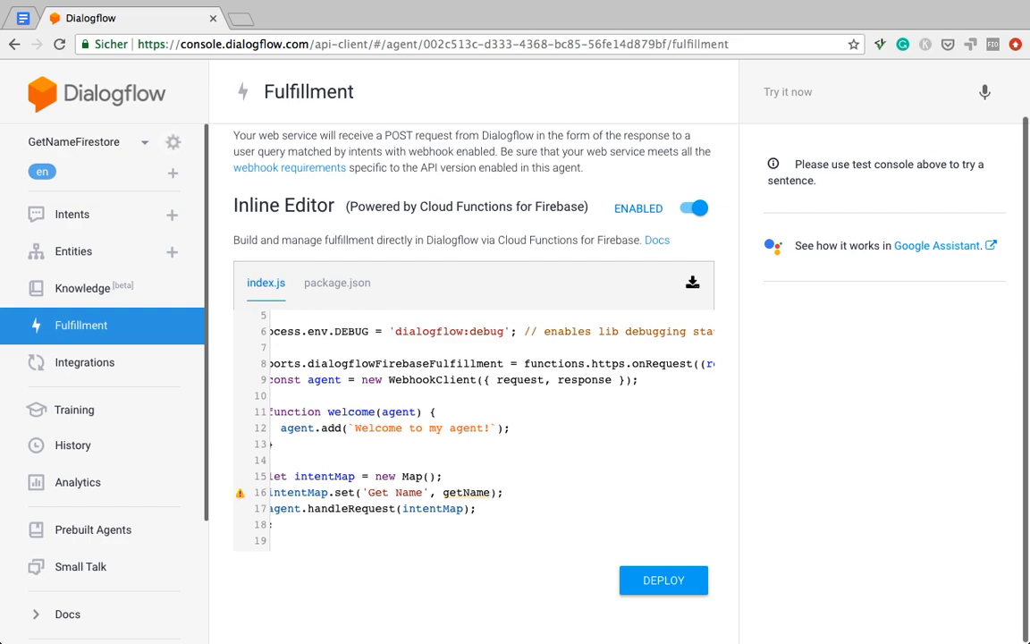
type("Handler")
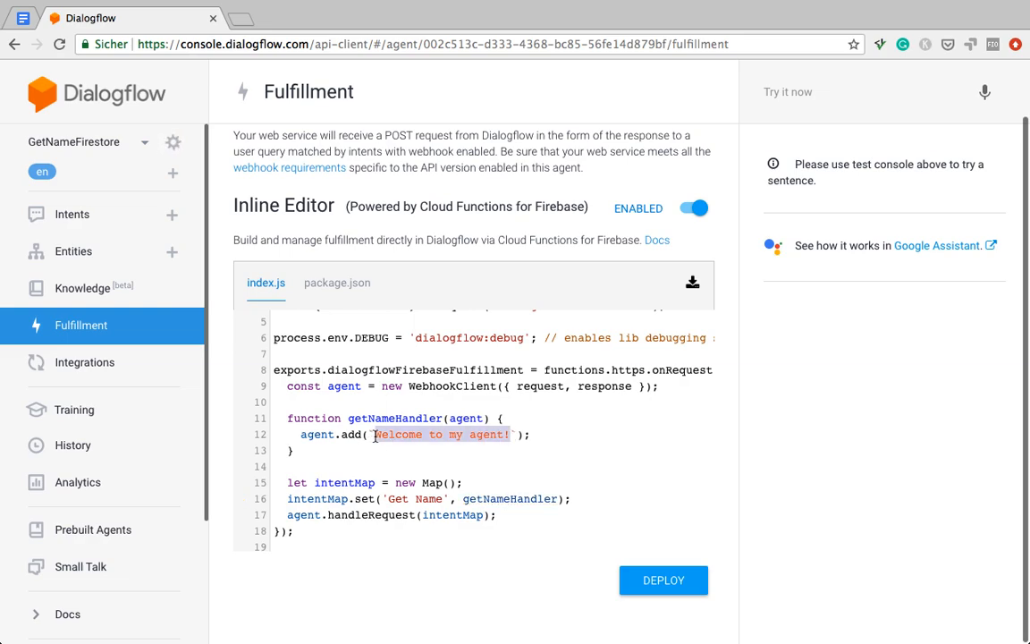
Step: Write the reply text 'Thank you ${name}' in getNameHandler
type("Thank `);")
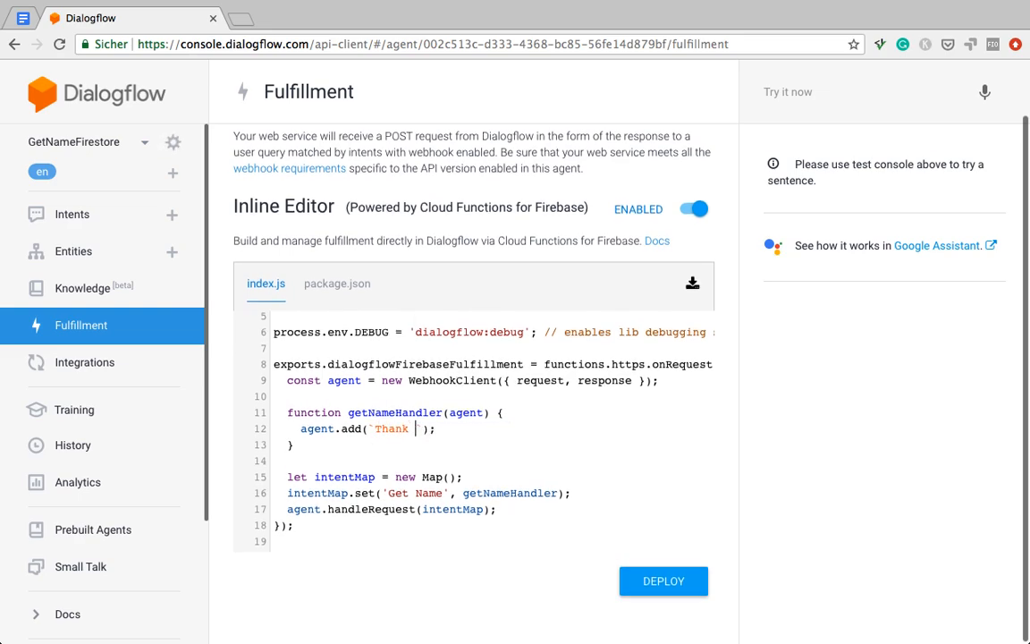
type("you,")
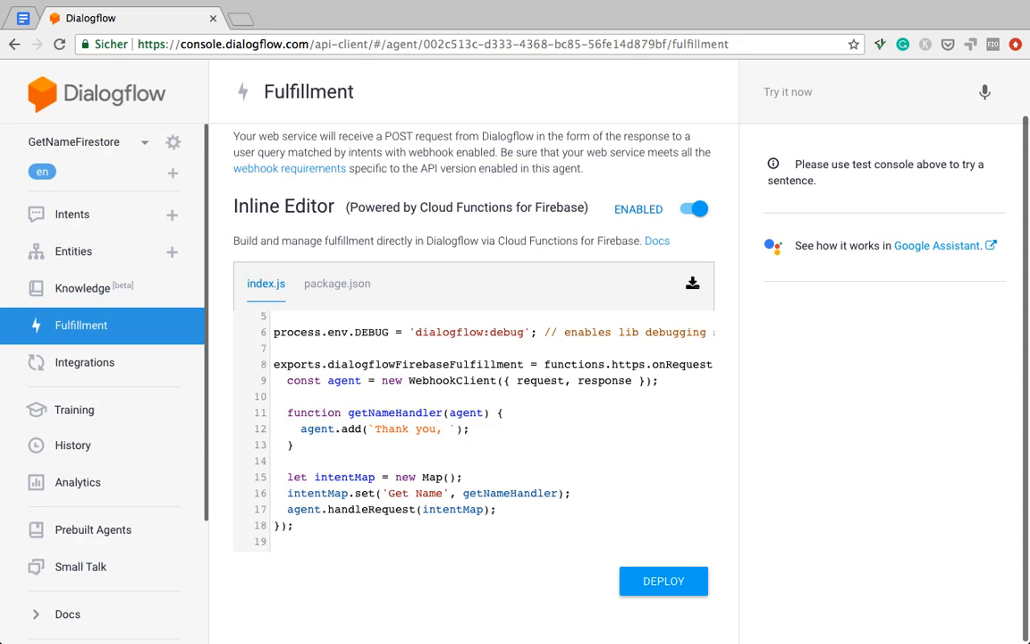
left_click(451, 429)
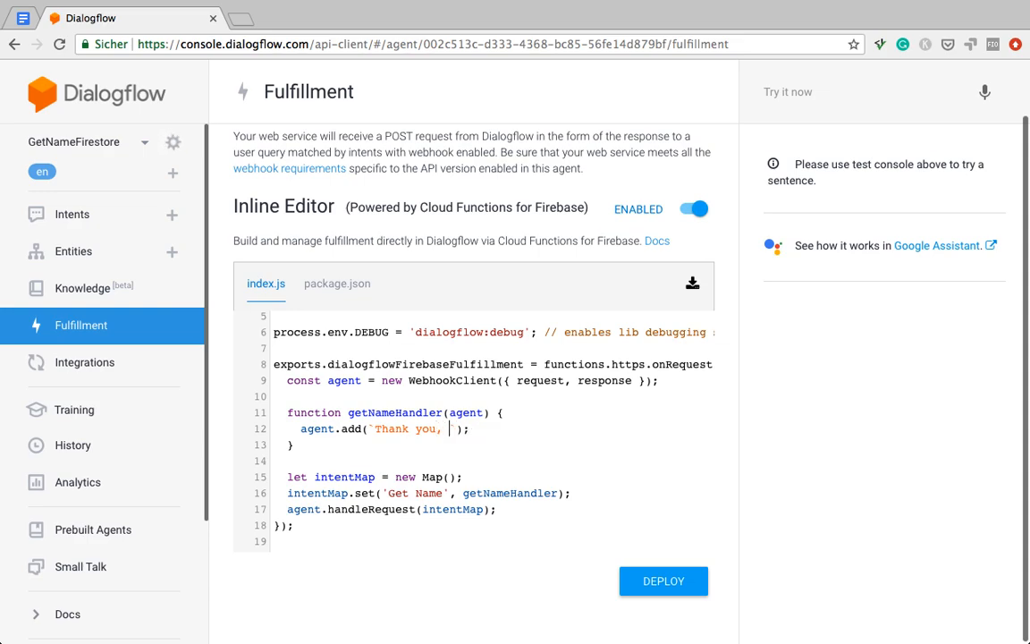
type("${j")
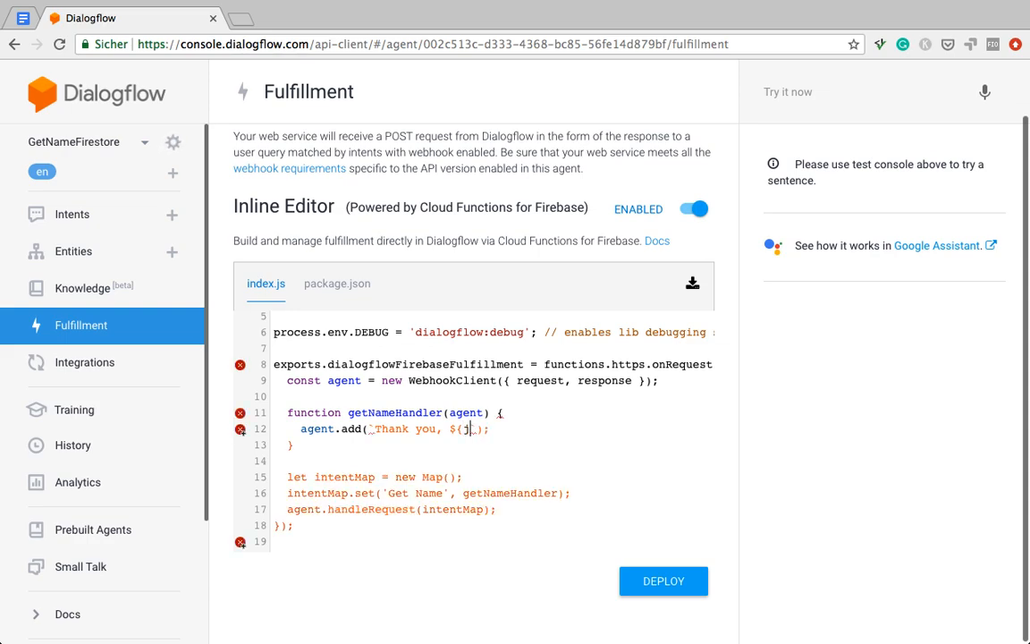
type("name}")
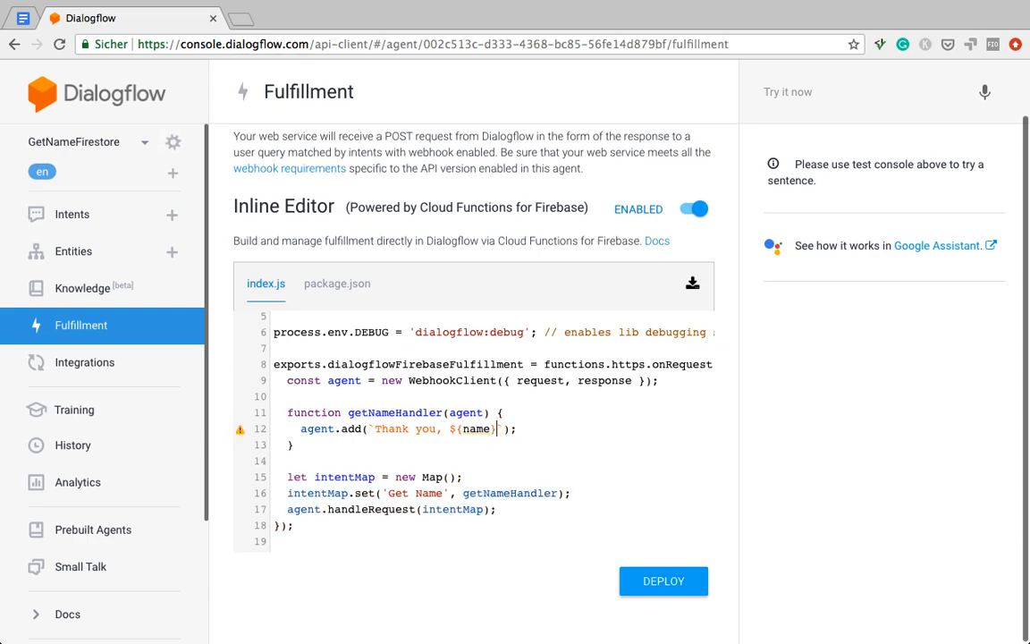
Step: Add let name = agent.parameters.name; above the reply and deploy the code
key("Enter")
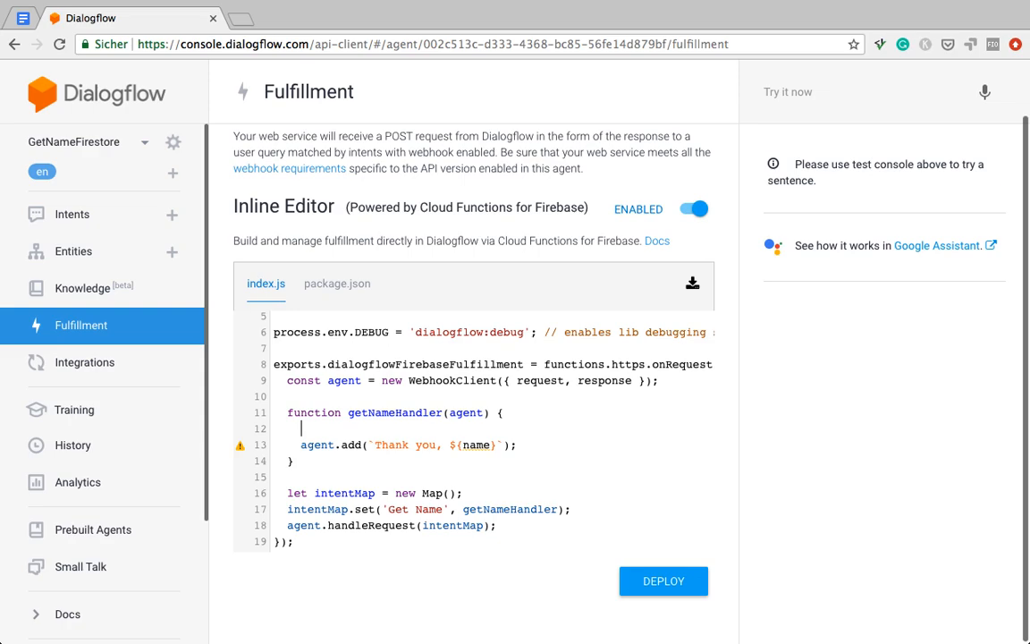
type("let")
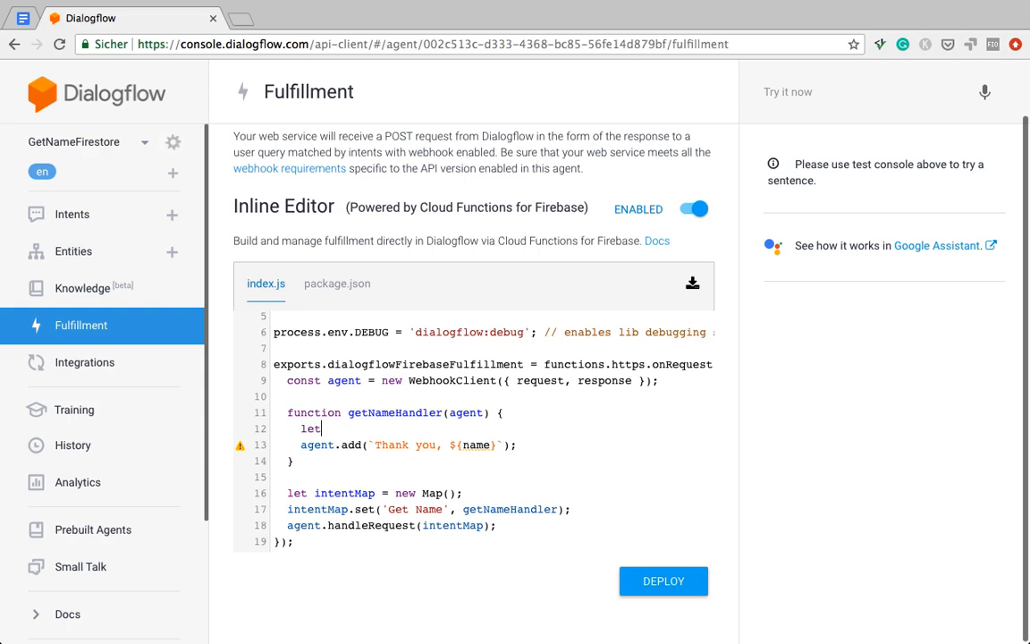
type("name =")
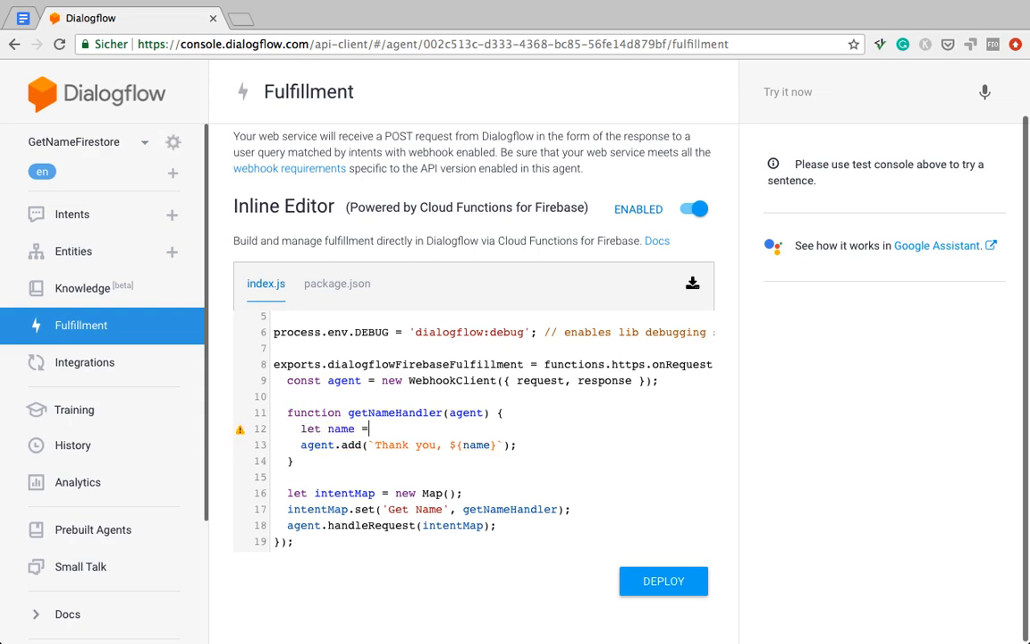
type("agent")
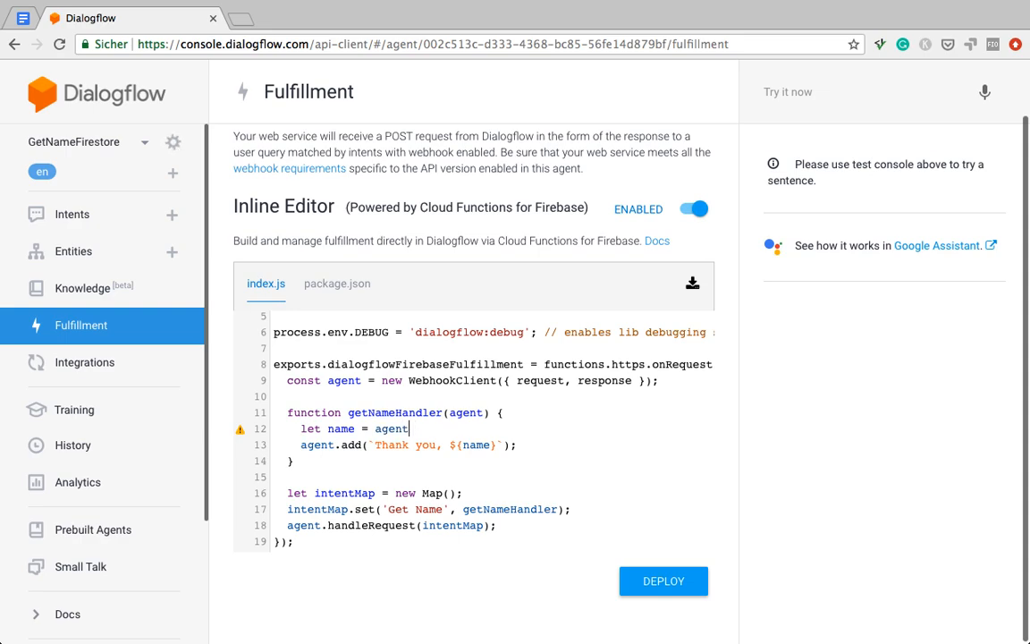
type(".parame")
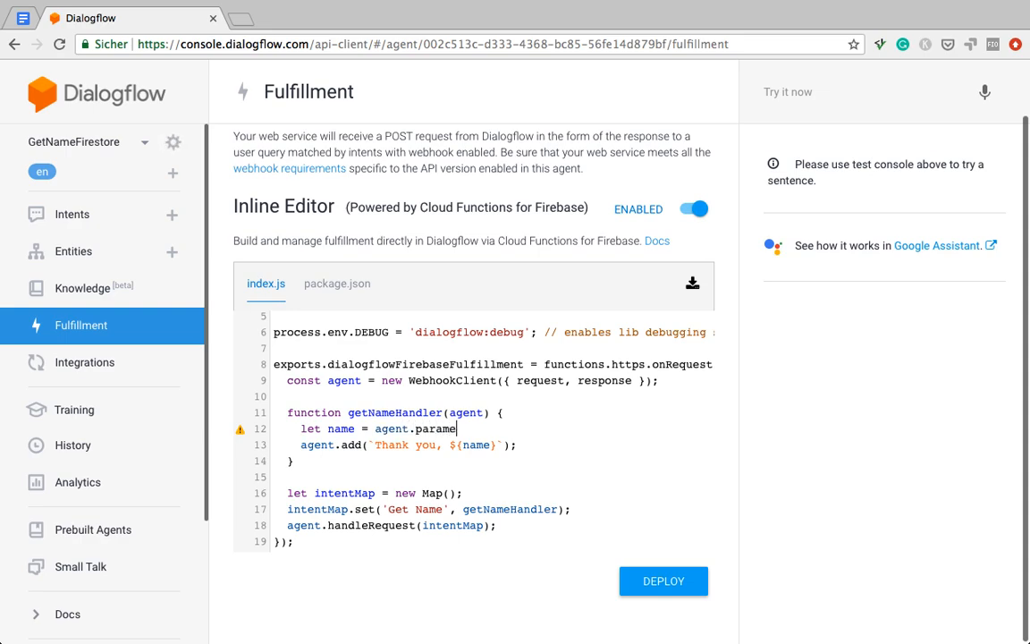
type("ters.")
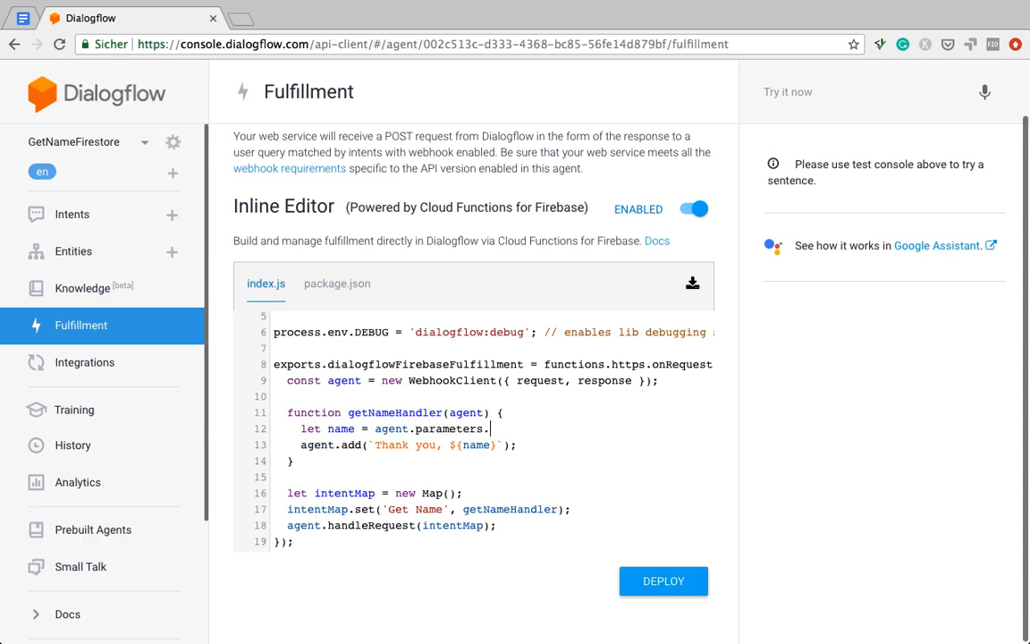
type("name")
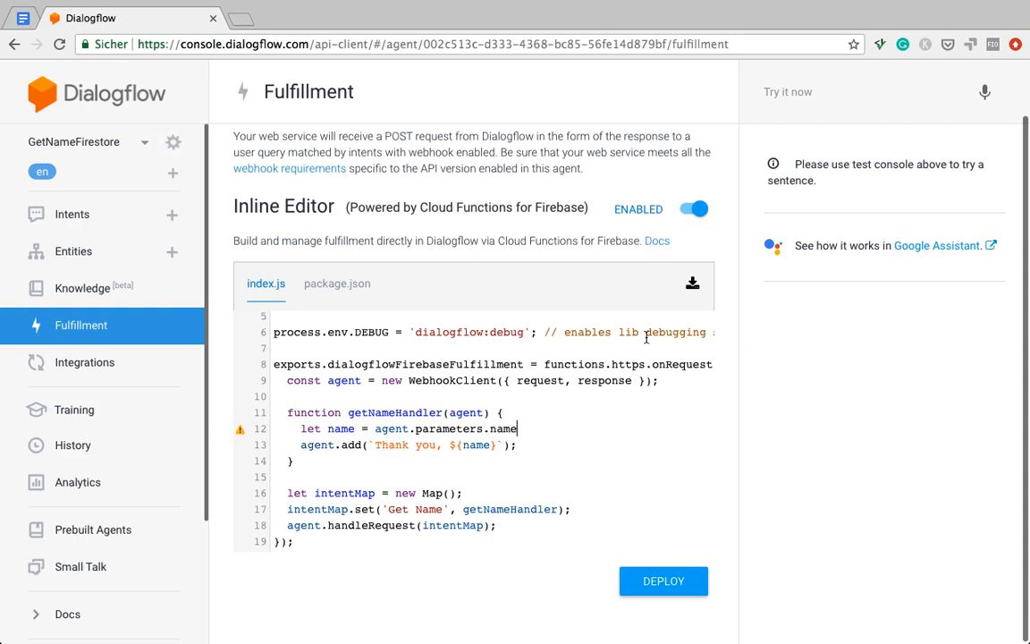
type(";")
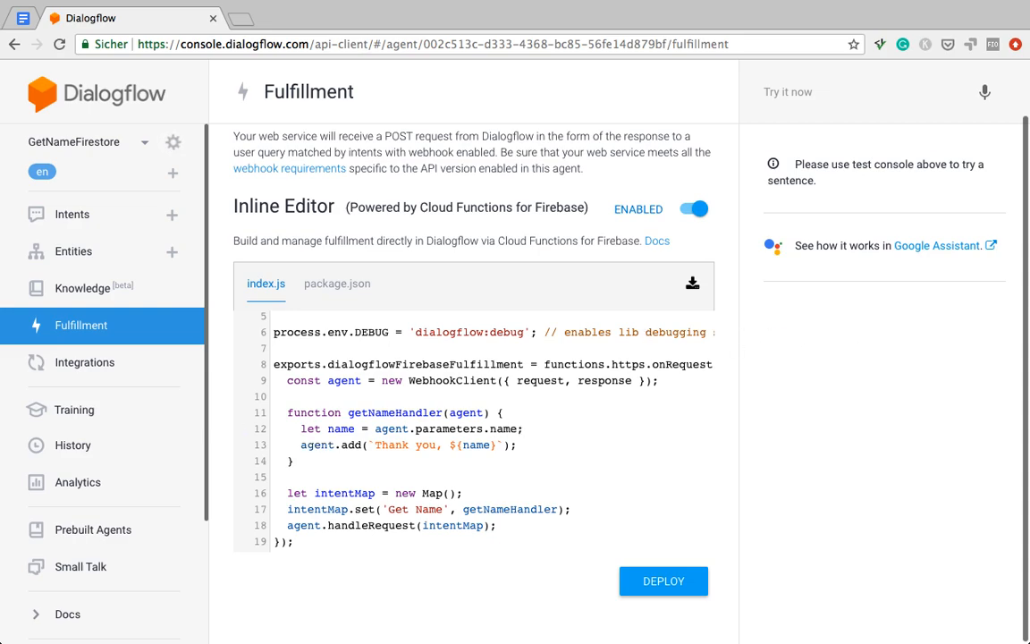
left_click(664, 579)
type("con")
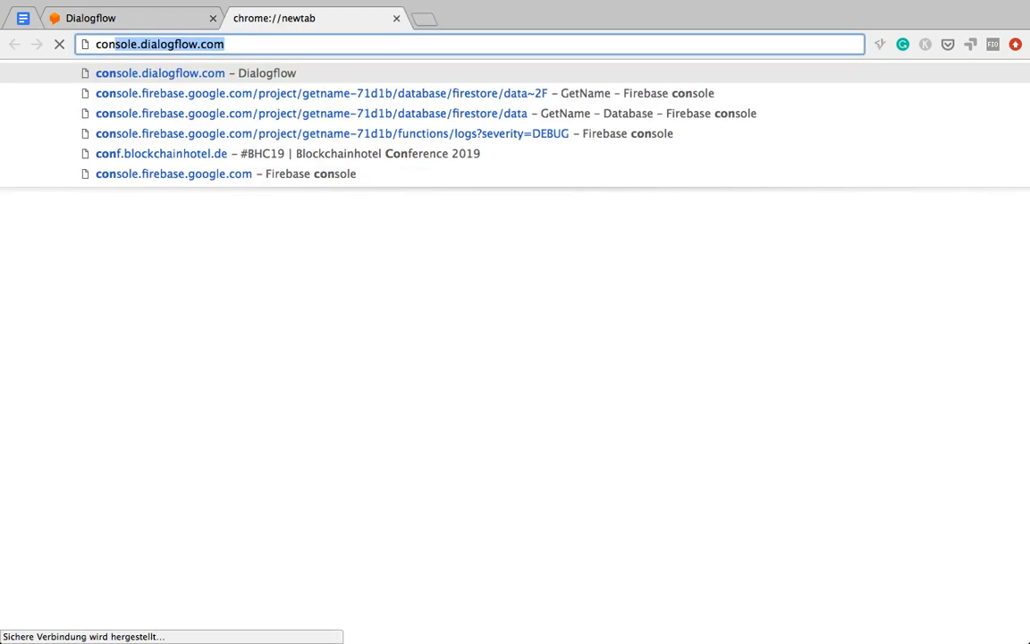
Step: Open the Firebase console in a new browser tab
left_click(314, 93)
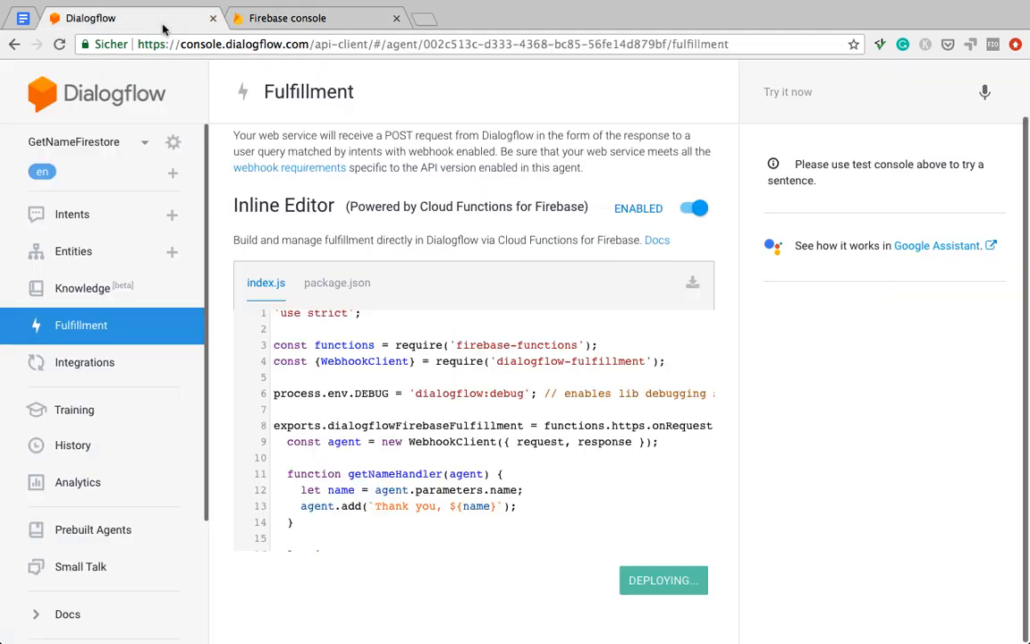
Step: Open the GetNameFirestore agent settings and select its project ID getnamefirestore-fscysc
left_click(143, 143)
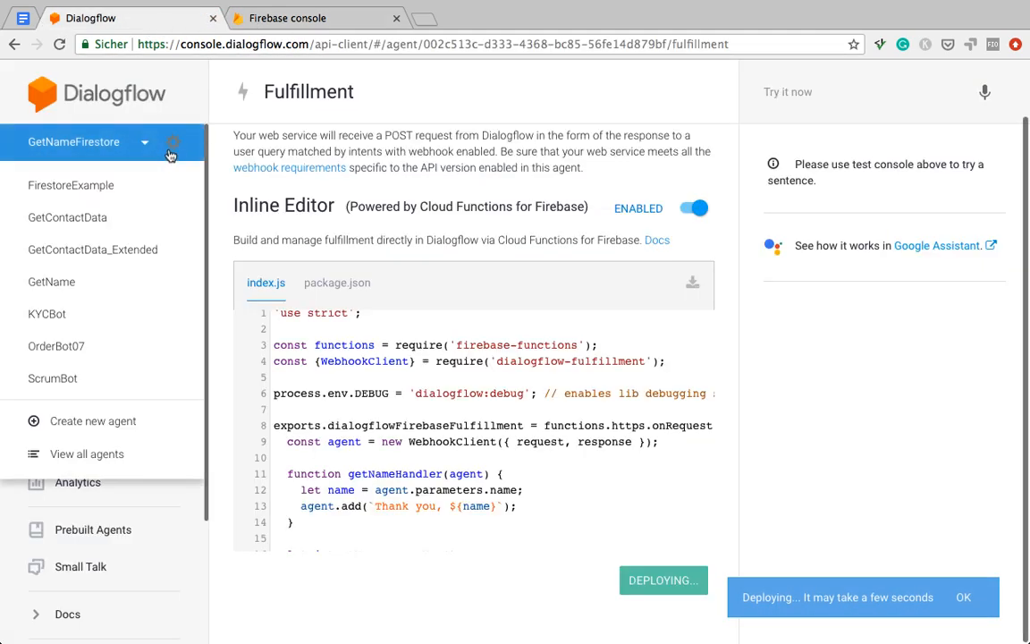
left_click(174, 143)
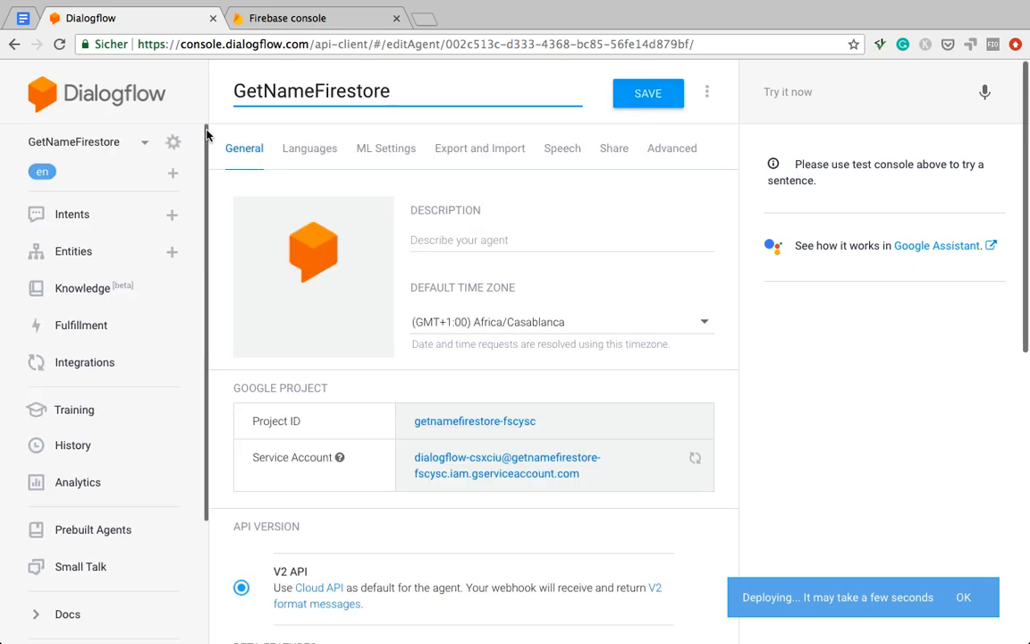
mouse_move(433, 153)
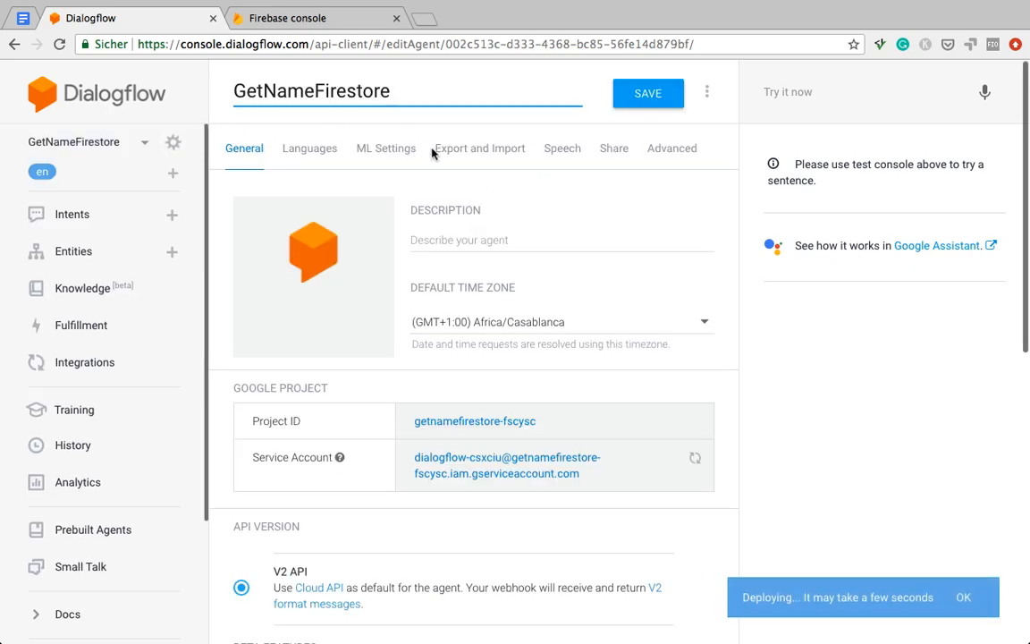
mouse_move(486, 445)
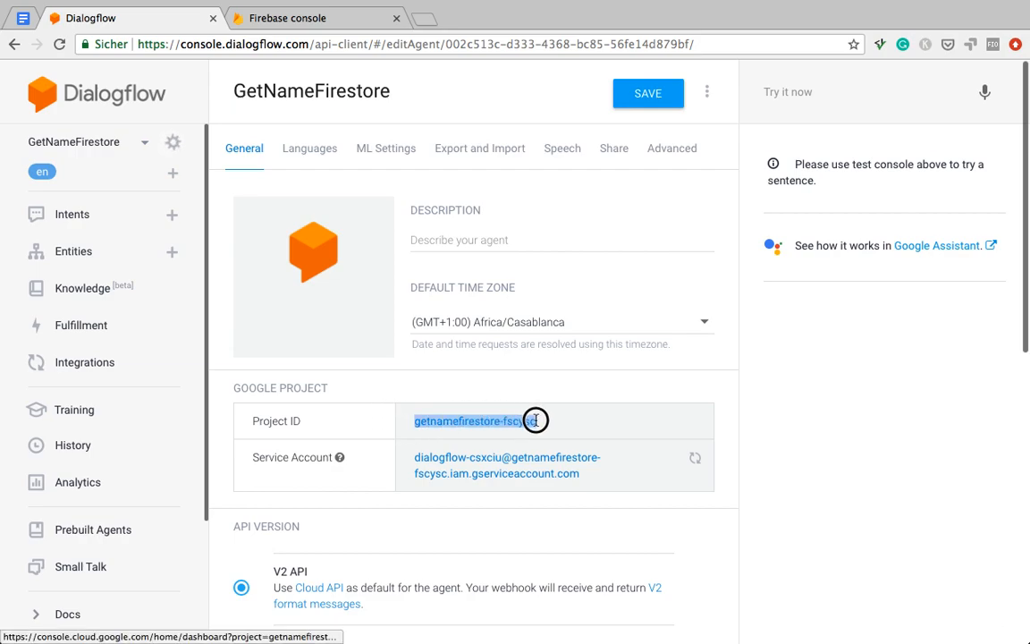
left_click(647, 93)
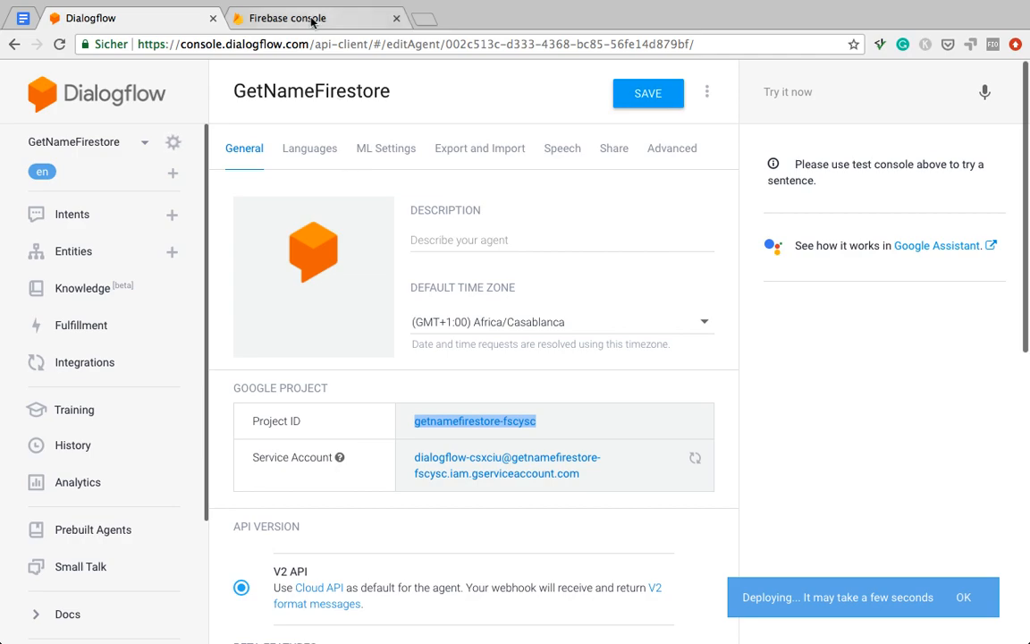
Step: Open the GetNameFirestore project's Database page in the Firebase console
left_click(286, 17)
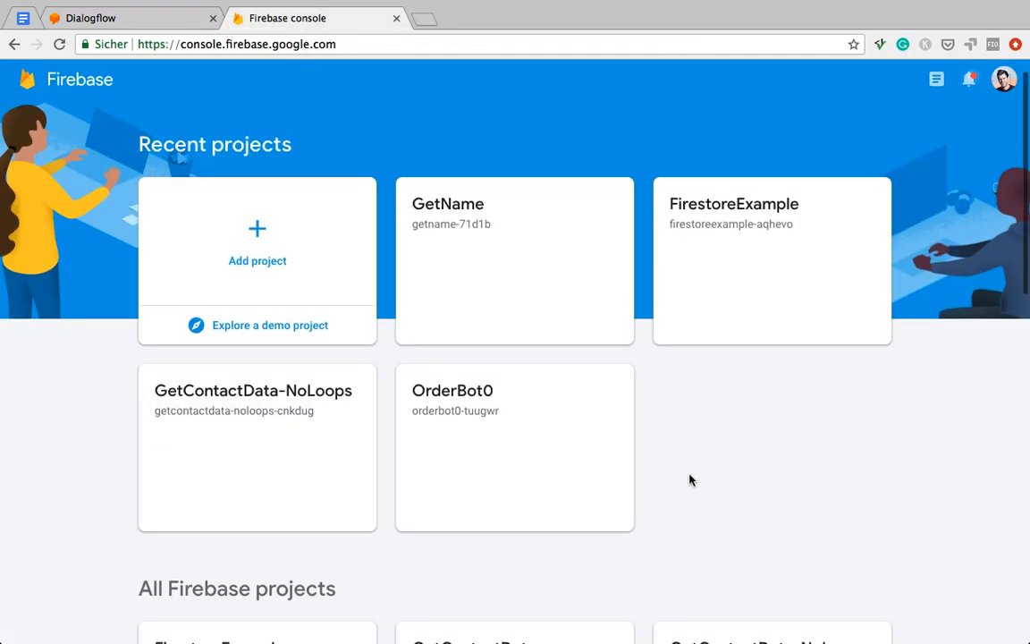
scroll("down", 3)
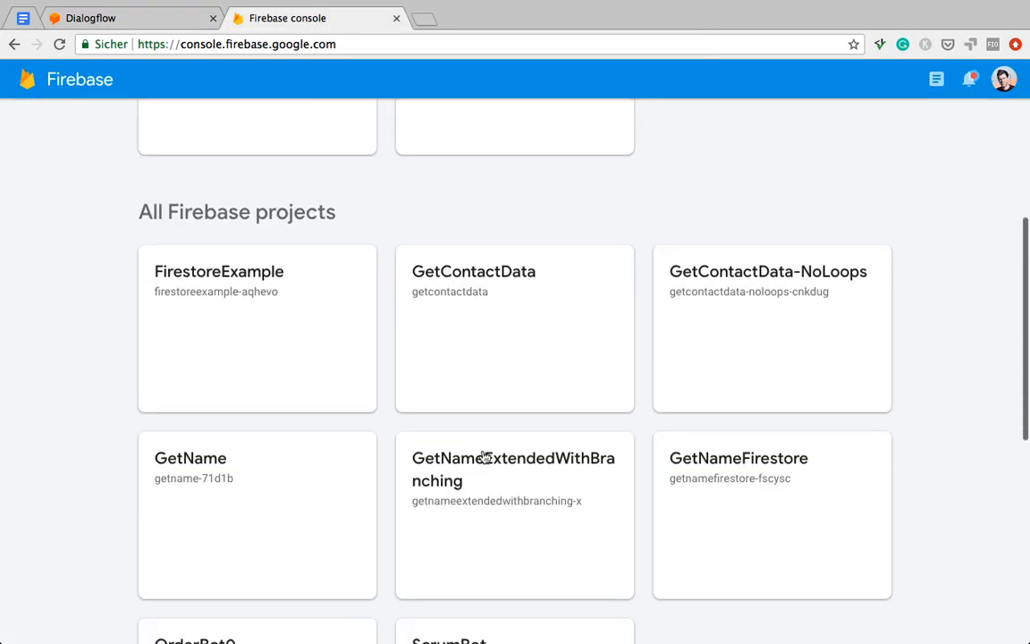
scroll("down", 3)
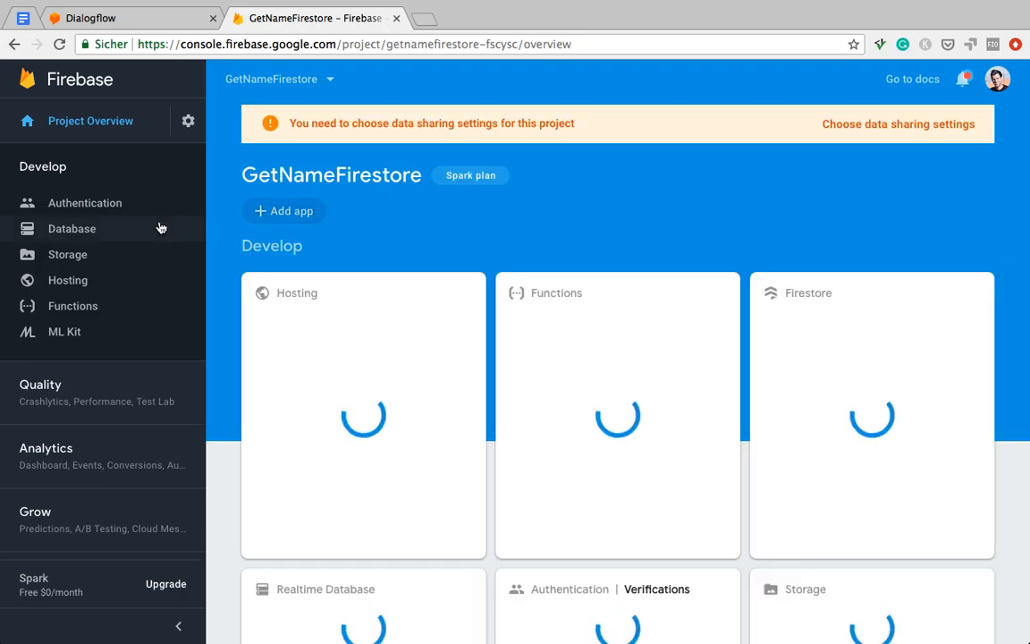
mouse_move(150, 229)
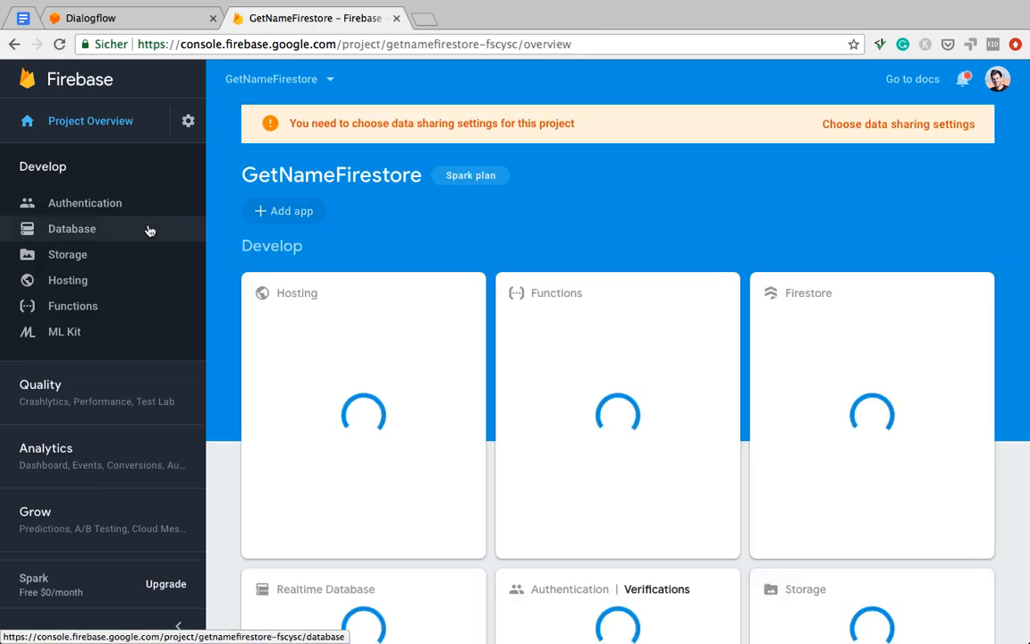
left_click(71, 229)
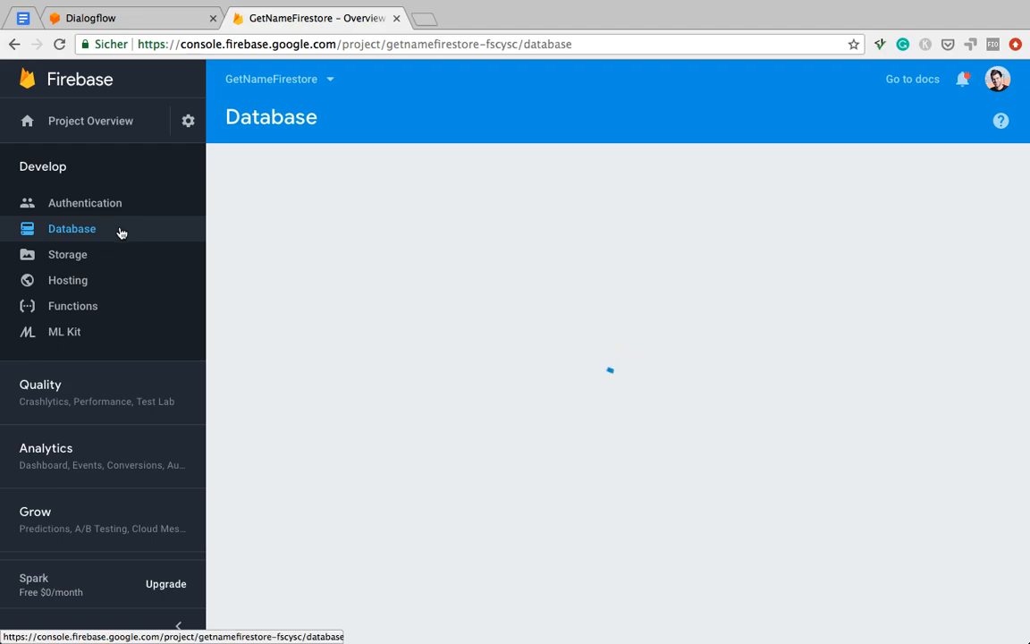
left_click(72, 229)
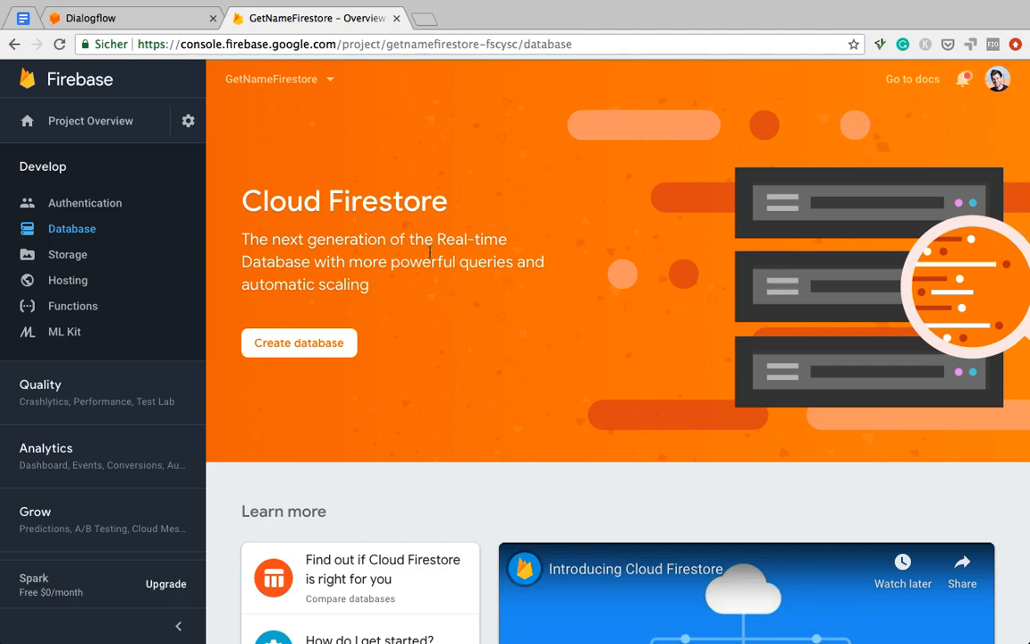
mouse_move(344, 343)
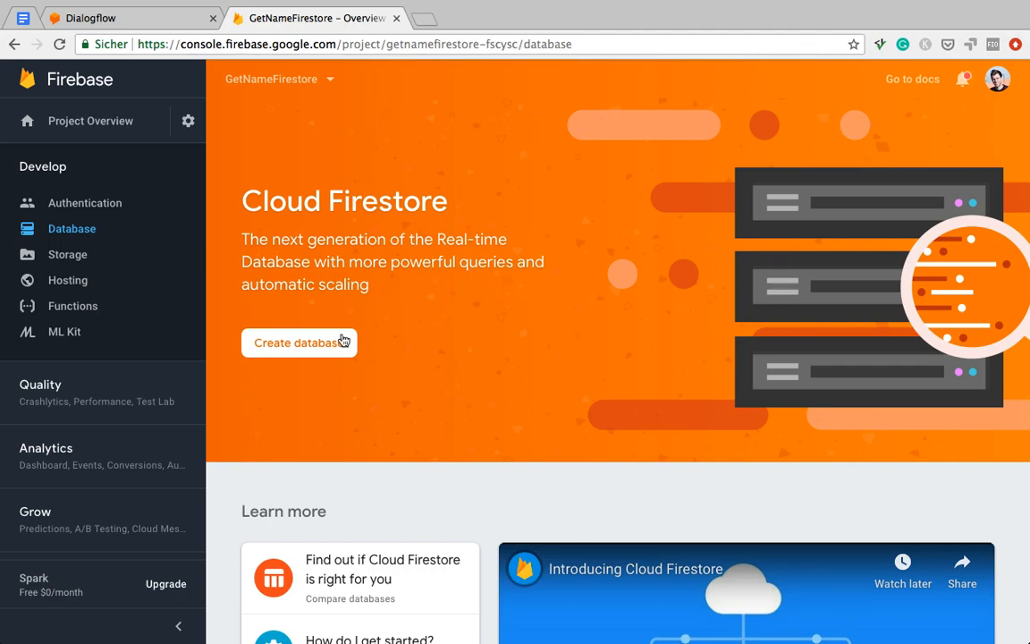
mouse_move(329, 345)
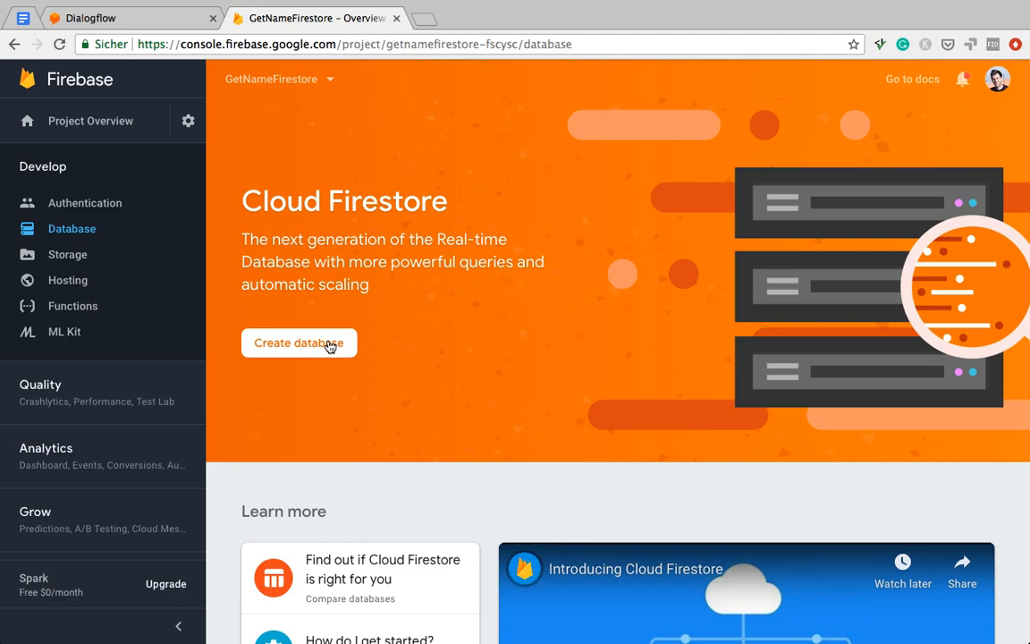
Step: Create a Cloud Firestore database in locked mode at nam5, then return to Dialogflow
left_click(298, 343)
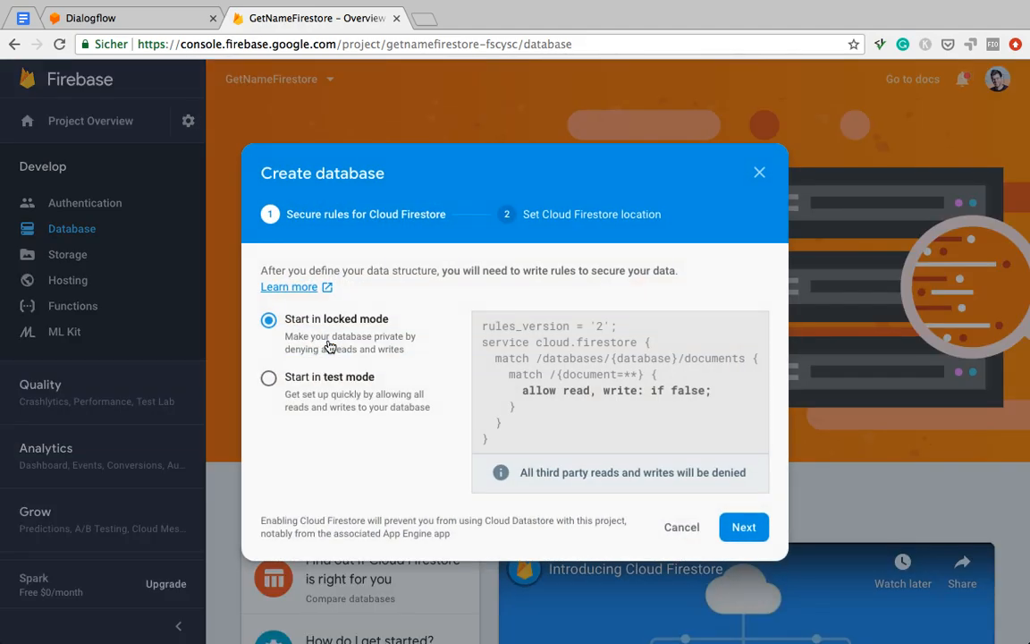
mouse_move(307, 350)
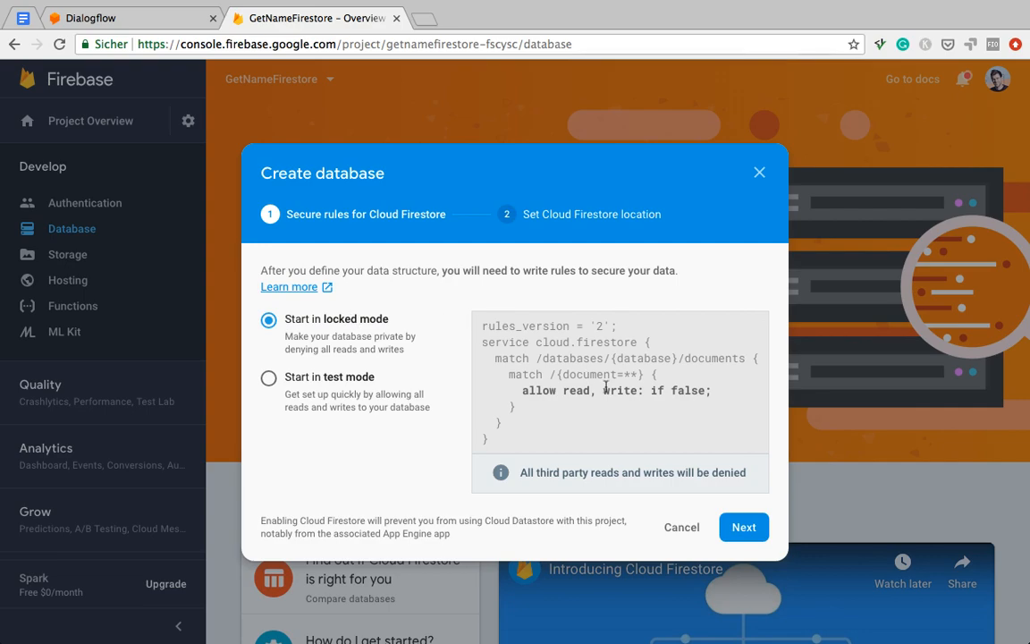
left_click(744, 525)
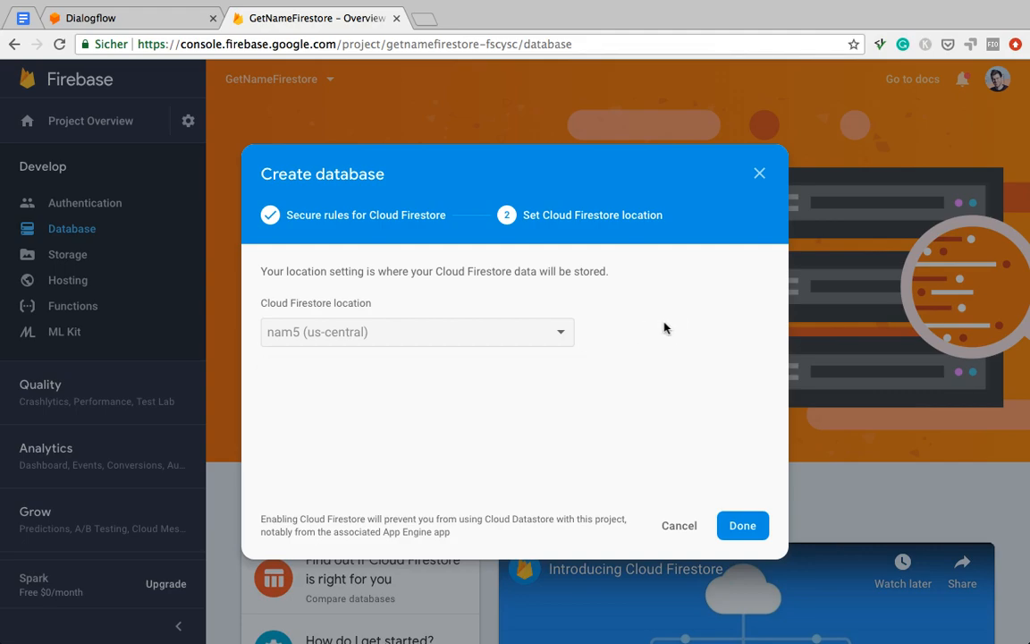
mouse_move(288, 326)
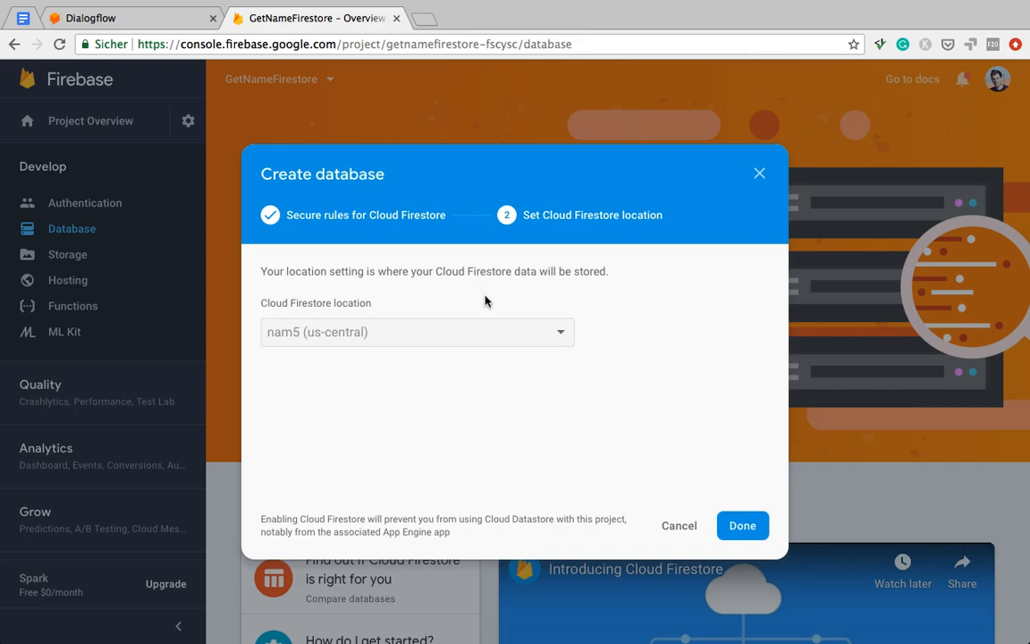
mouse_move(492, 301)
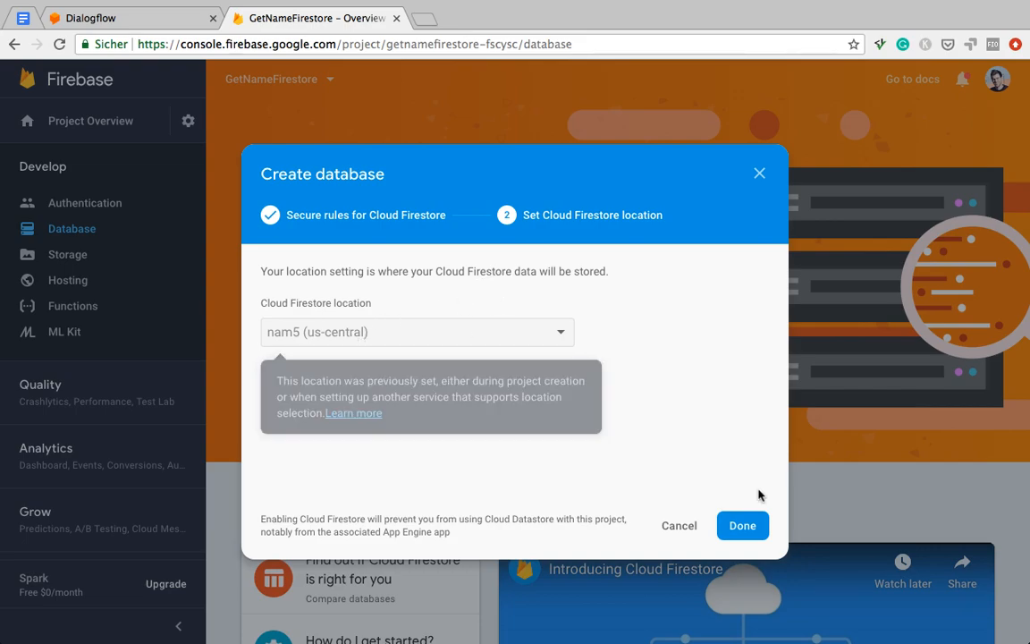
left_click(742, 526)
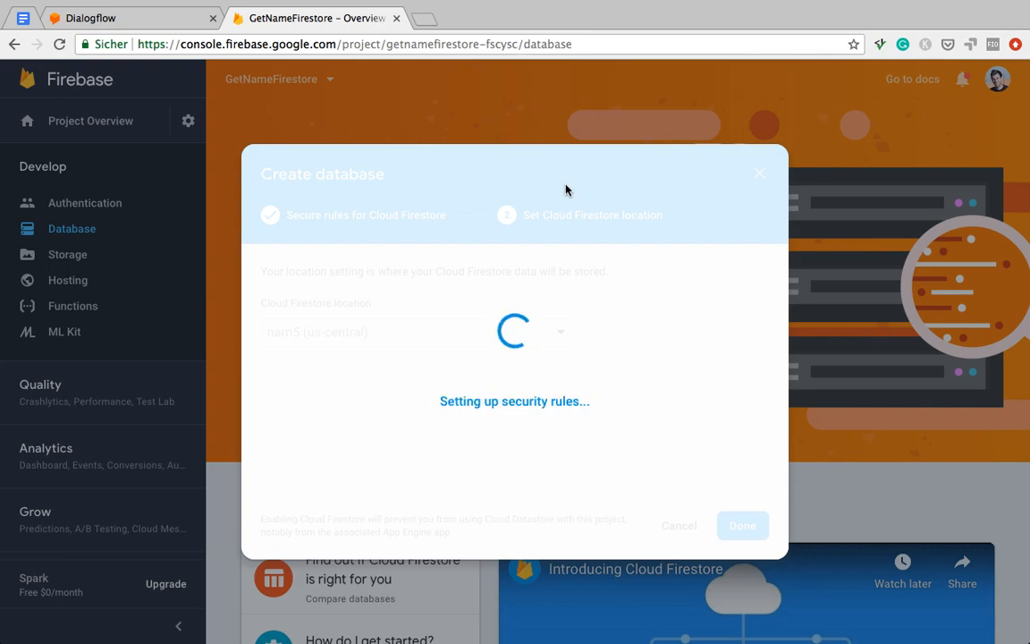
left_click(128, 18)
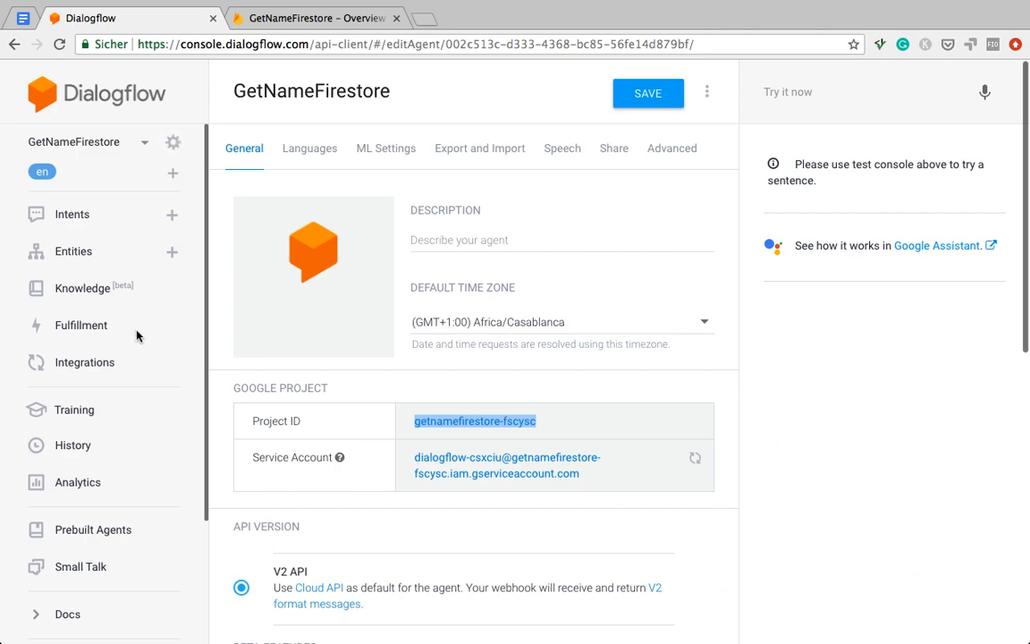
Step: Check the Fulfillment code page, then switch back to the Firebase console
left_click(80, 325)
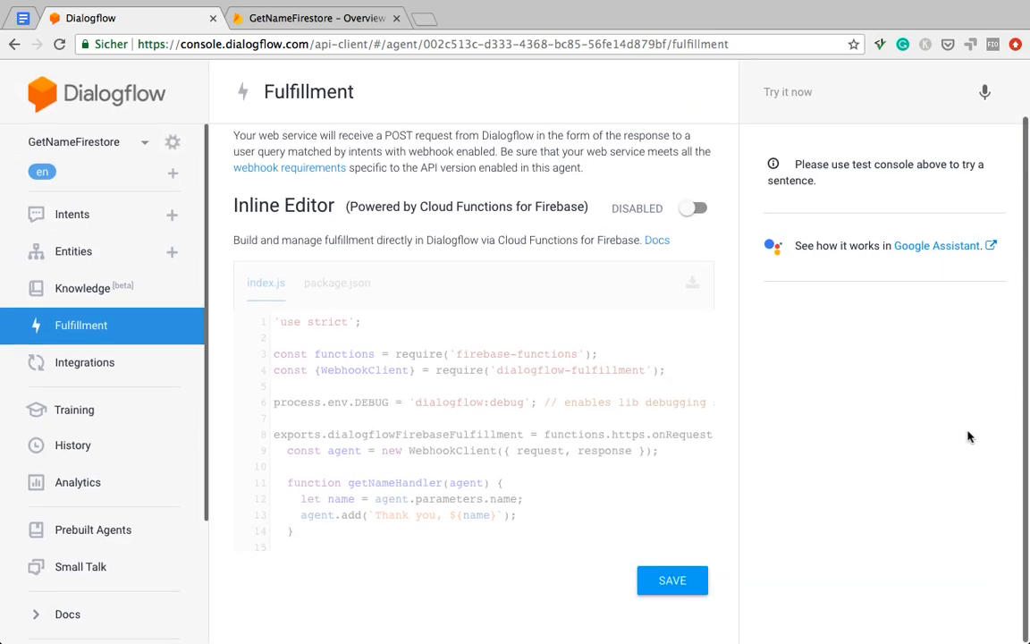
left_click(313, 18)
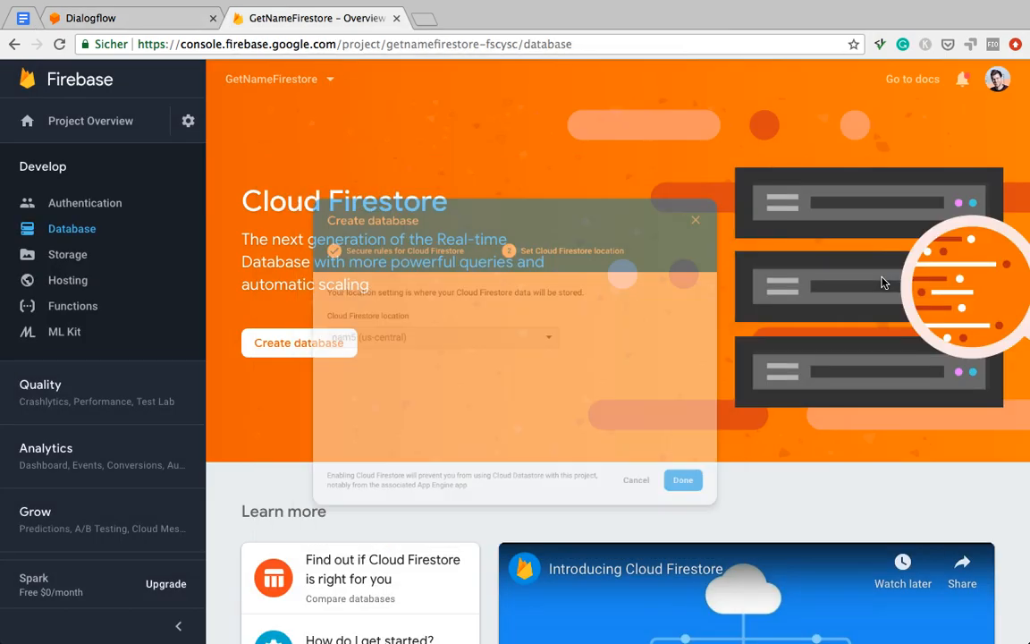
Step: Start a new Firestore collection with the ID 'names'
left_click(683, 479)
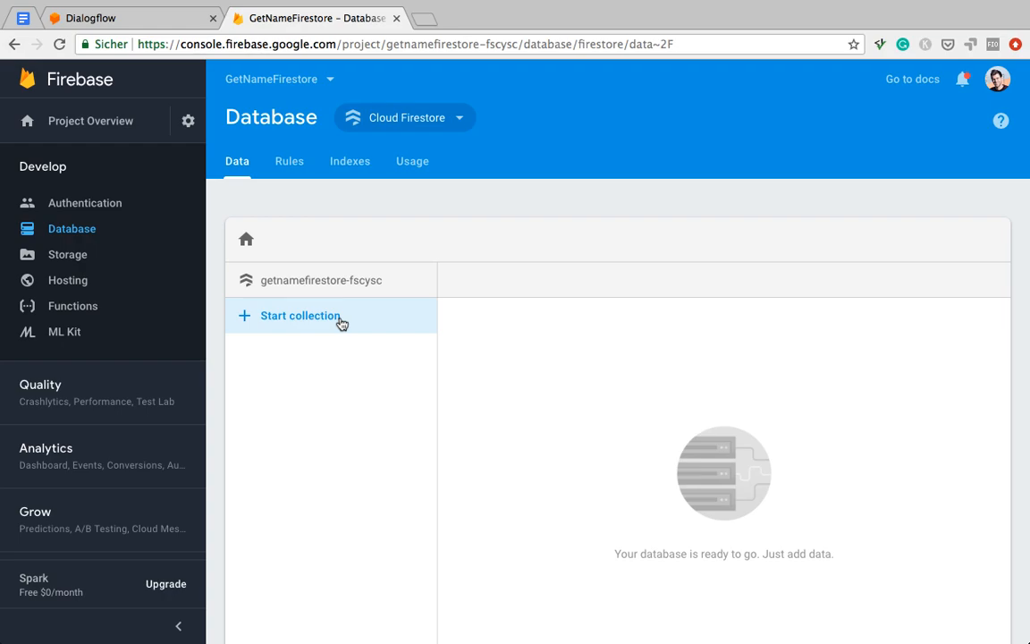
left_click(301, 315)
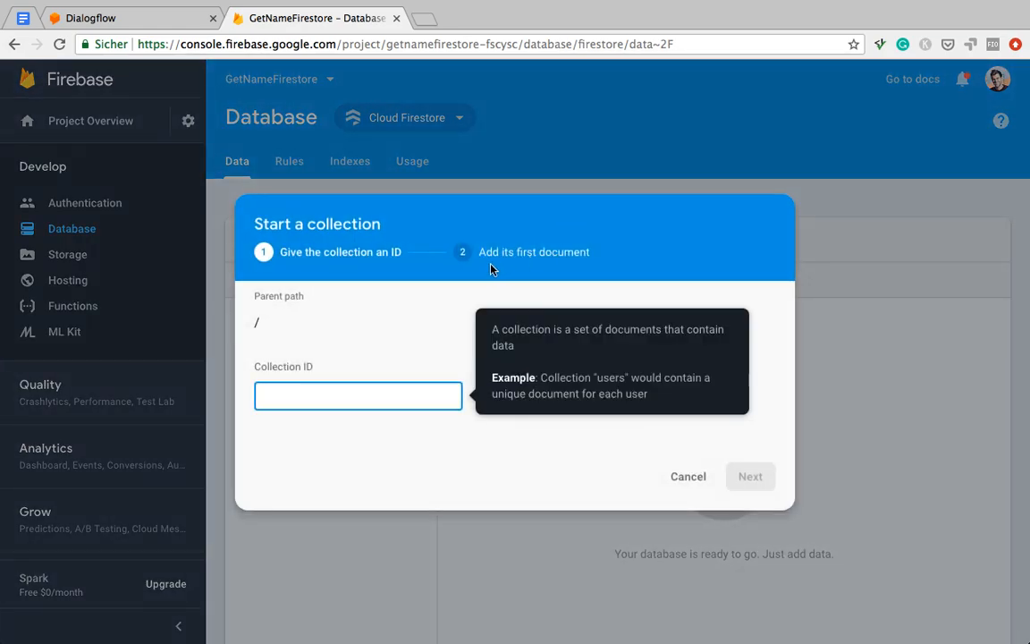
left_click(358, 395)
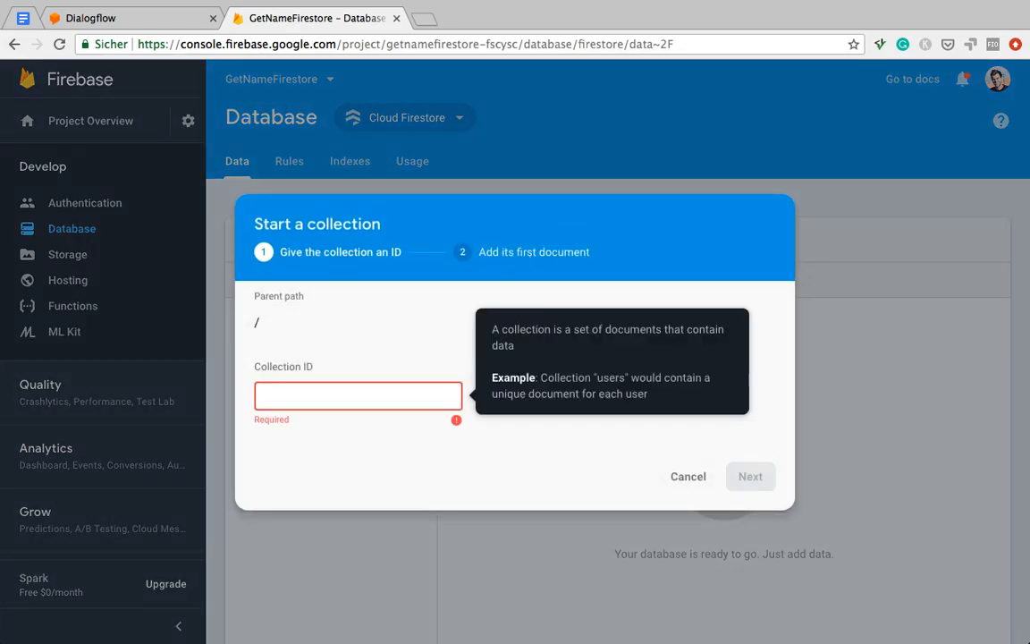
type("names")
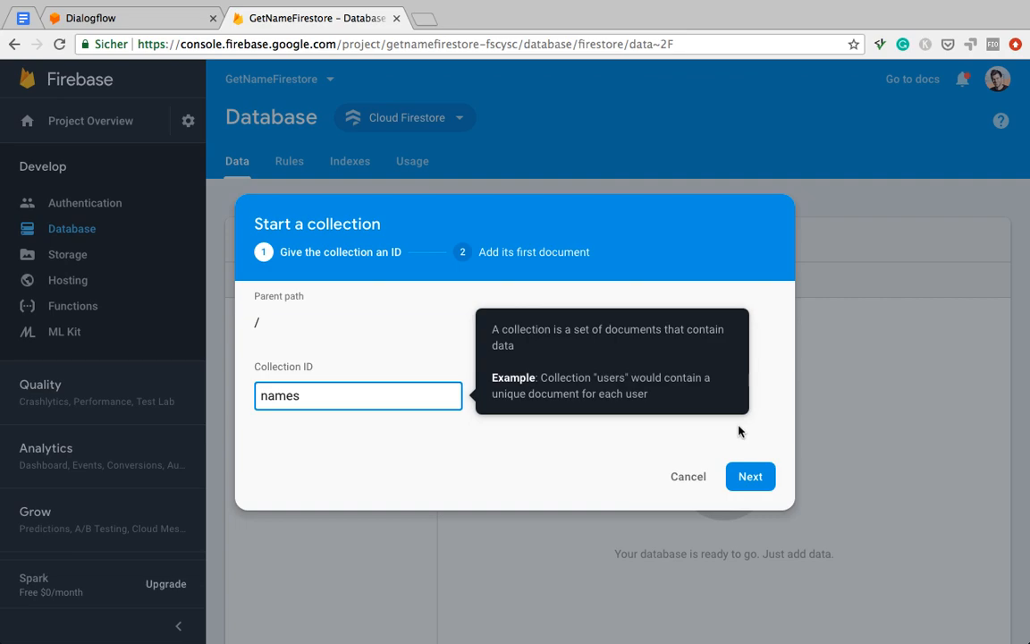
mouse_move(742, 433)
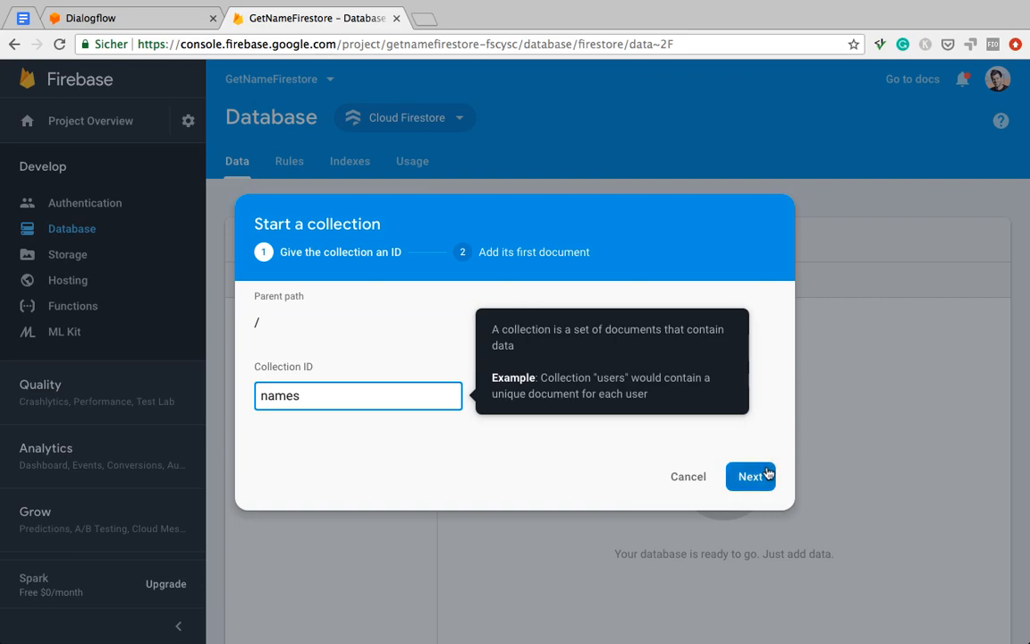
mouse_move(765, 489)
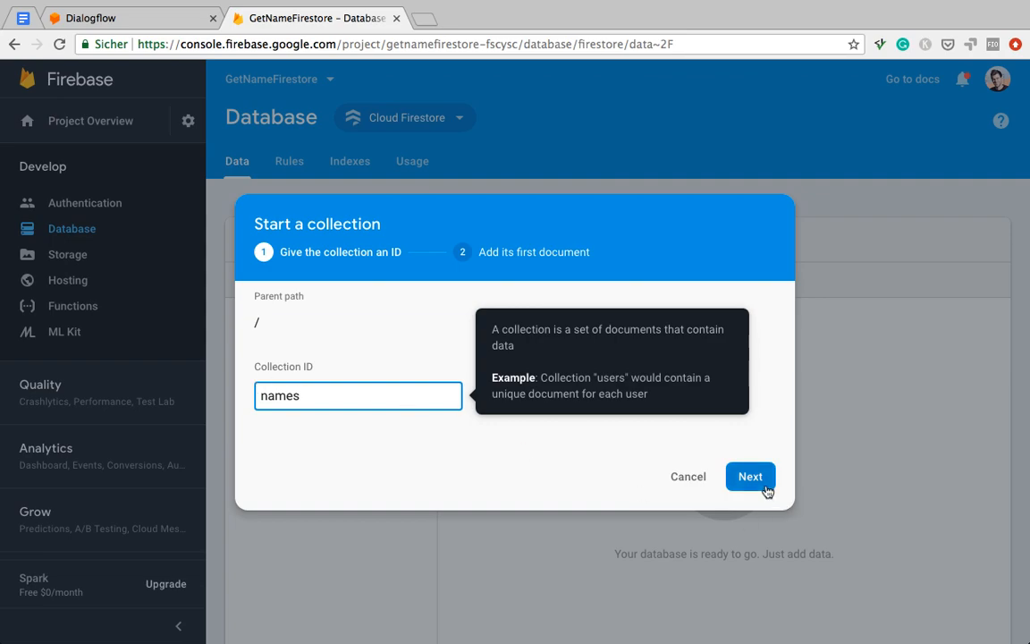
Step: Give the first names document an auto-generated ID and a string field name with value Zorro
left_click(749, 476)
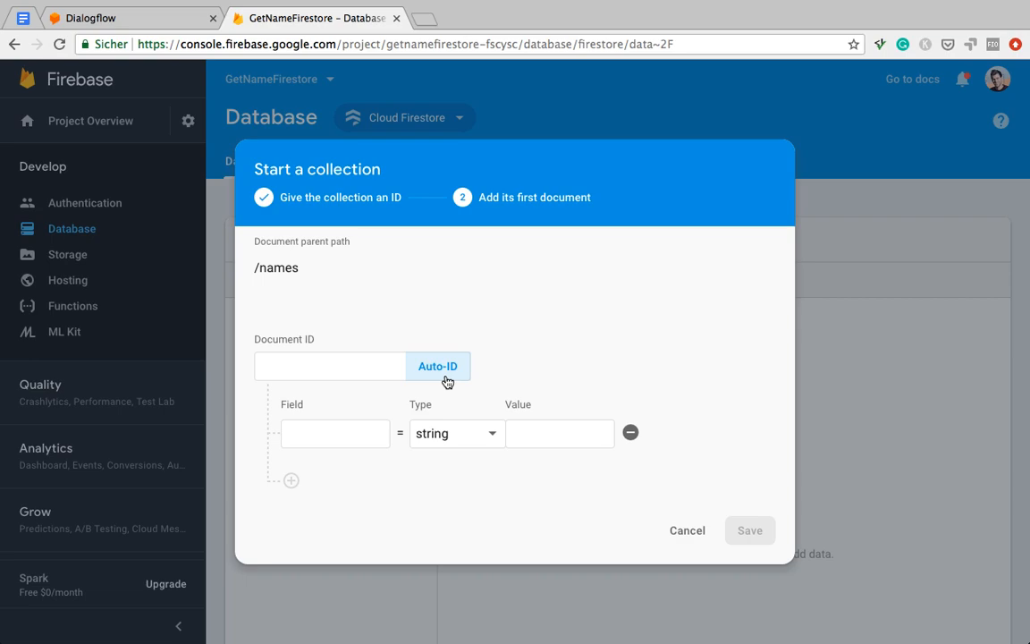
left_click(436, 365)
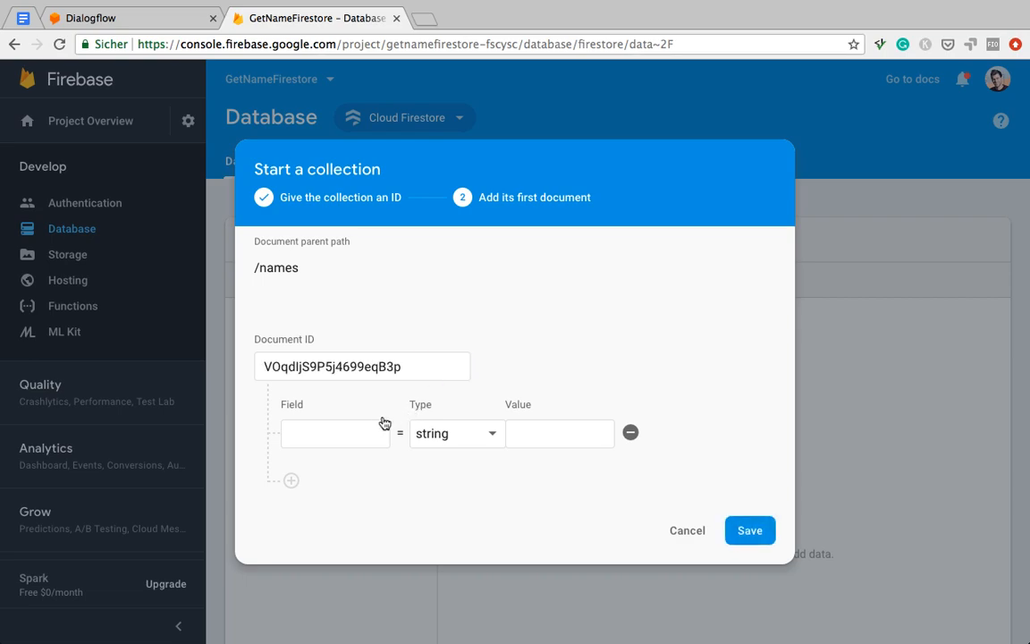
left_click(337, 432)
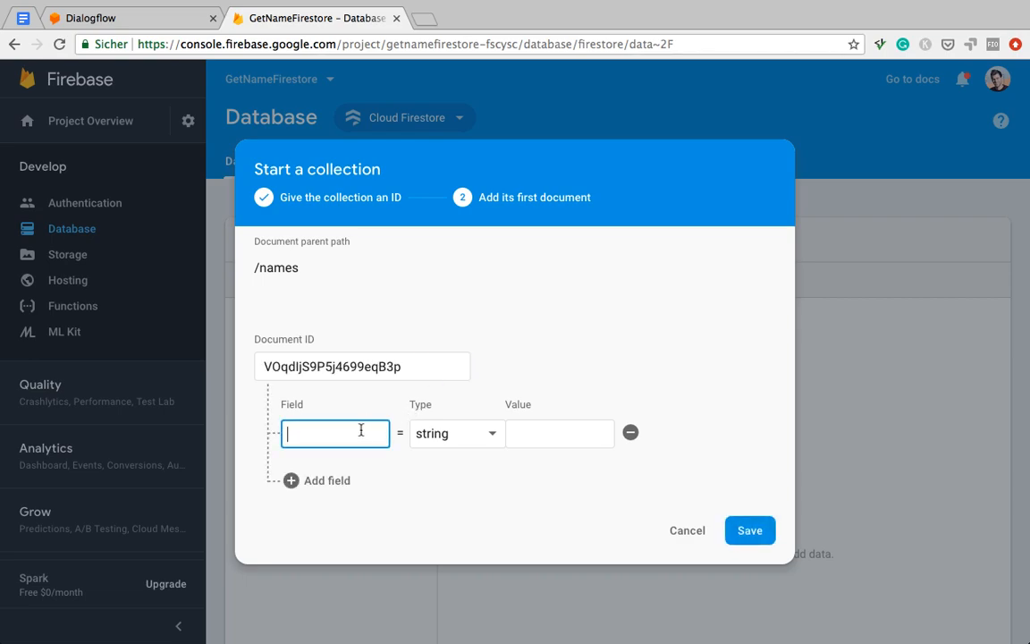
type("name")
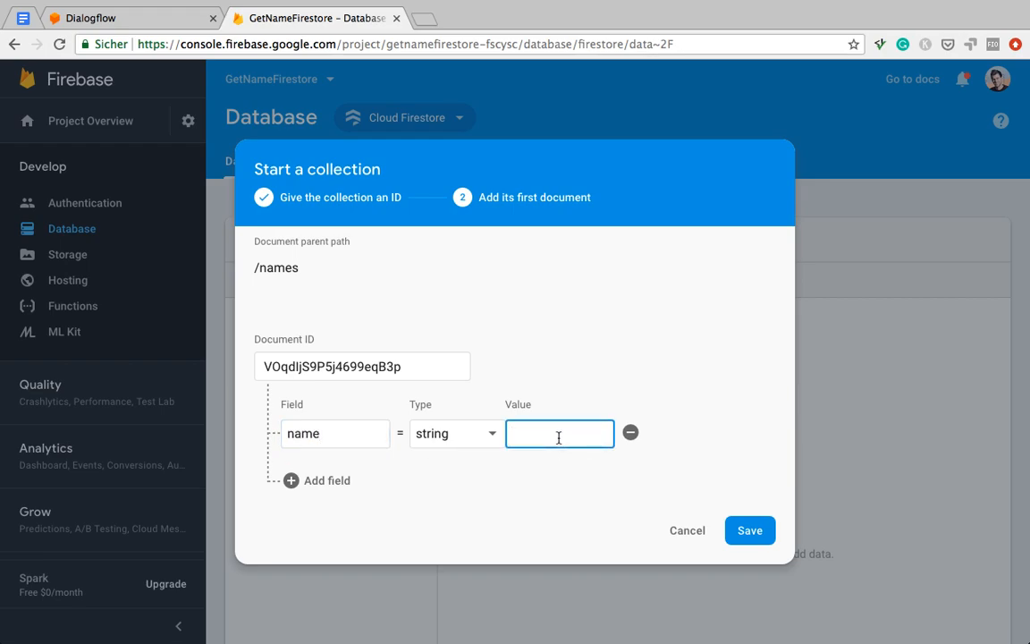
type("Zorro")
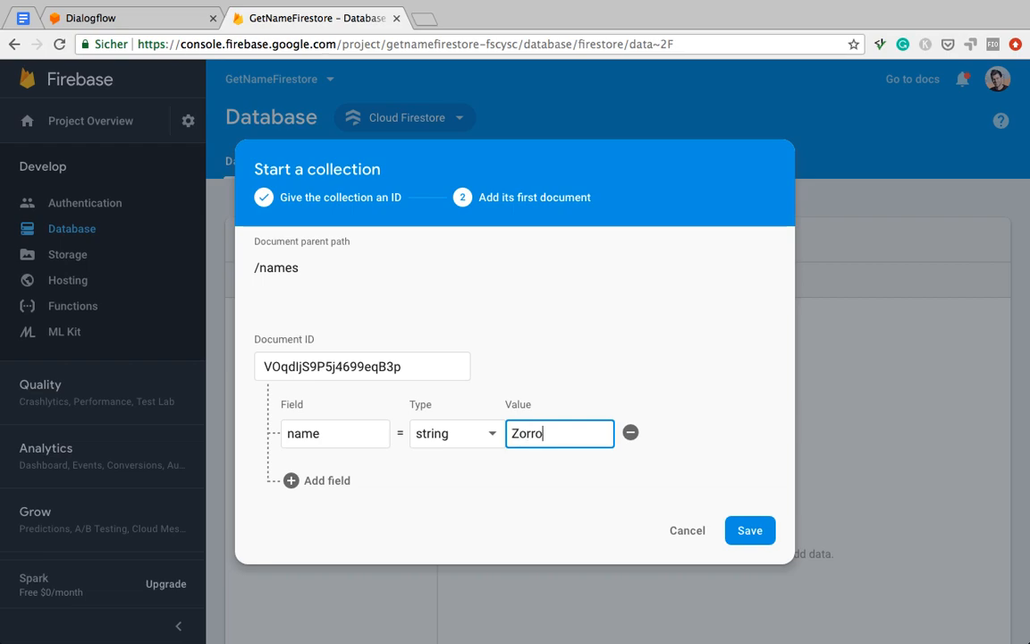
mouse_move(594, 401)
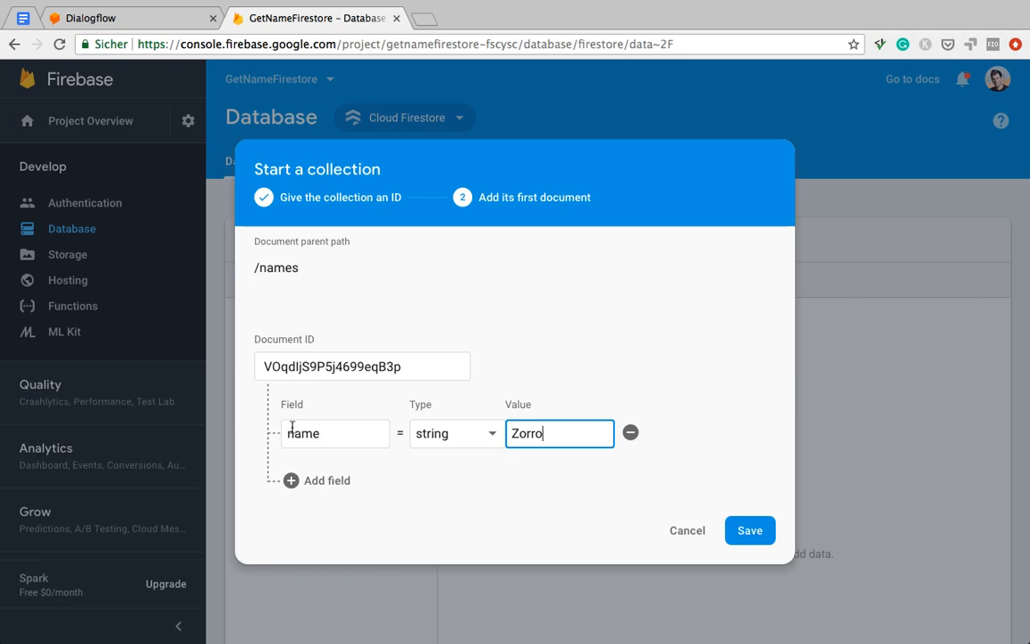
mouse_move(749, 529)
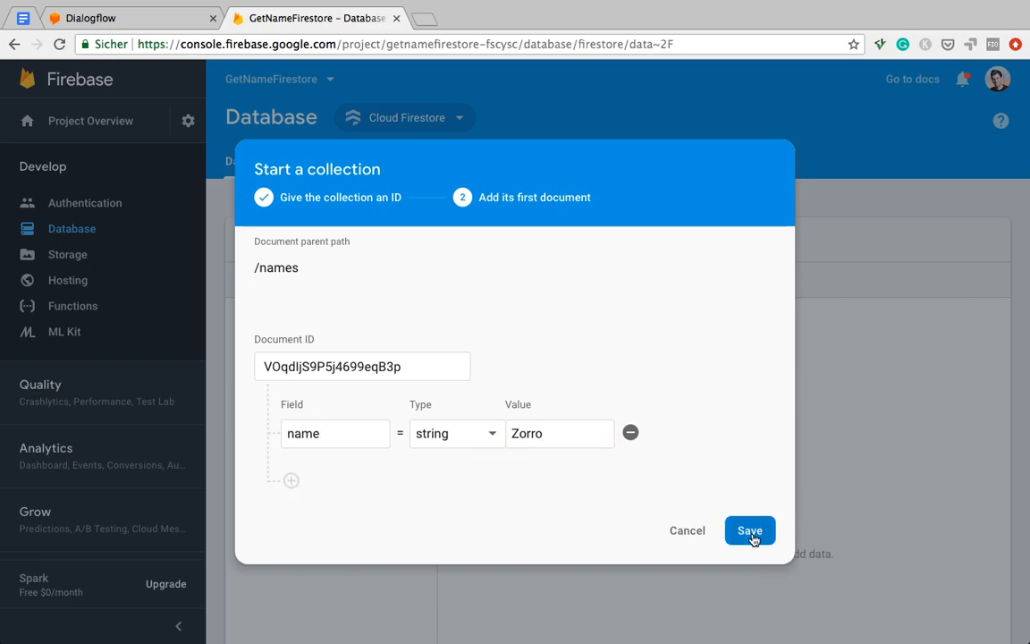
Step: Save the names collection so its Zorro document appears in the Firestore data viewer
left_click(749, 529)
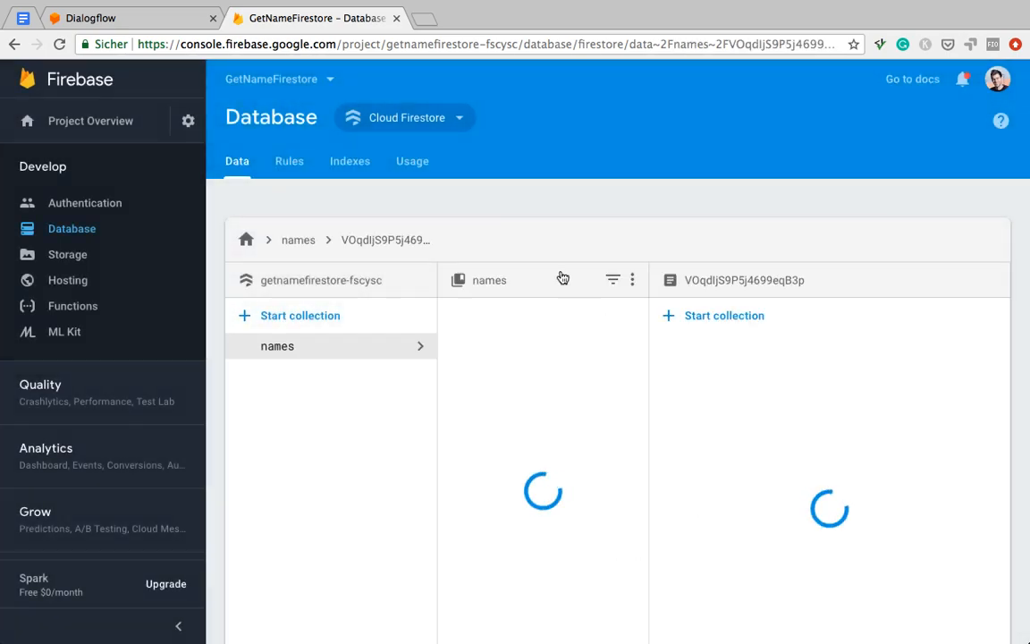
mouse_move(540, 193)
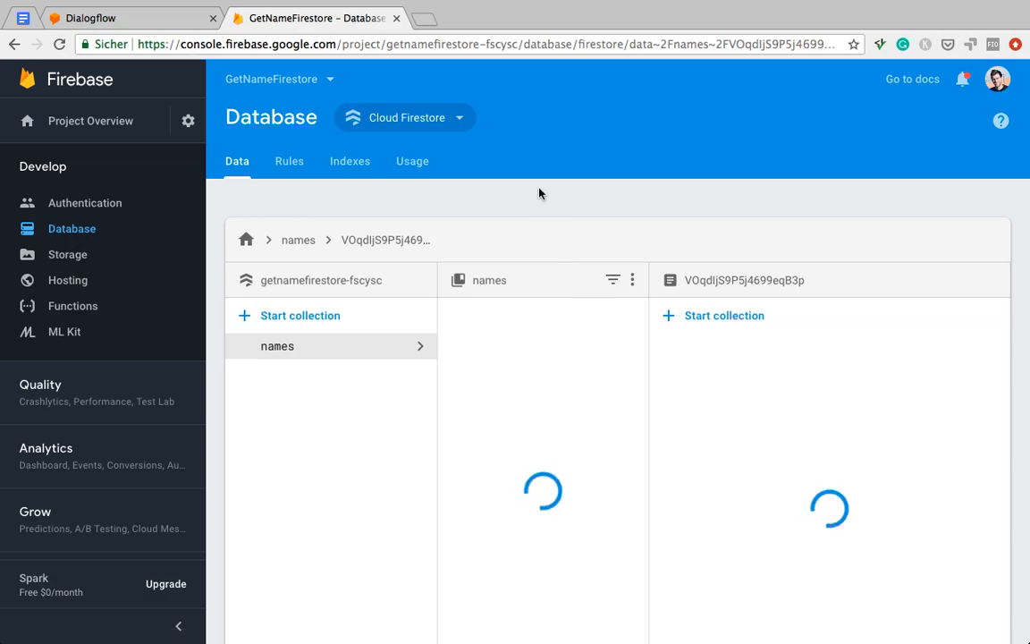
mouse_move(547, 336)
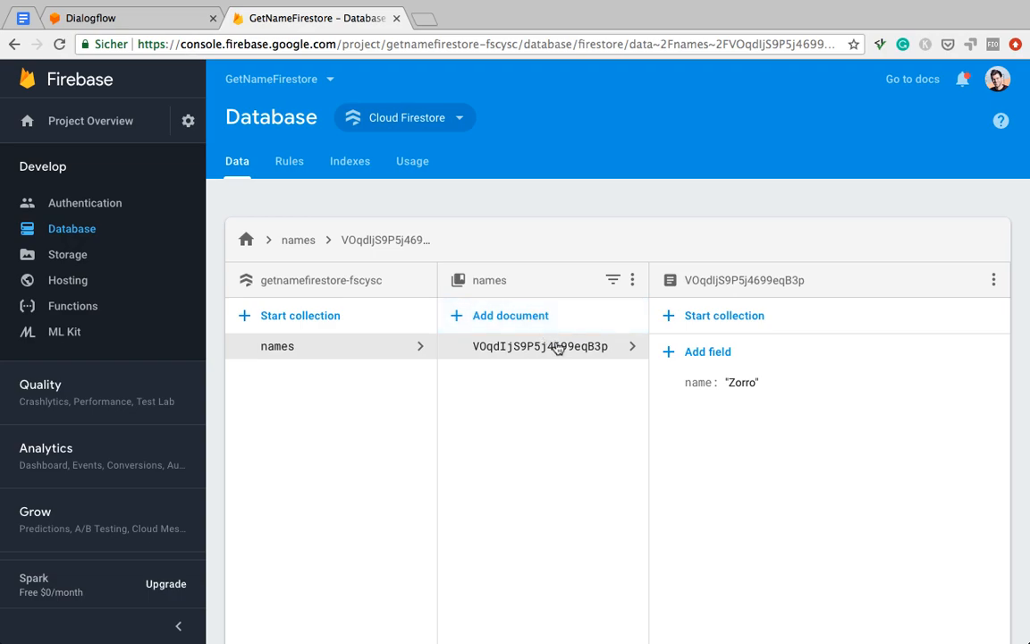
mouse_move(413, 323)
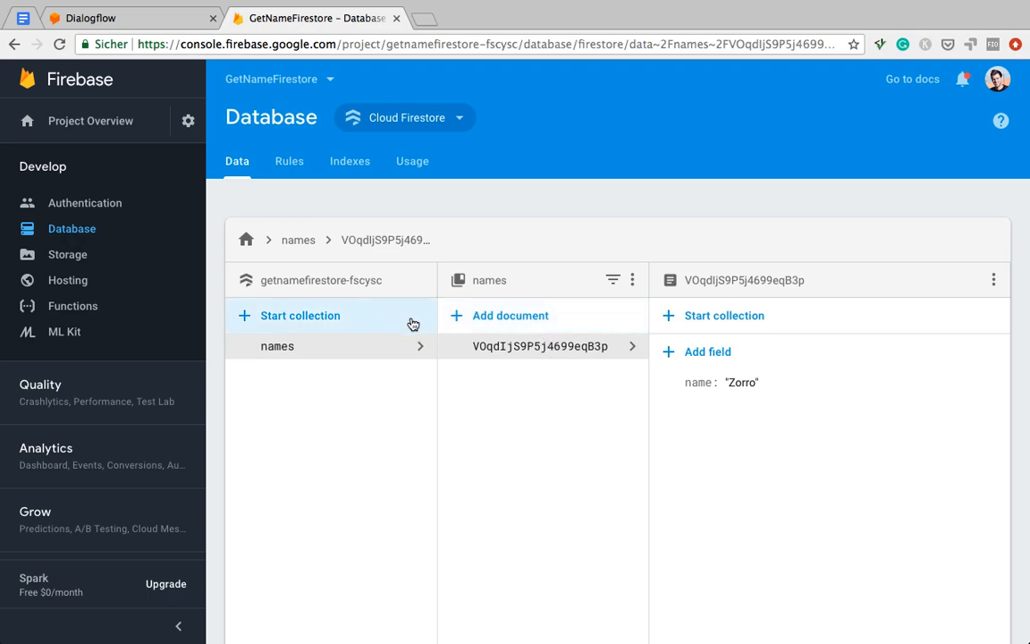
mouse_move(536, 497)
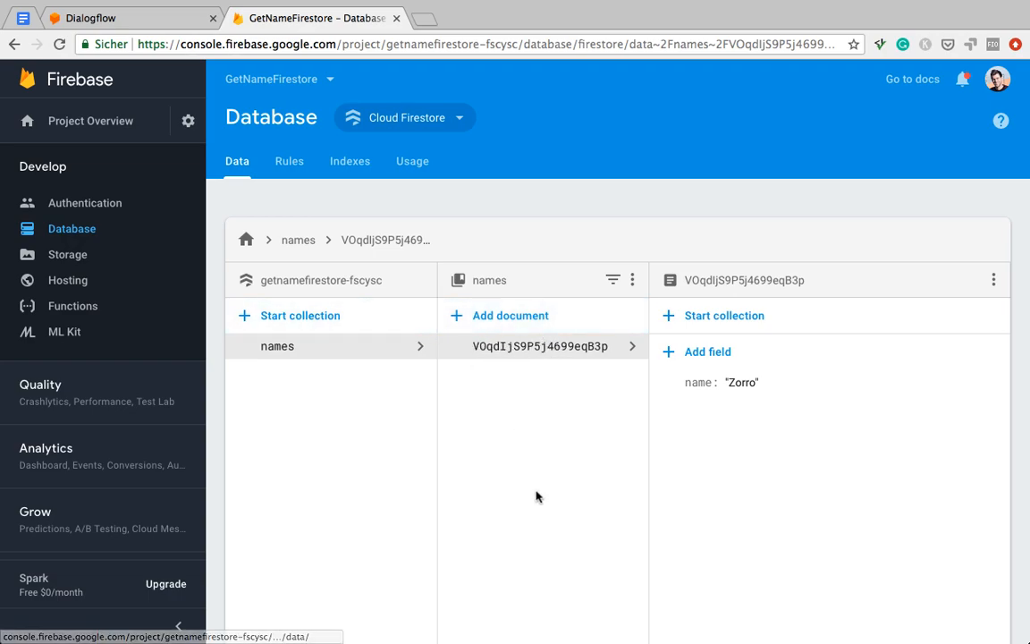
Step: Return to the Dialogflow Fulfillment page with the inline editor enabled
left_click(129, 18)
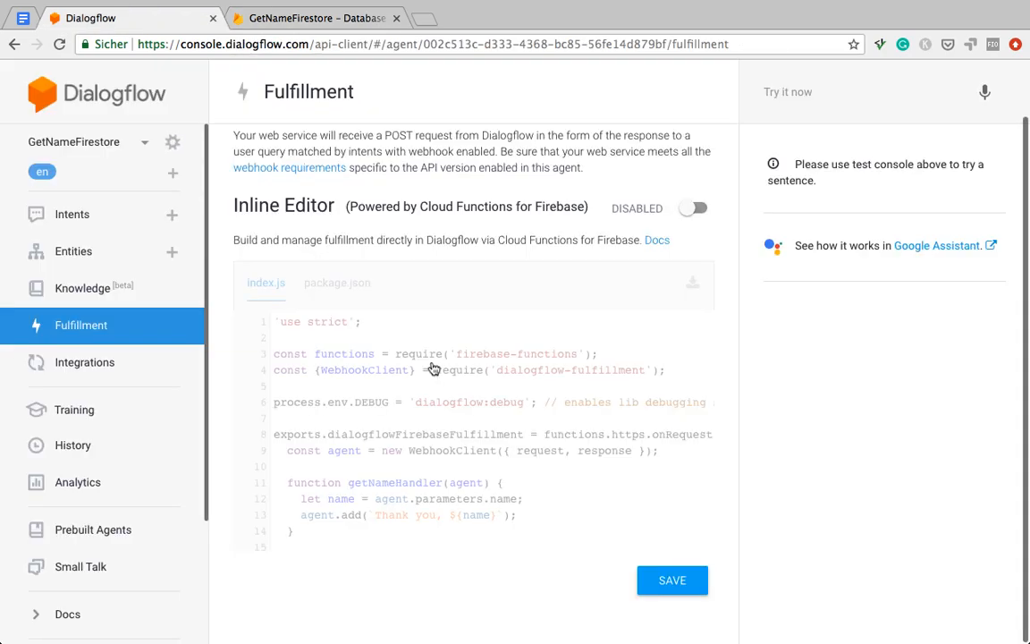
mouse_move(708, 182)
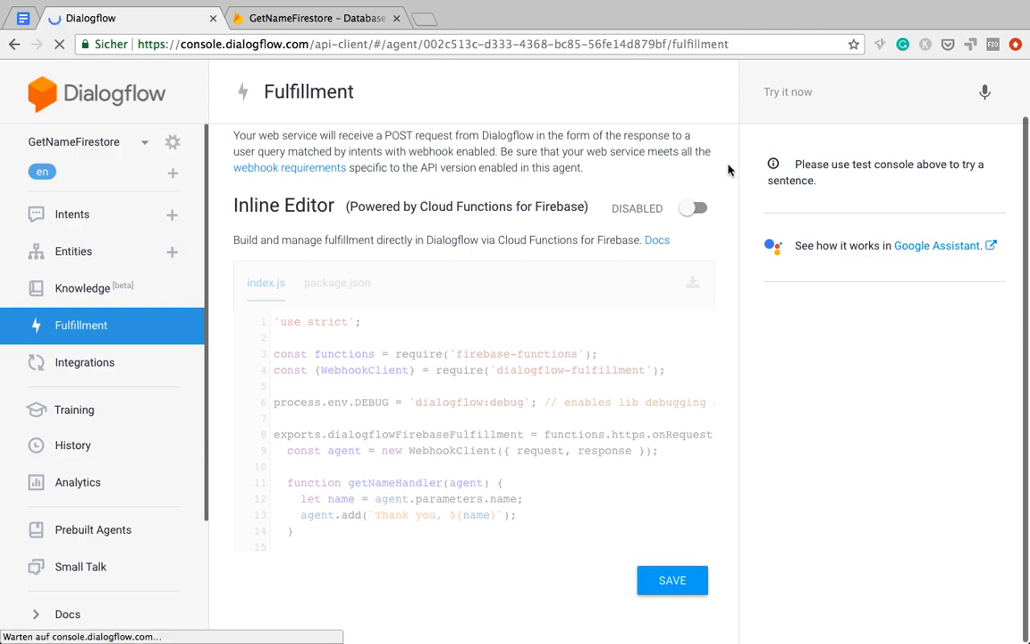
left_click(673, 579)
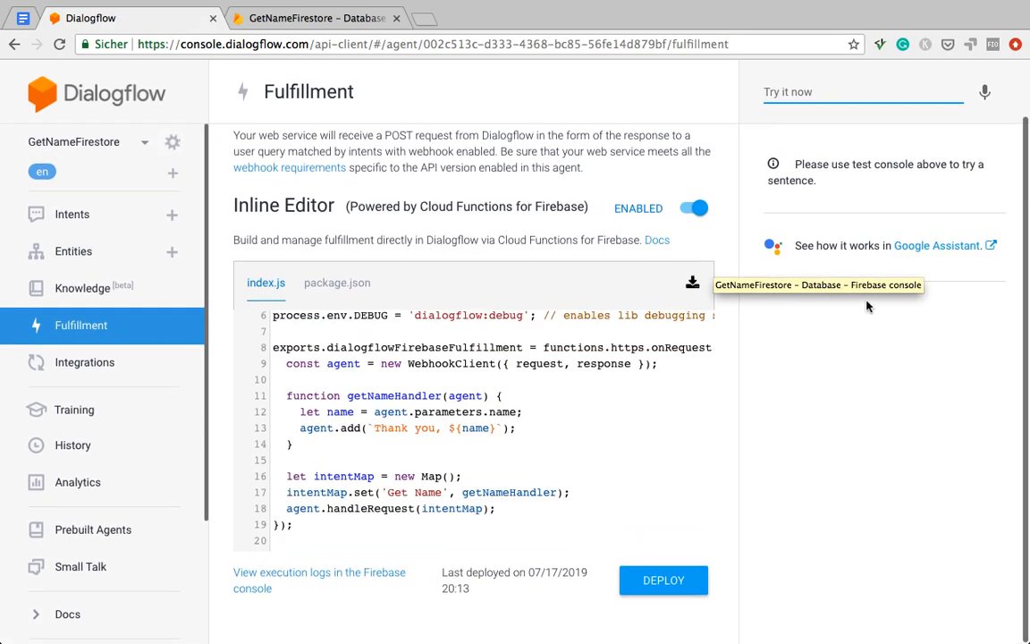
Step: Test the agent with hi then peter, getting Thank you, Peter from Get Name
type("hi")
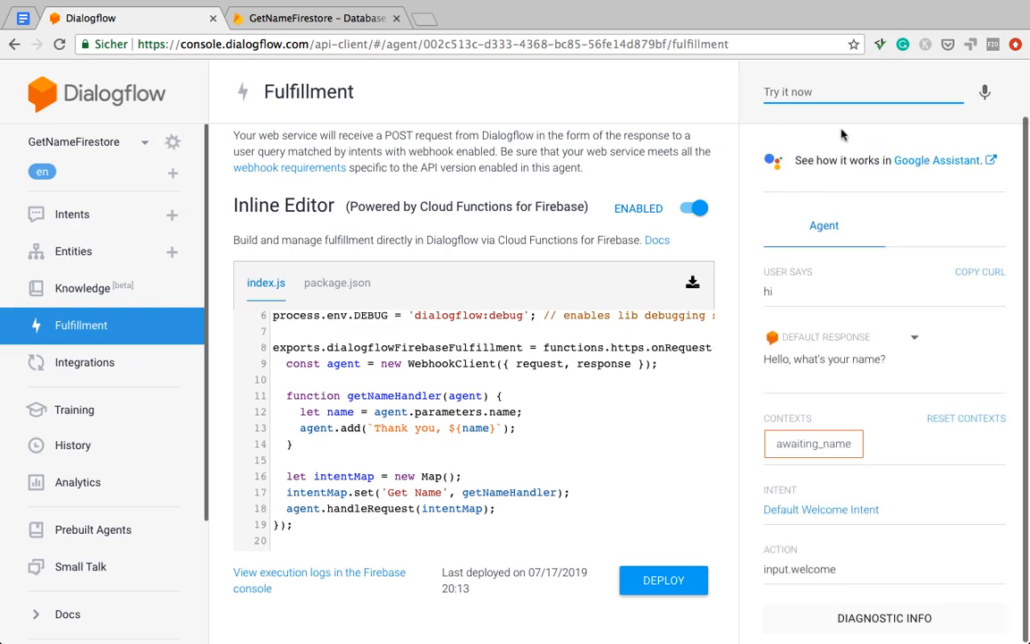
type("peter")
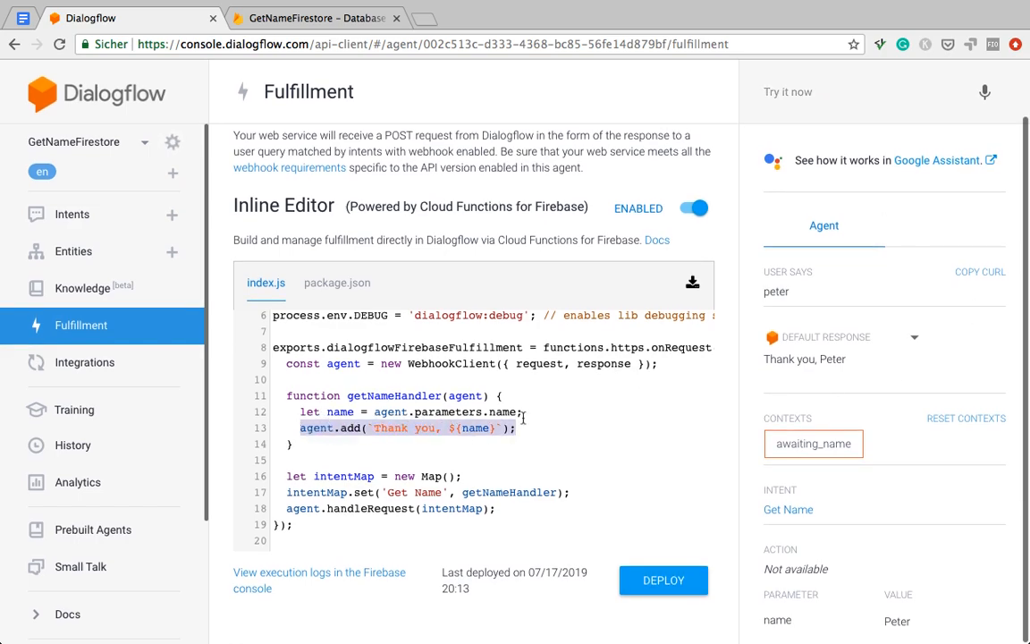
left_click(517, 428)
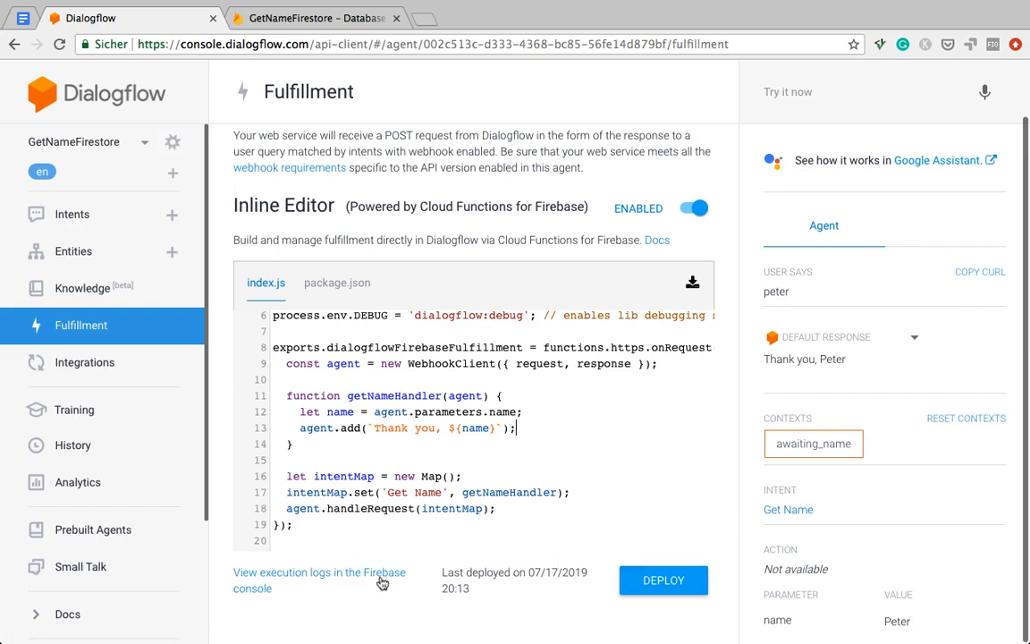
mouse_move(375, 579)
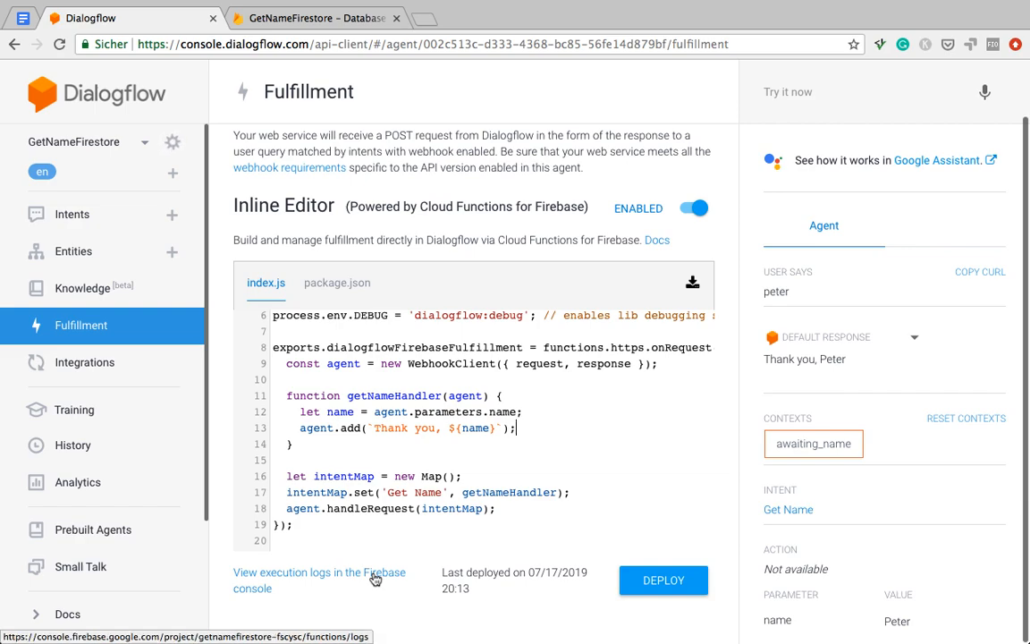
Step: View the Firebase execution logs in a new tab, then return to the fulfillment code
left_click(318, 573)
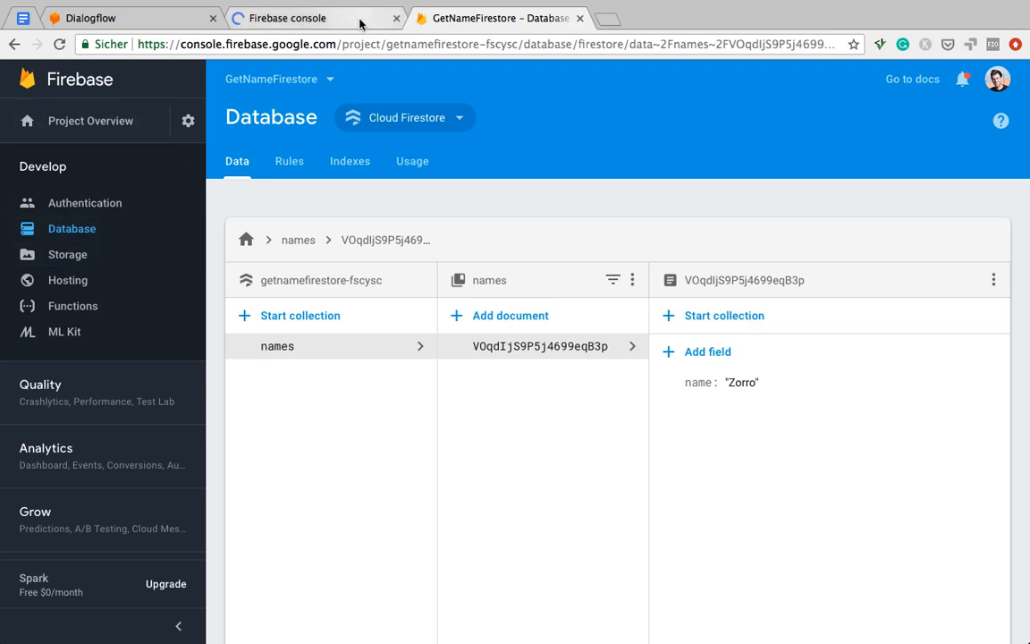
left_click(129, 18)
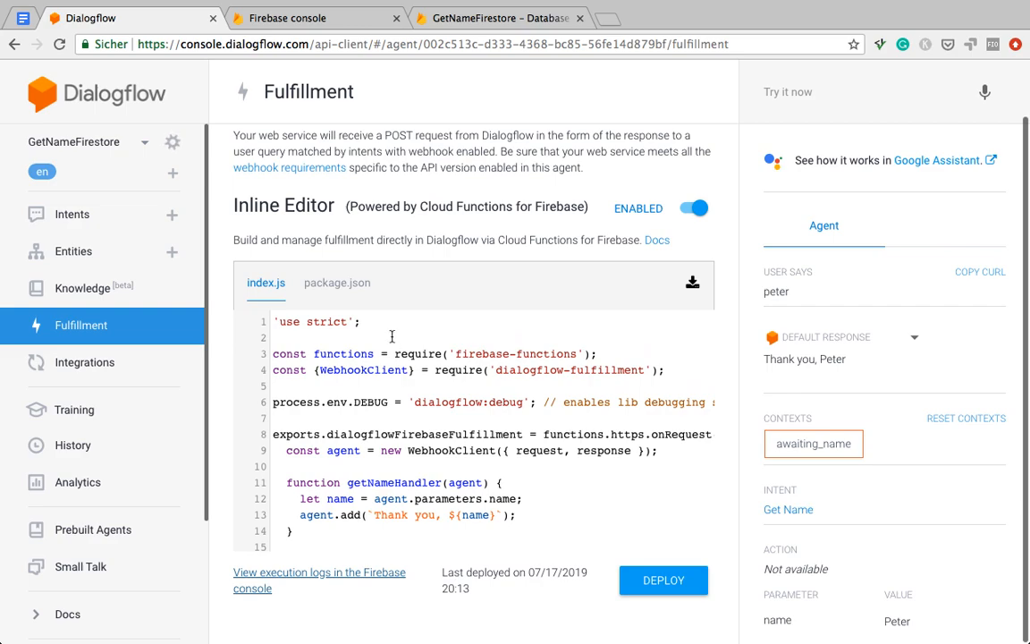
mouse_move(336, 283)
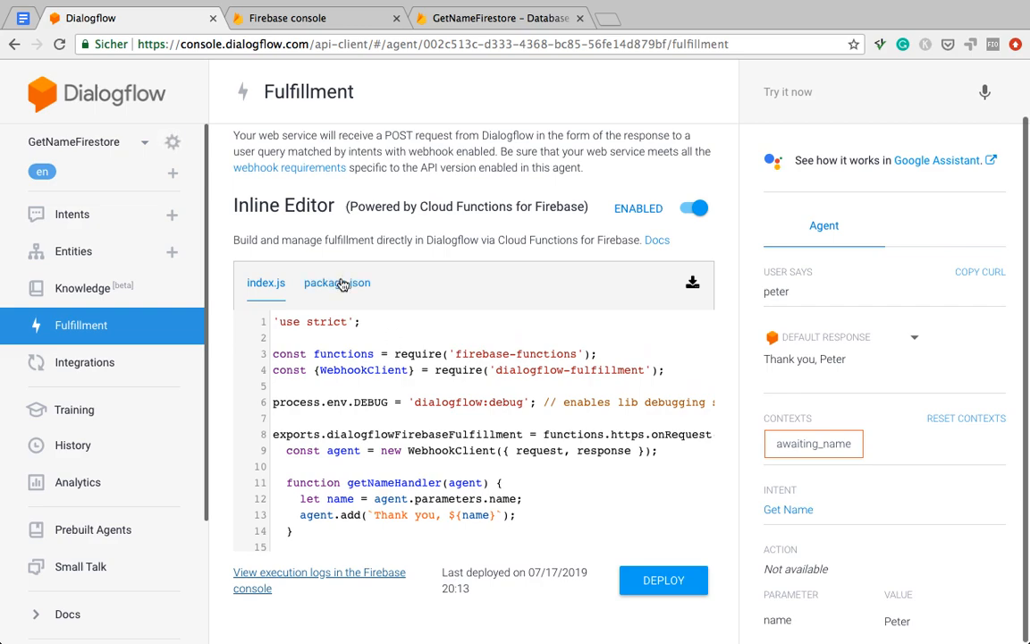
left_click(336, 282)
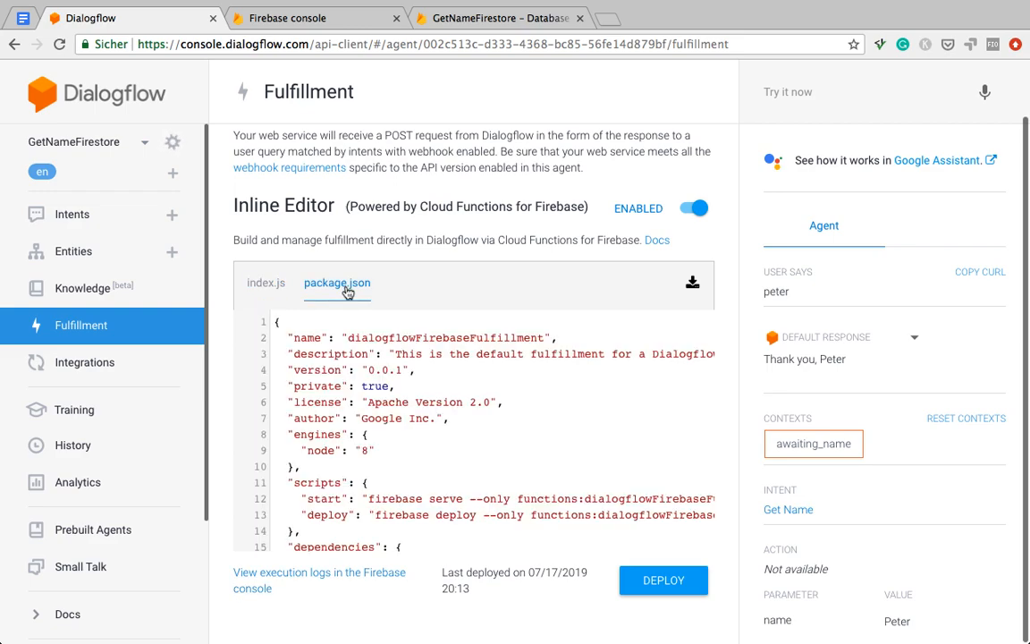
scroll("down", 3)
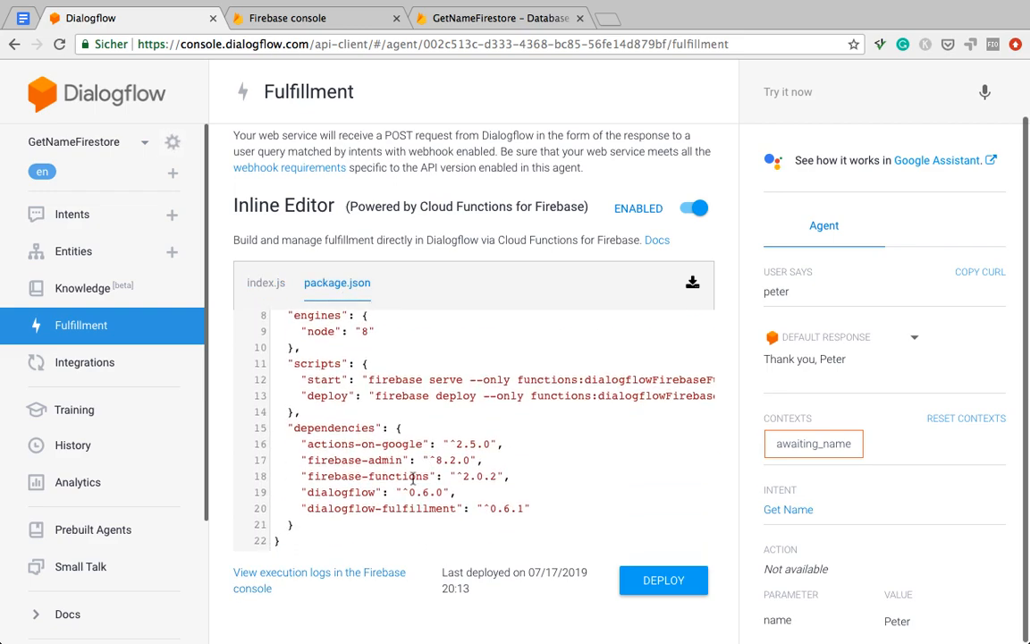
double_click(362, 460)
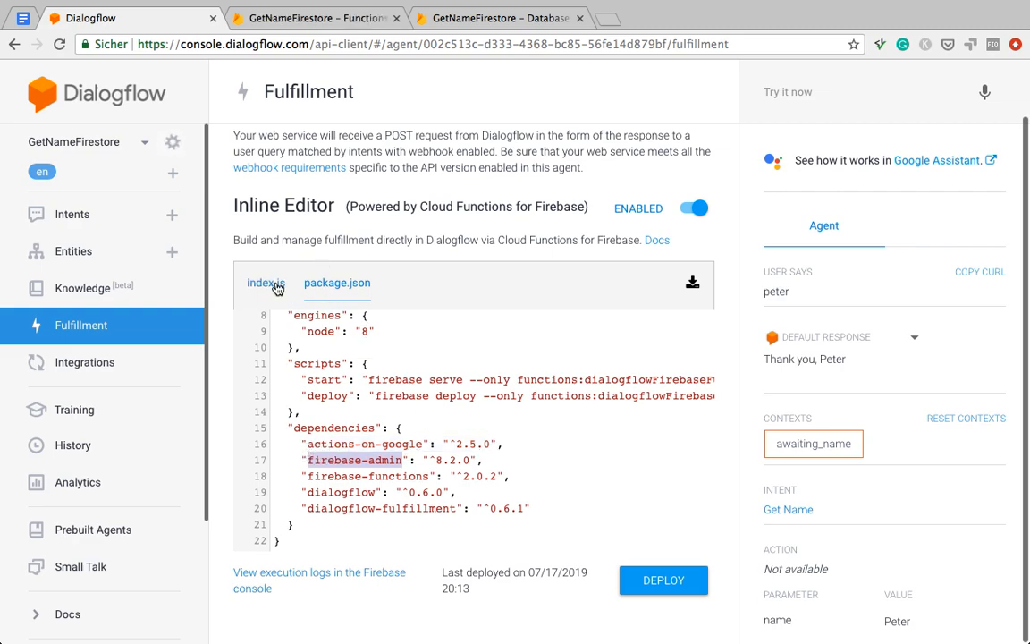
Step: In index.js add const admin = require('firebase-admin');
left_click(265, 283)
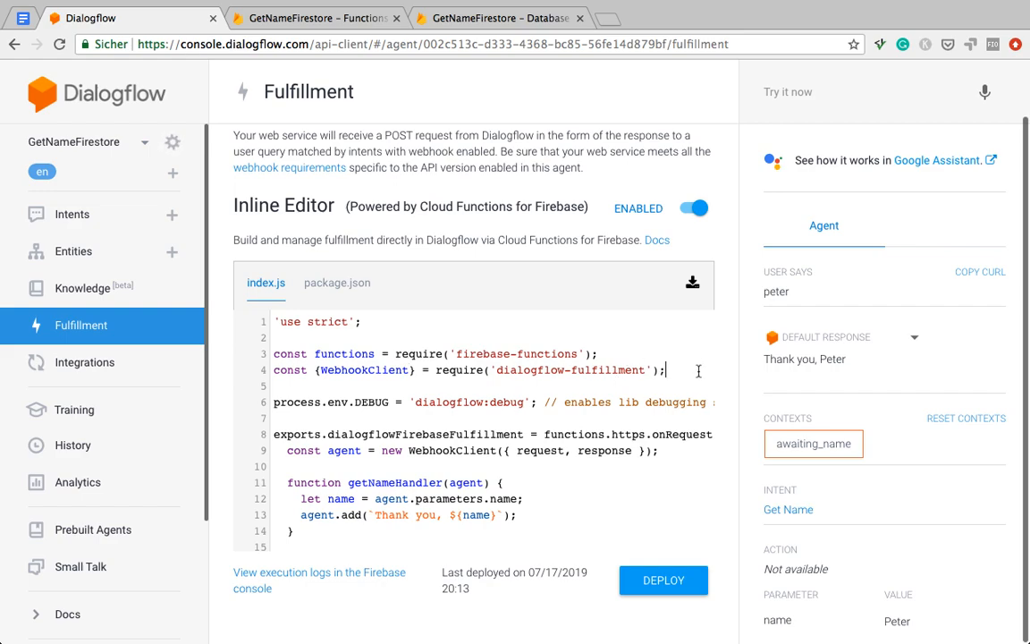
type("const re")
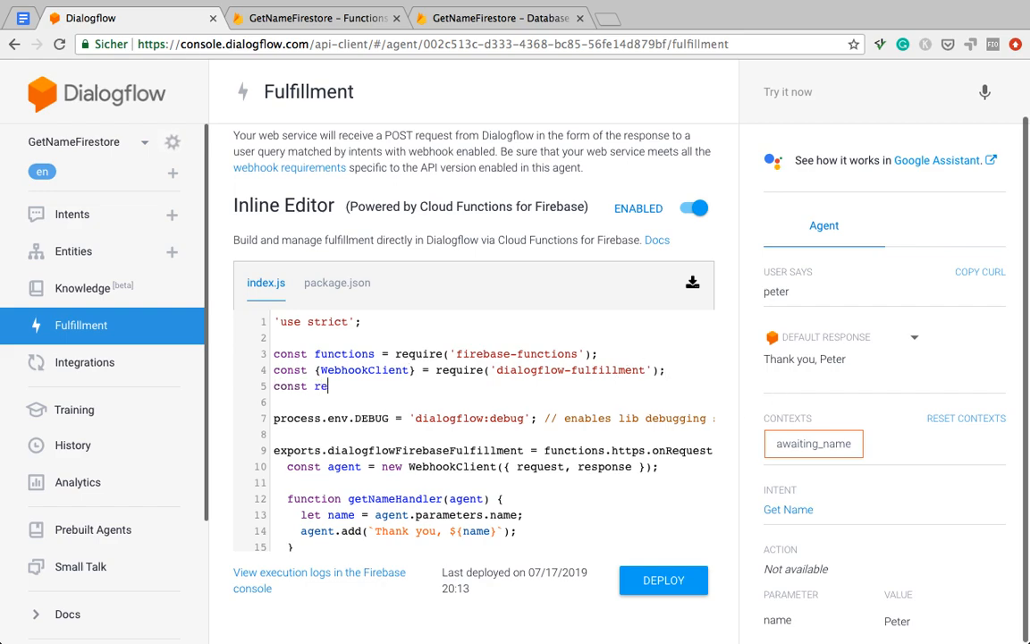
type("dmin")
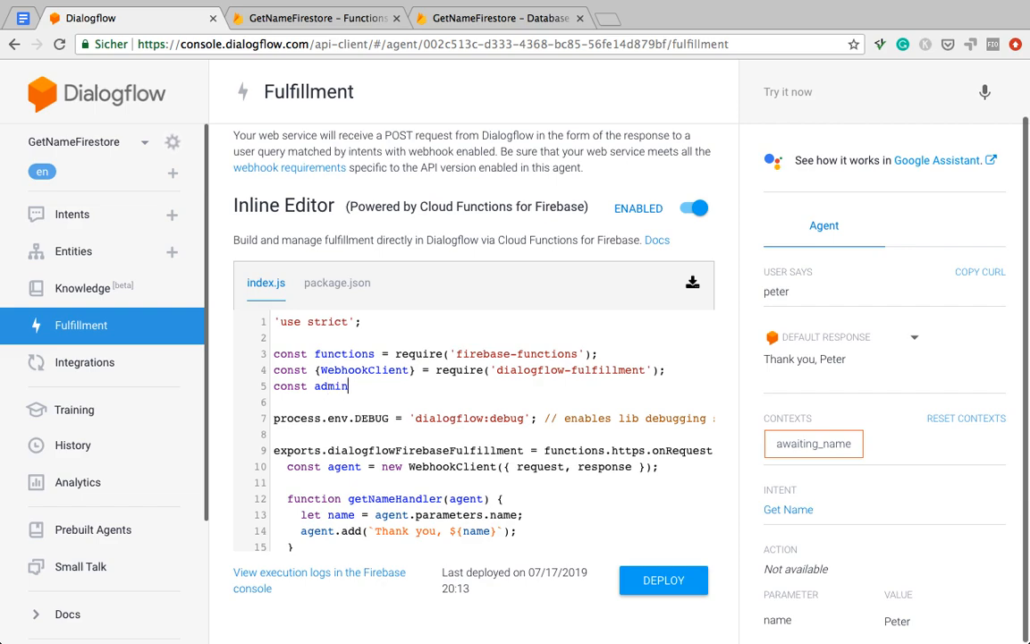
type("= requir")
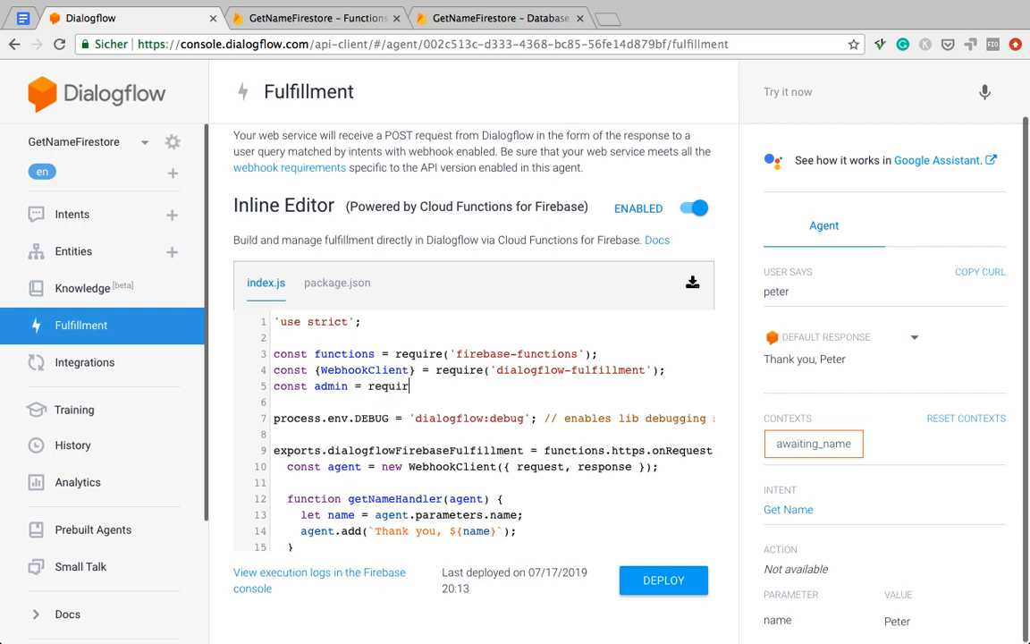
type("e('firebase-admin")
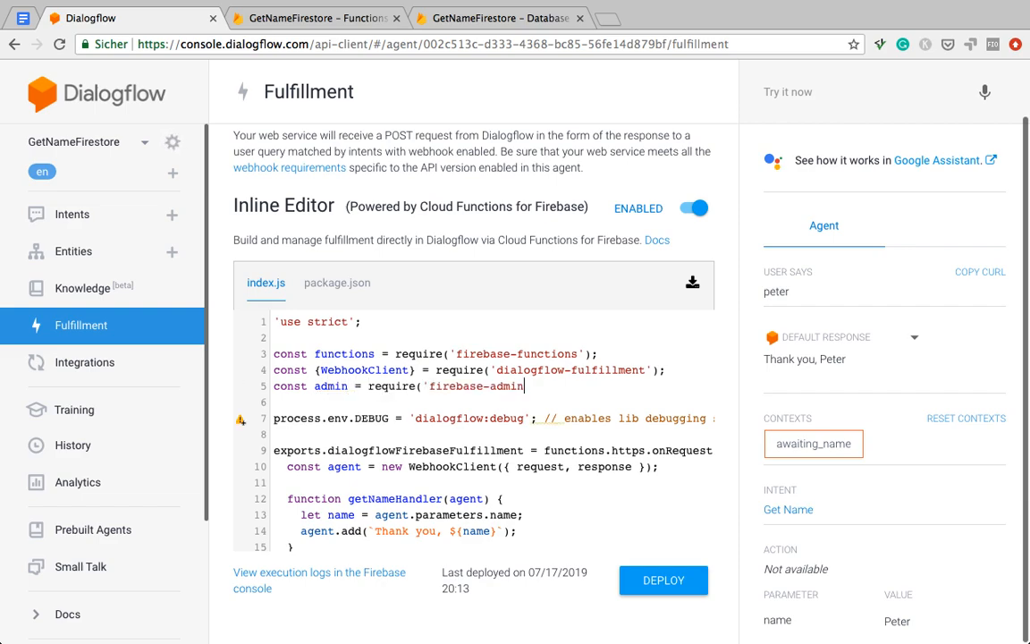
type("');")
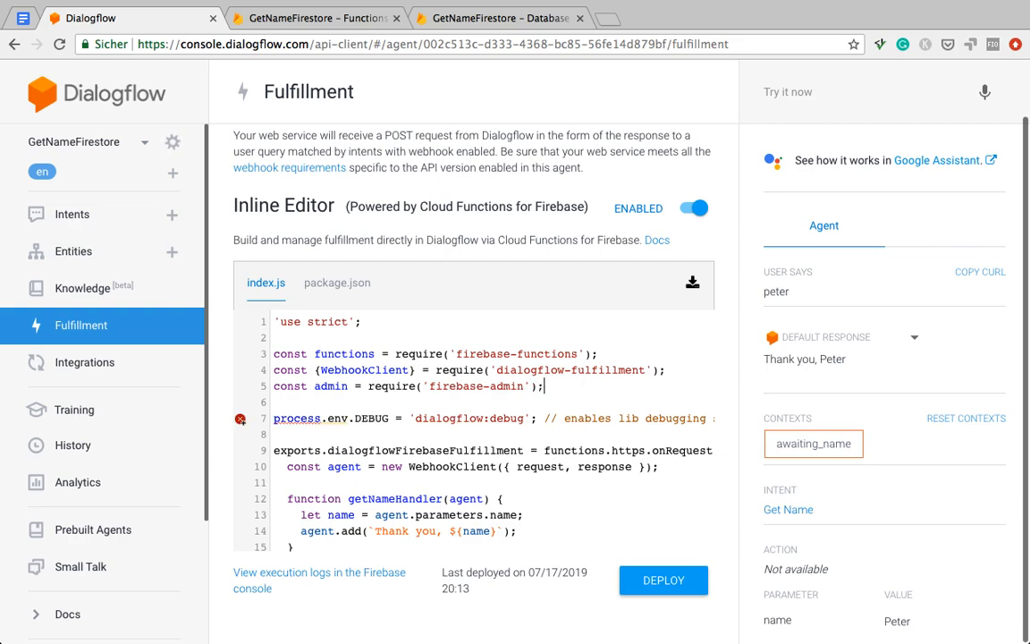
Step: Add admin.initializeApp(); and const db = admin.firestore();
type("admin")
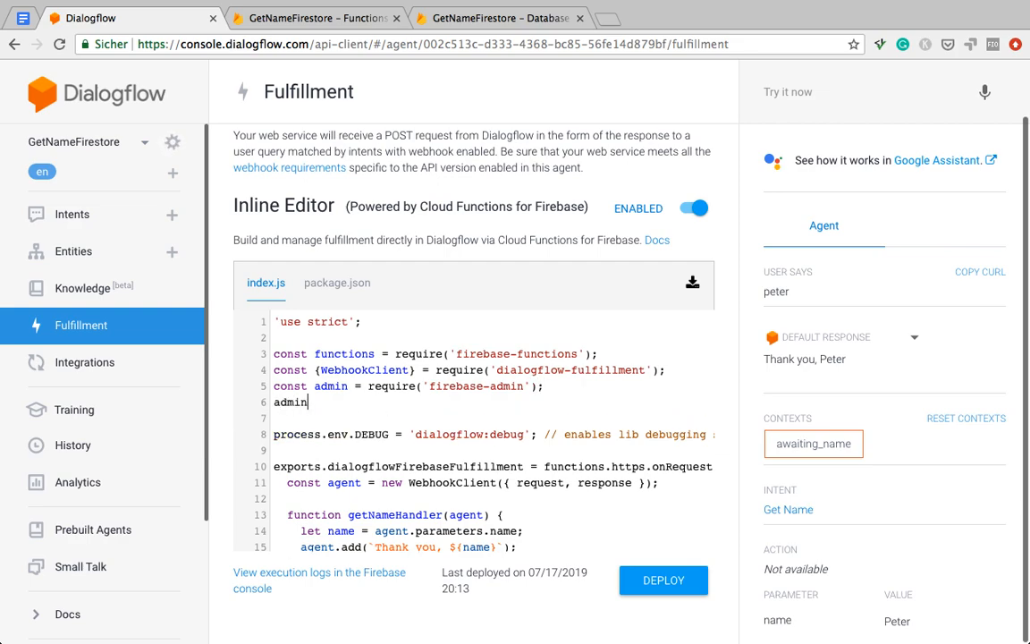
type(".initializeA")
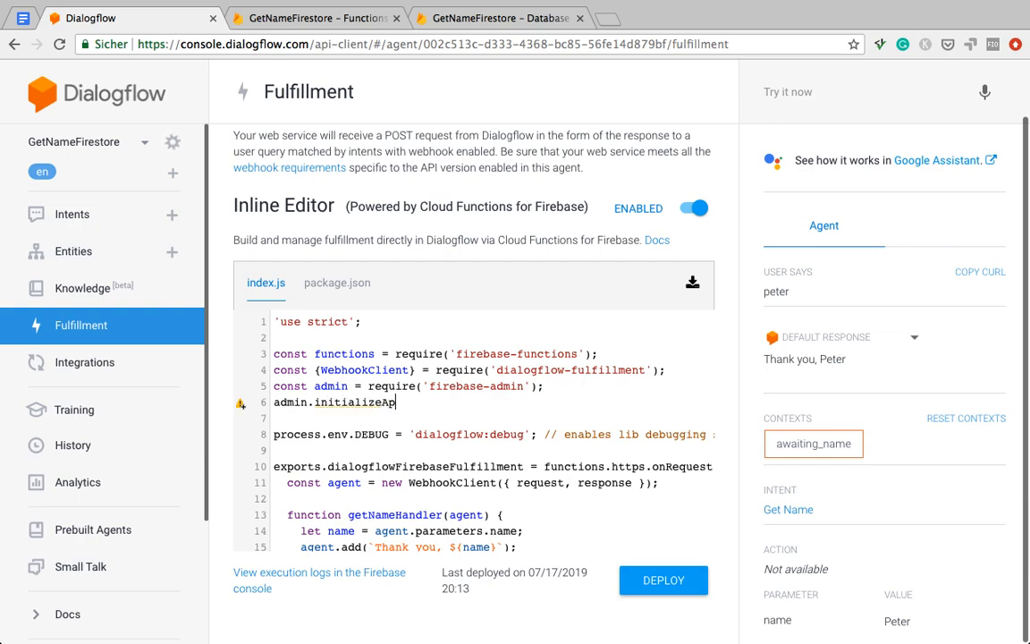
type("p();")
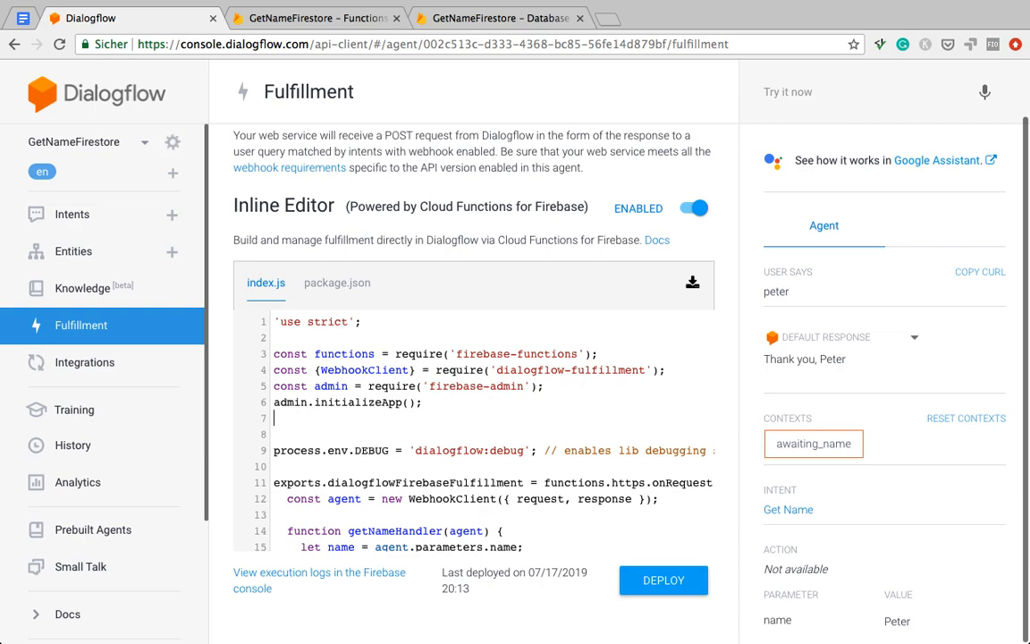
type("admin.")
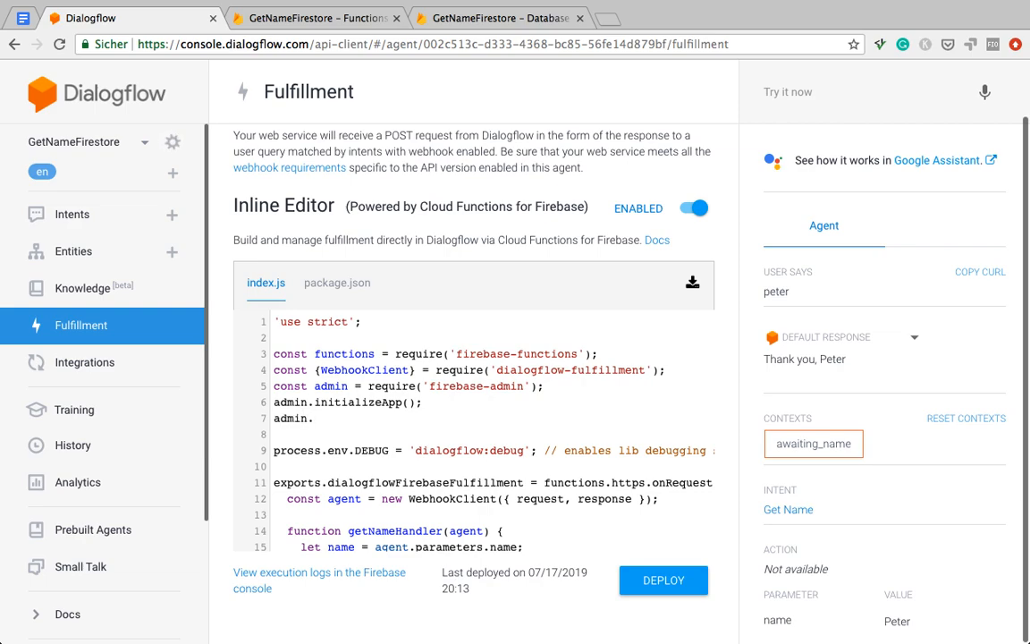
type("firestore")
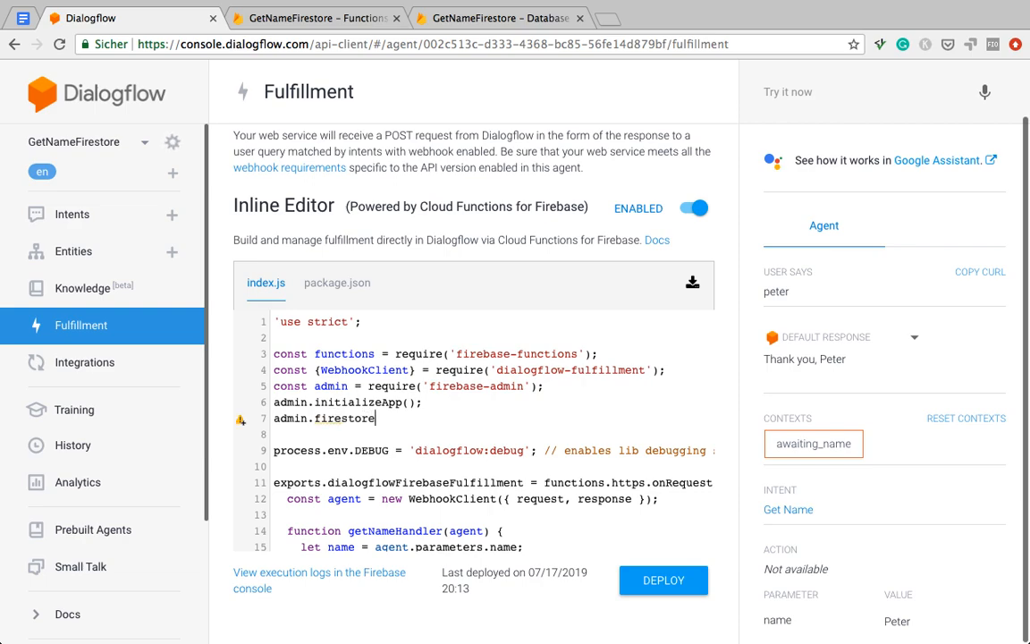
type("();")
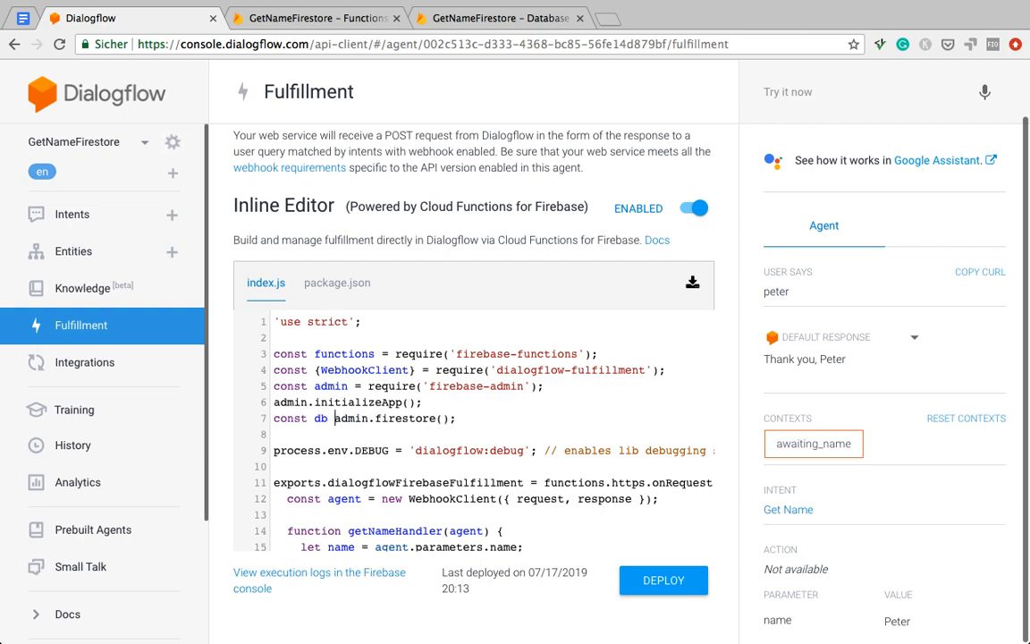
Step: Insert db.collection('names').add({ name: name }); in getNameHandler before agent.add
scroll("down", 3)
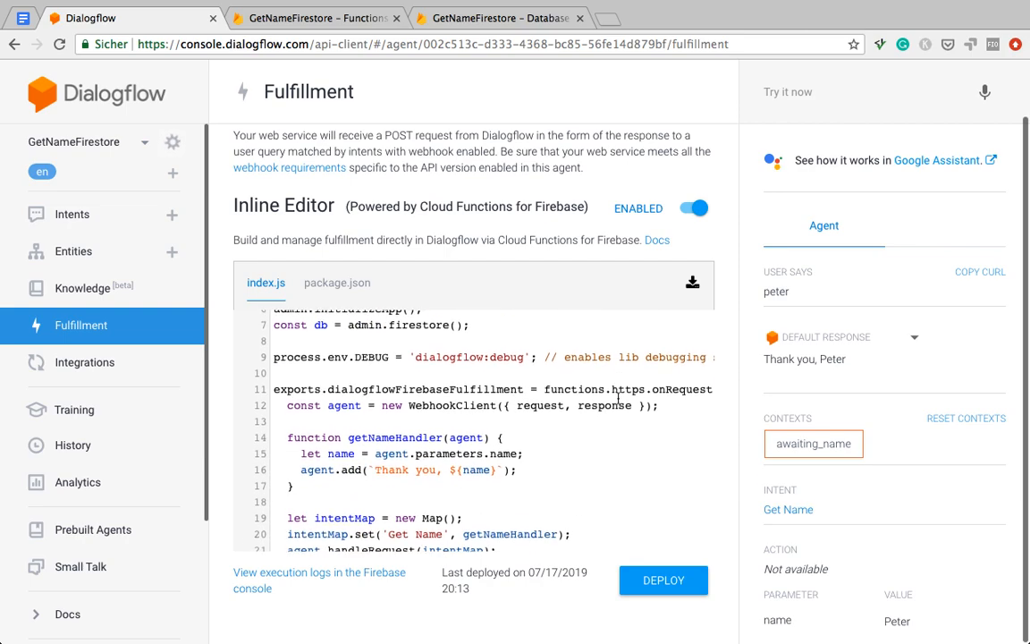
scroll("down", 3)
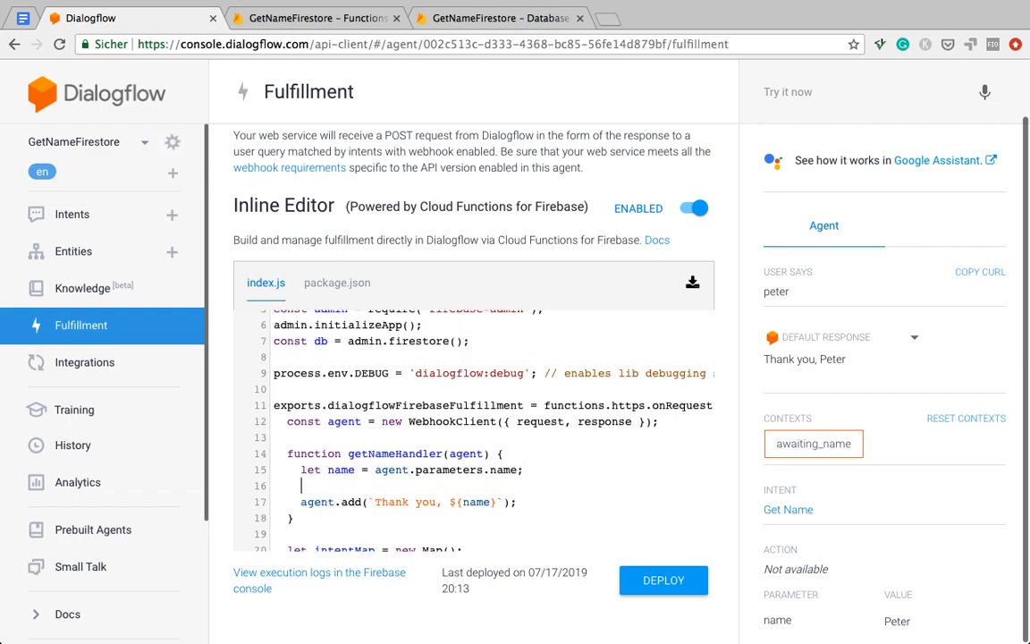
type("db.")
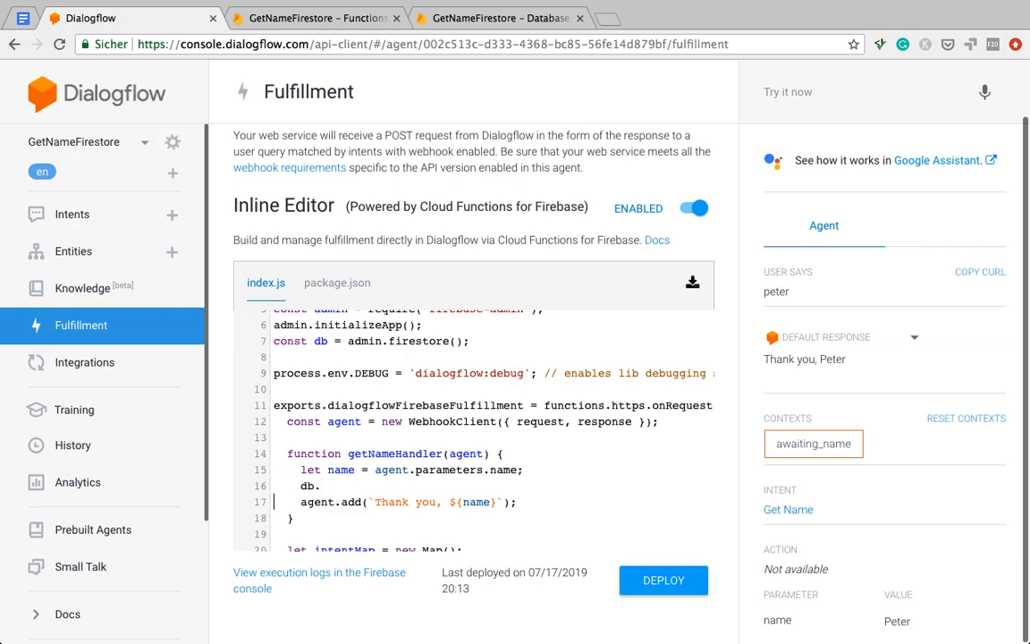
type("collection('n")
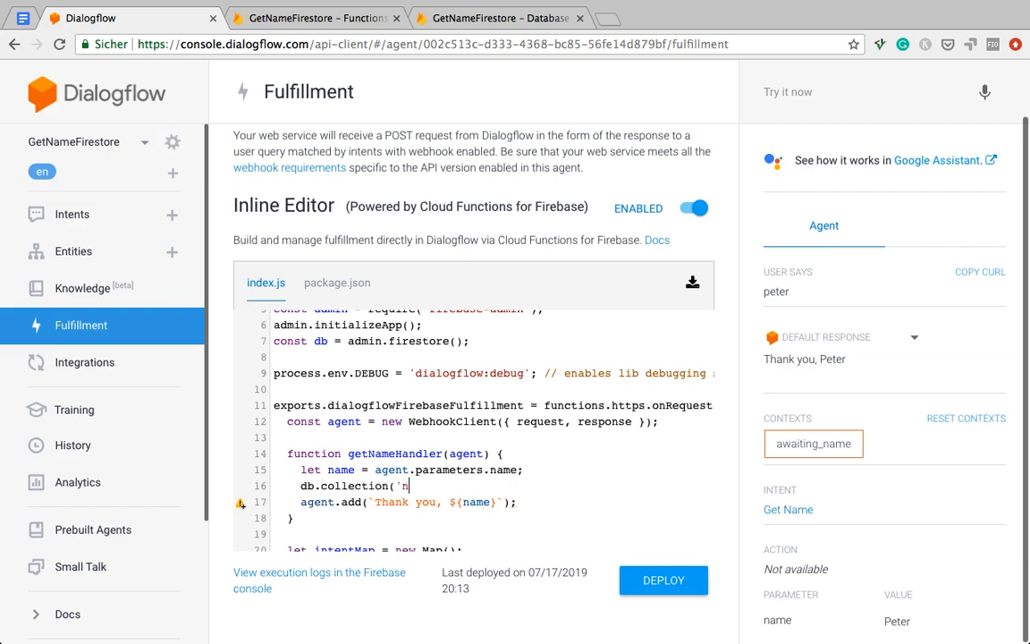
type("ames')")
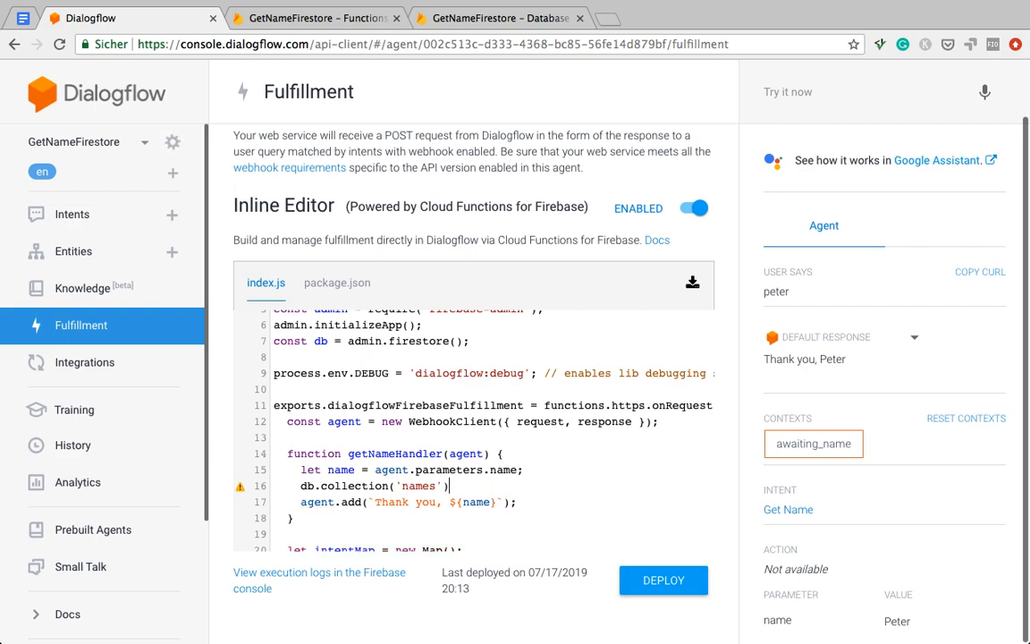
type(".add()")
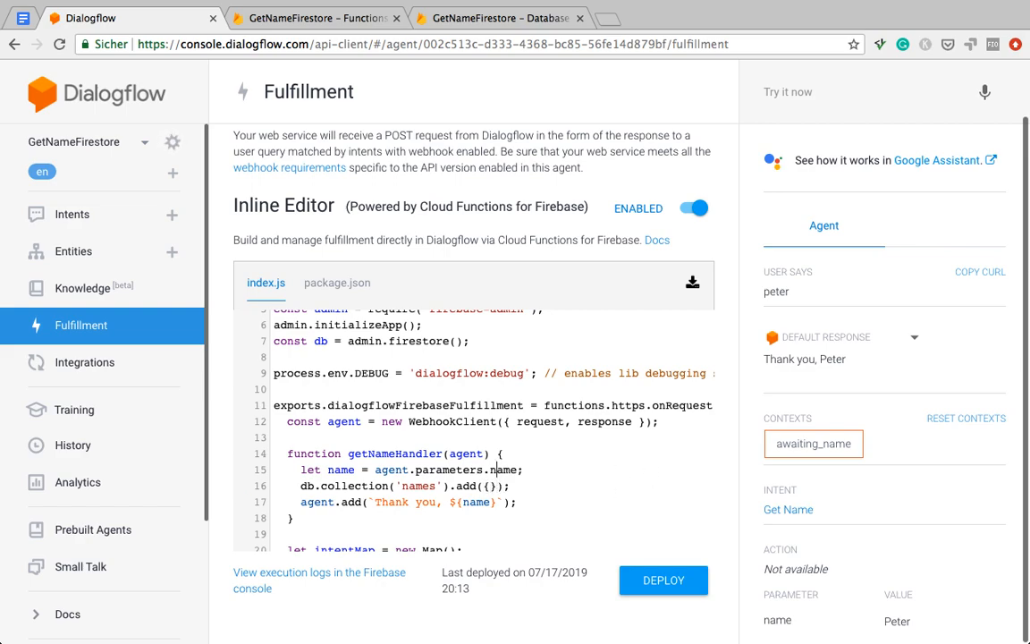
type("a")
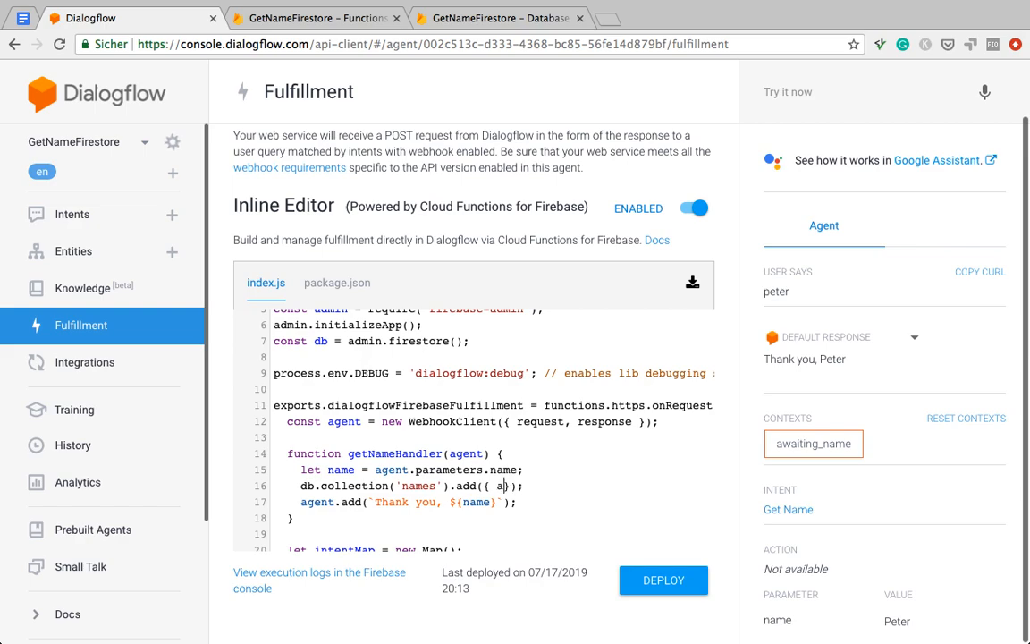
type("name:")
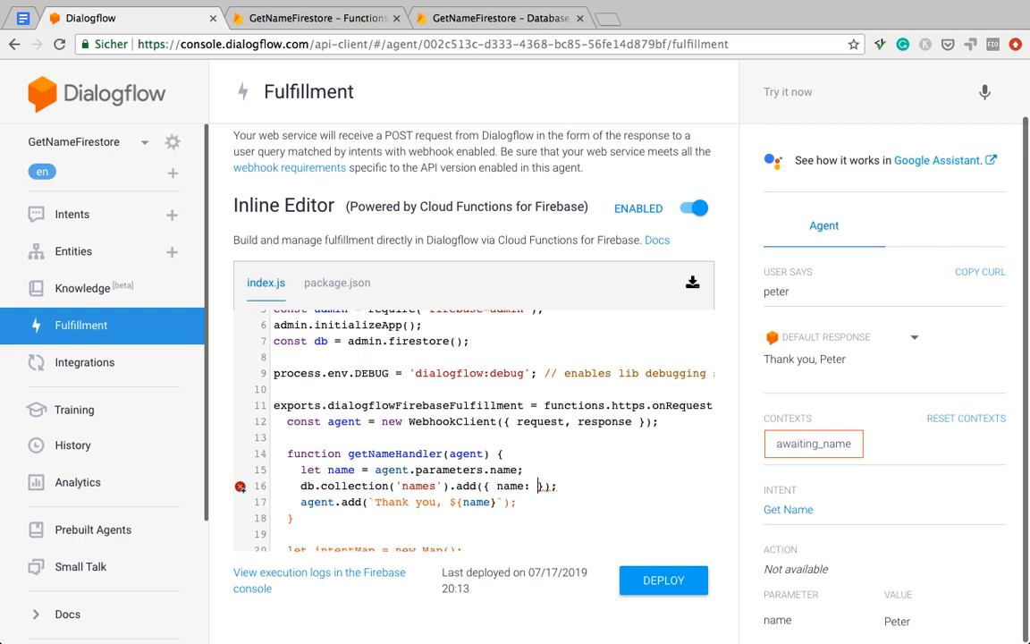
type("name")
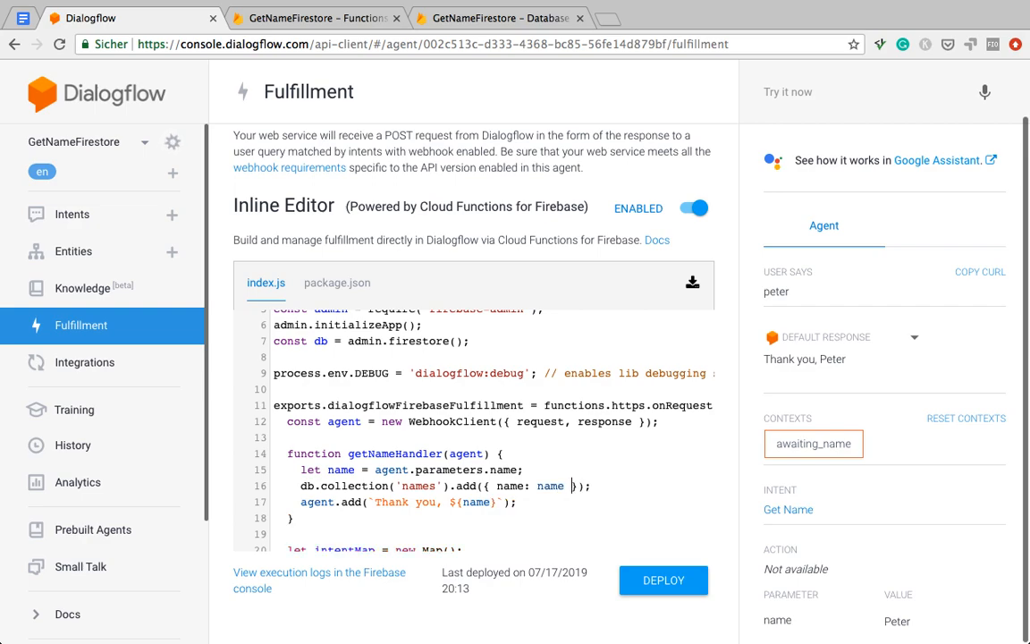
double_click(551, 486)
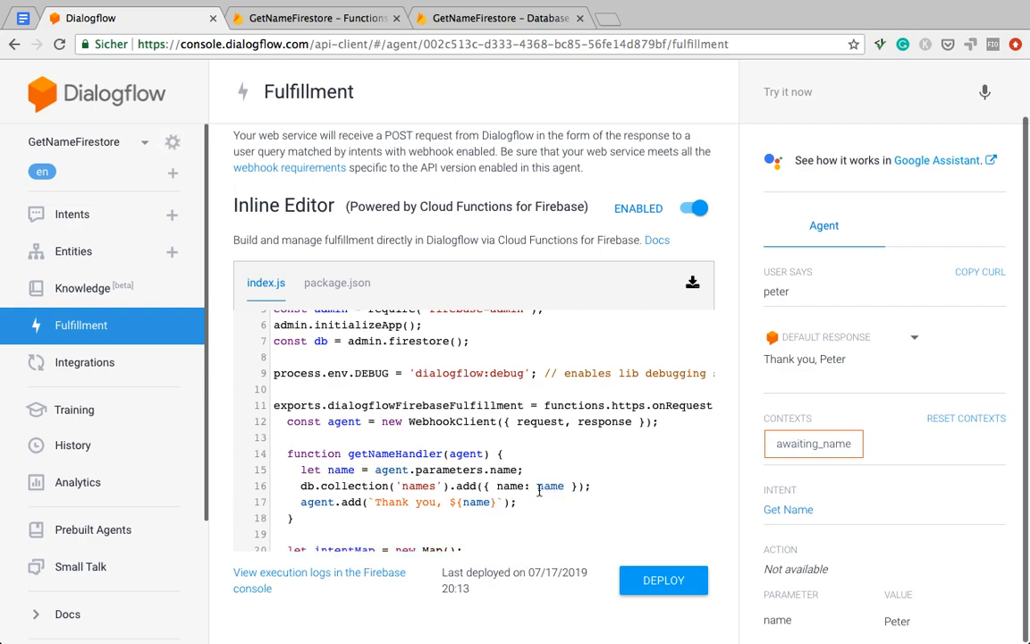
left_click(663, 579)
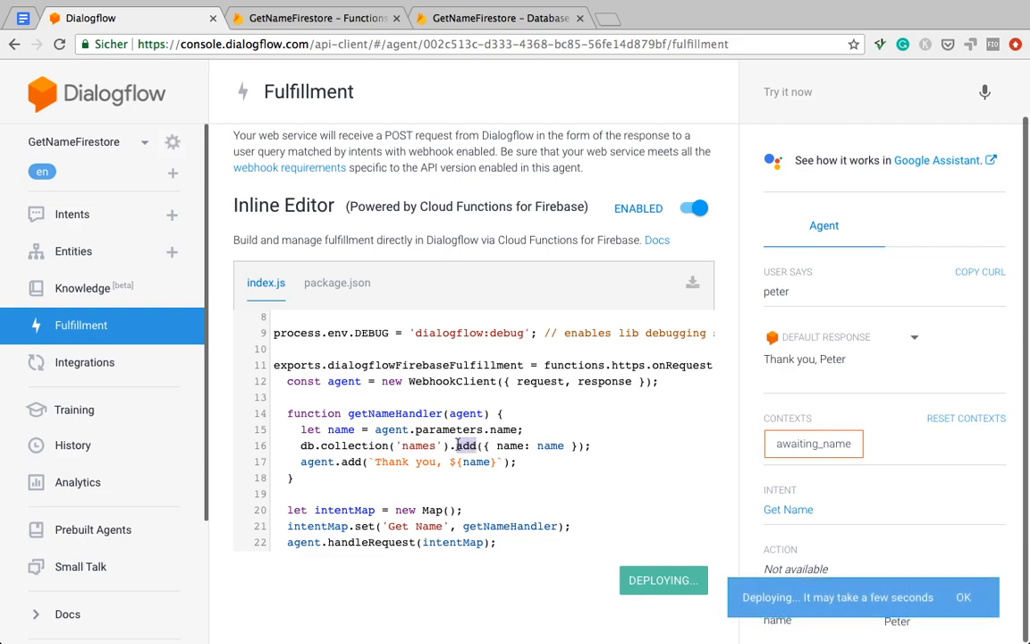
Step: Deploy the fulfillment, restoring .add({ name: name }) in the add call, until it shows DEPLOYED
left_click(962, 597)
type("oc('peter').")
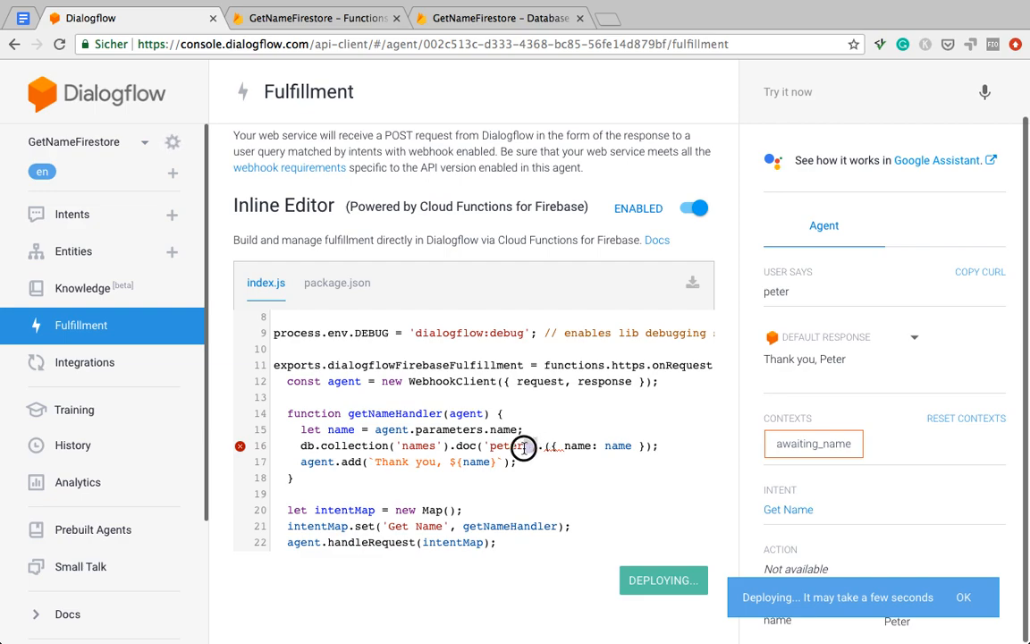
double_click(504, 446)
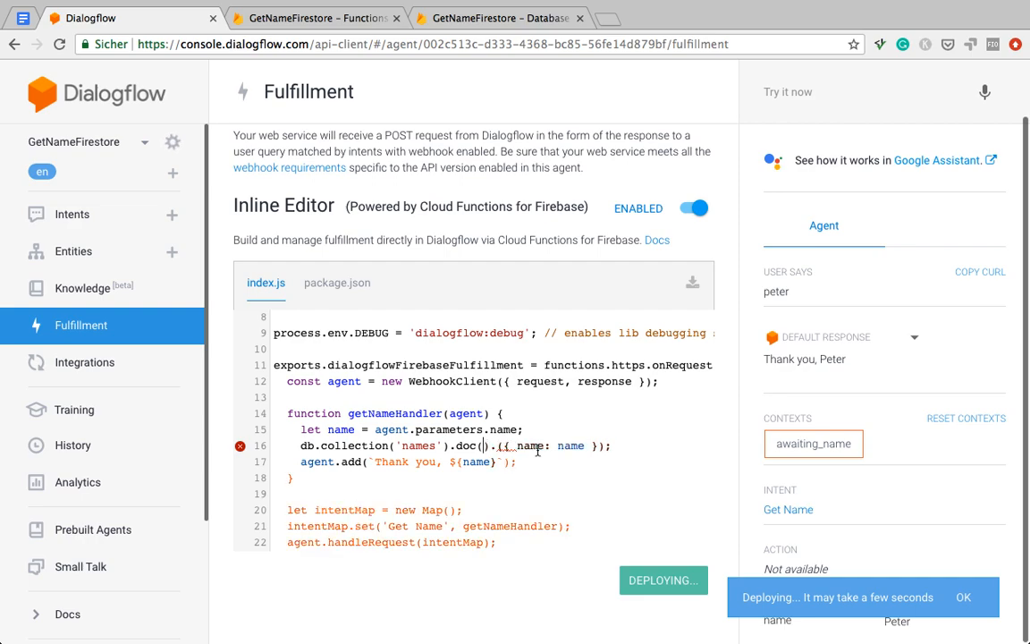
type(".add({ name: name })")
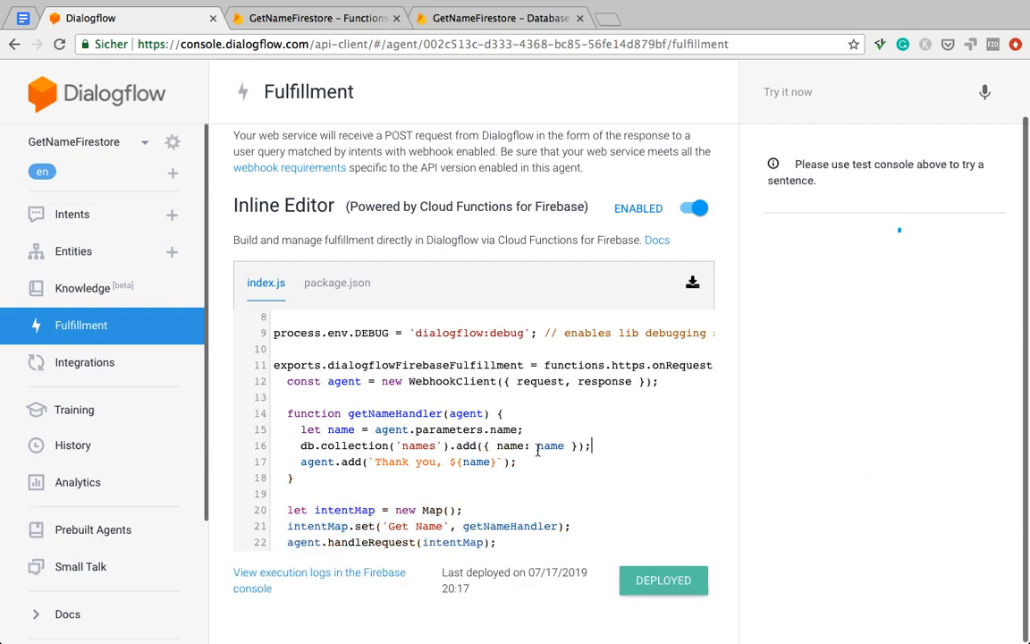
left_click(664, 579)
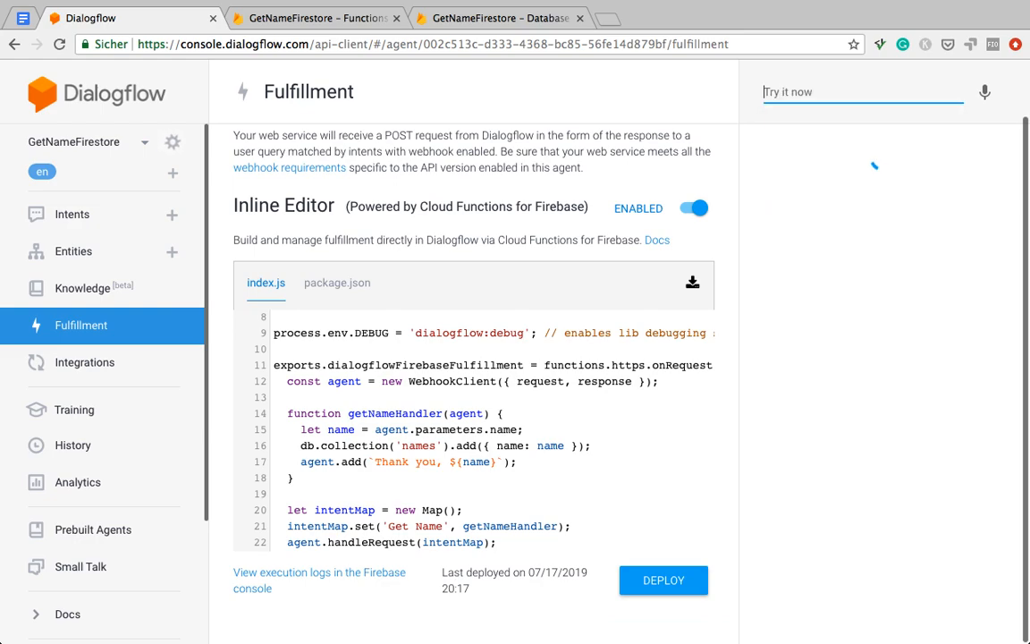
Step: Converse with hi then peter in Try it now, getting Thank you, Peter via Get Name
type("hi")
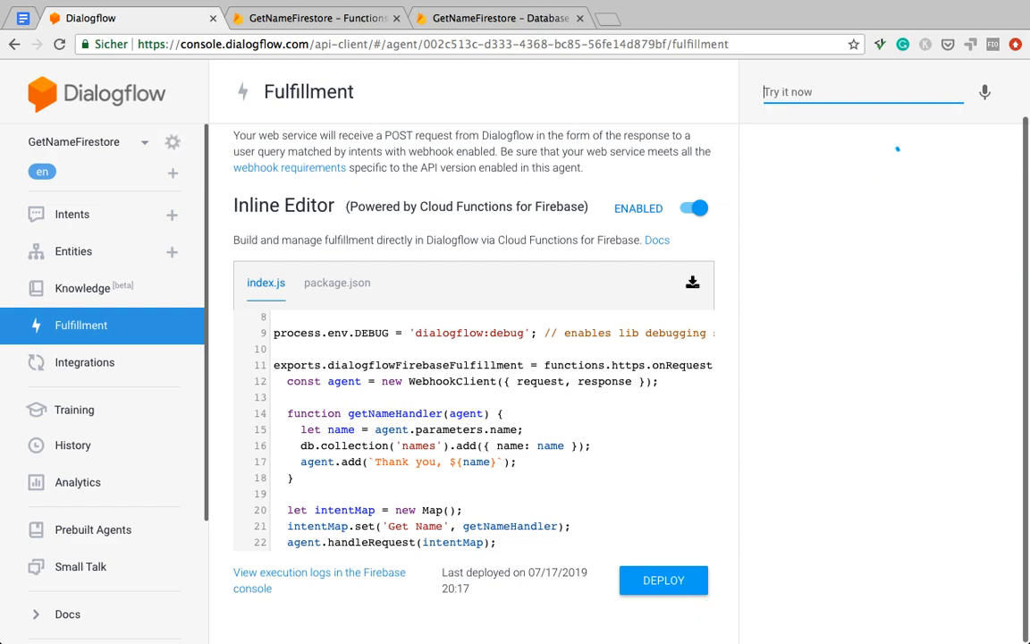
left_click(862, 91)
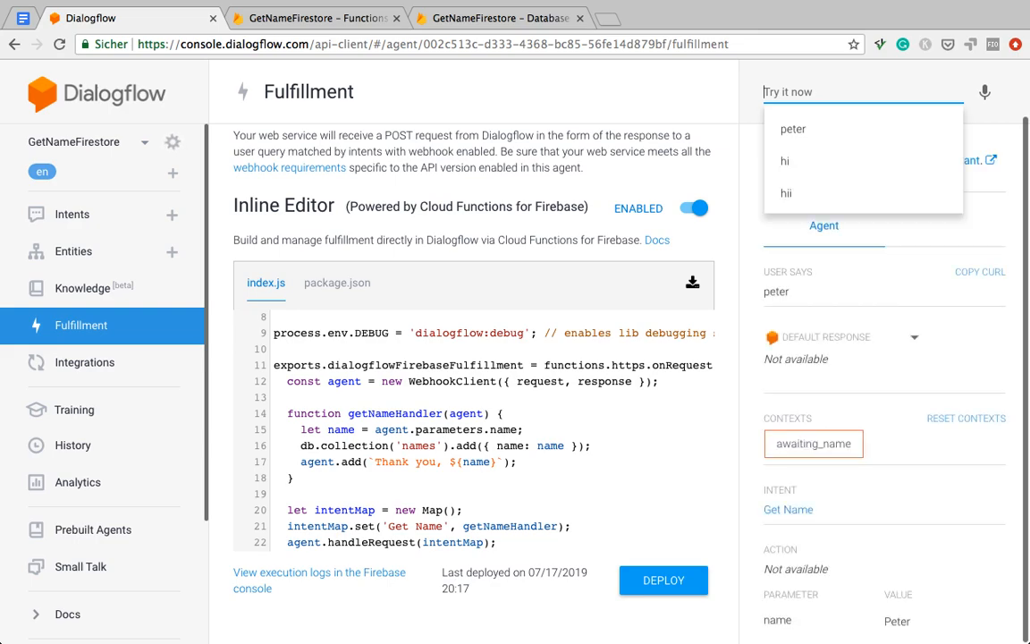
type("p")
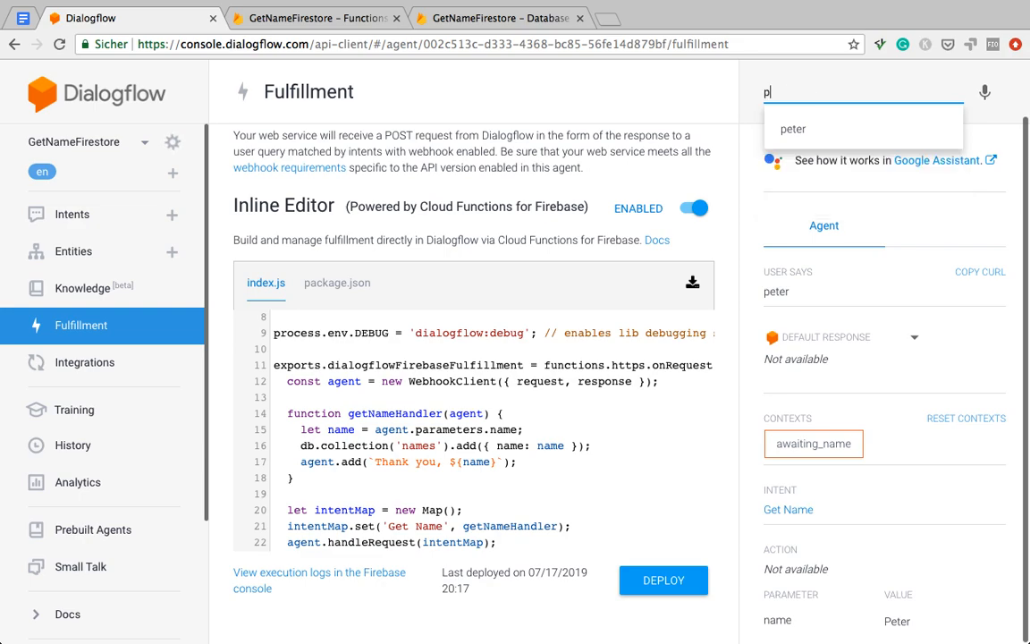
type("hi")
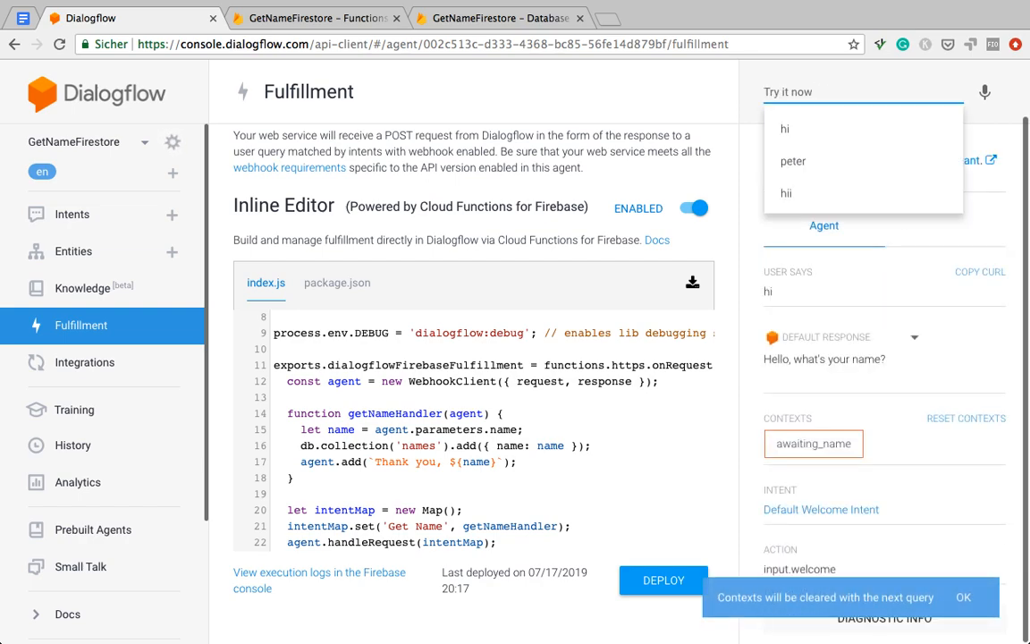
left_click(962, 597)
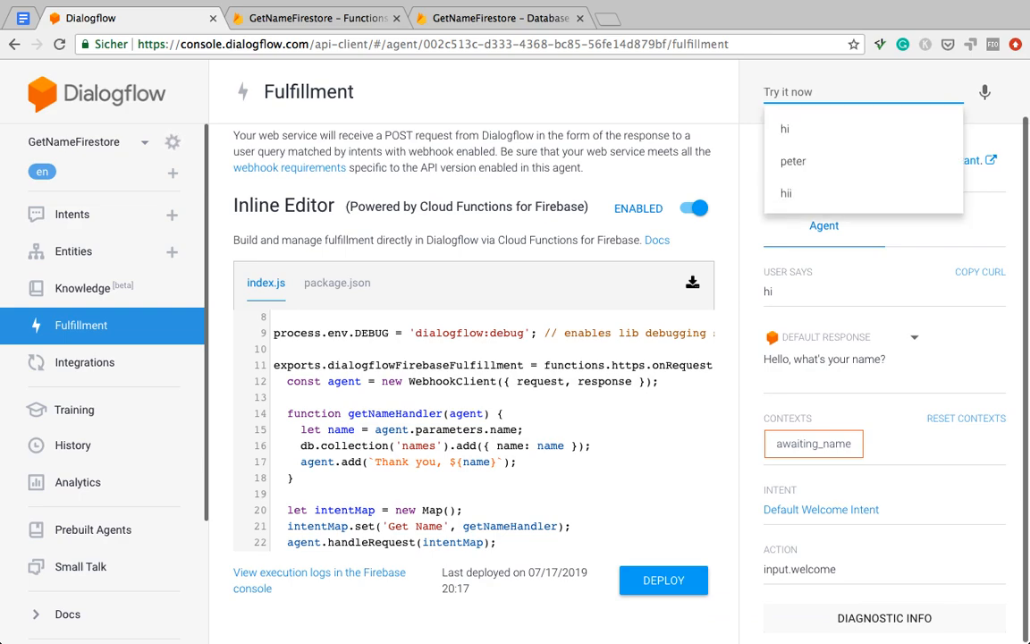
type("pete")
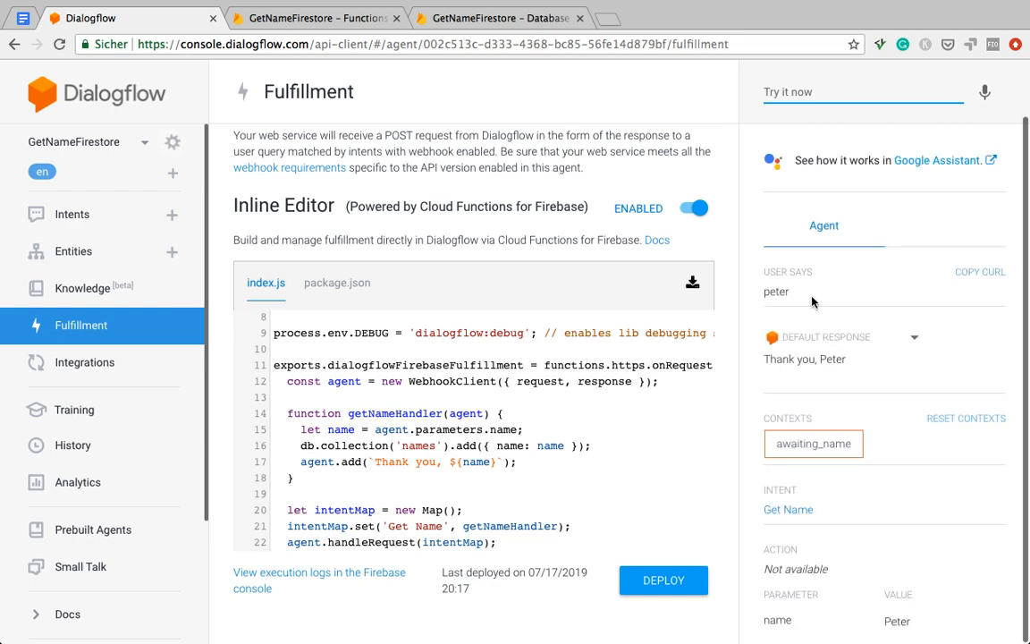
left_click(862, 91)
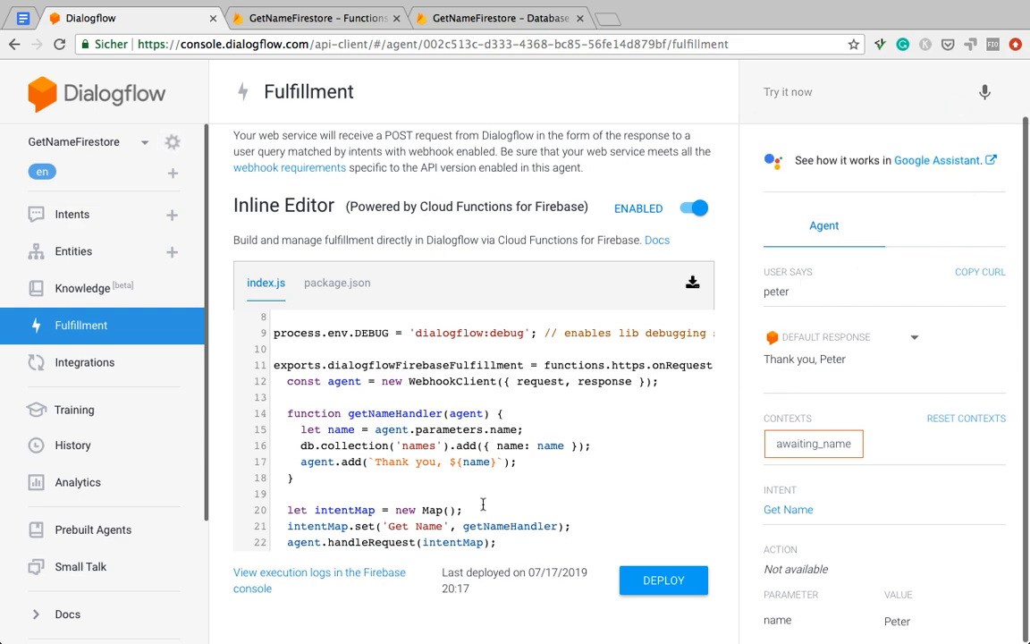
triple_click(403, 462)
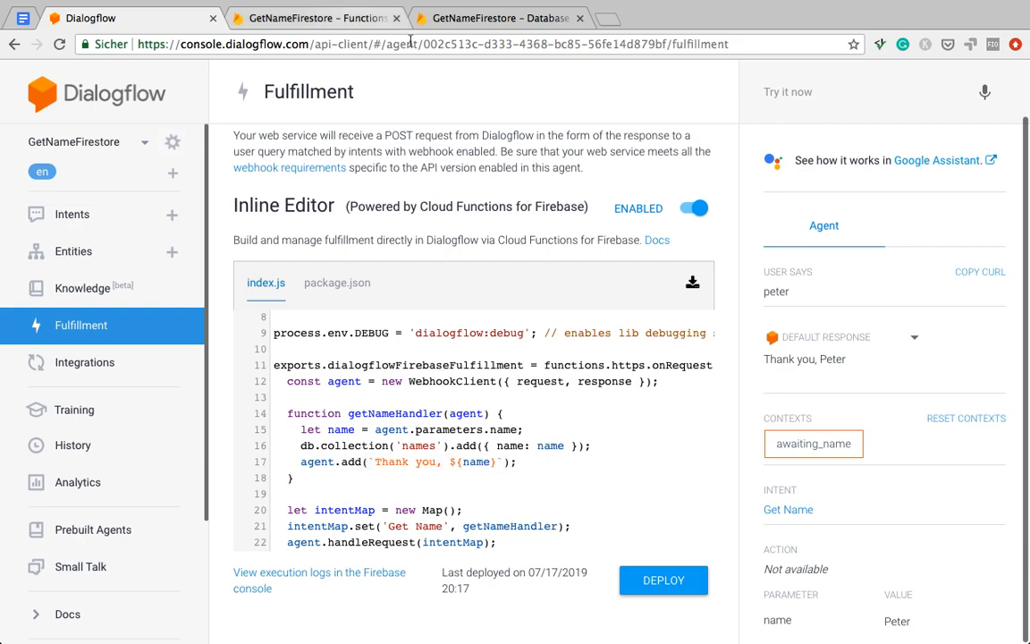
Step: In Firestore, view the newest names document showing name Peter
left_click(497, 18)
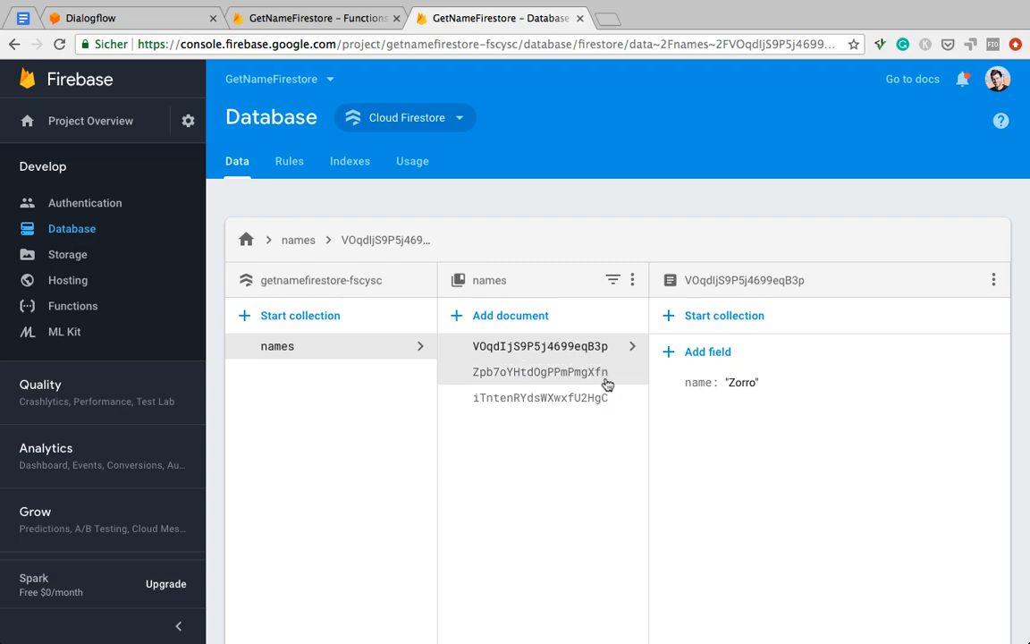
mouse_move(611, 386)
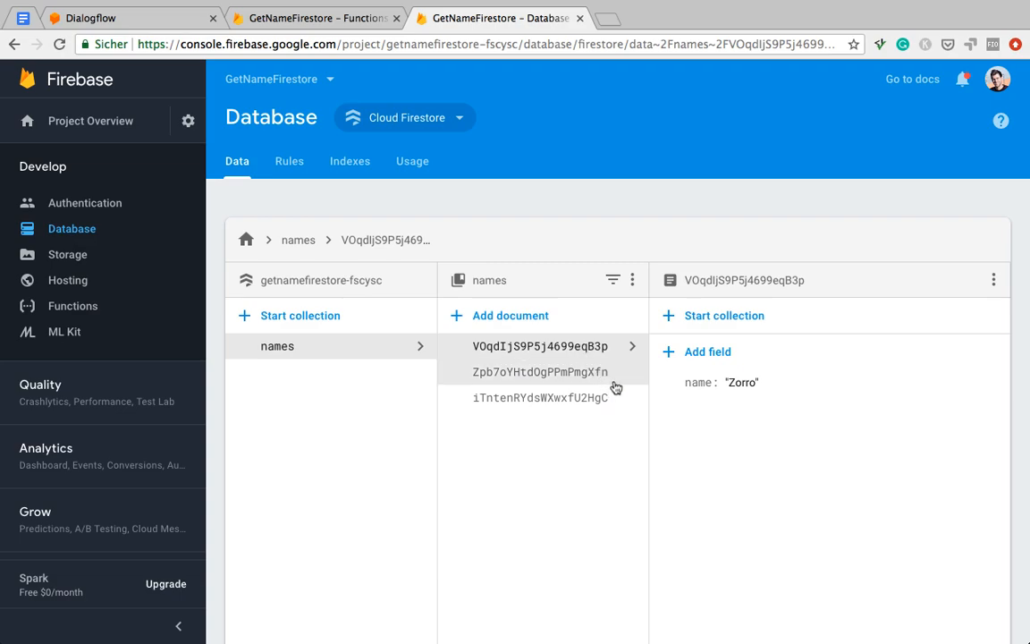
left_click(540, 370)
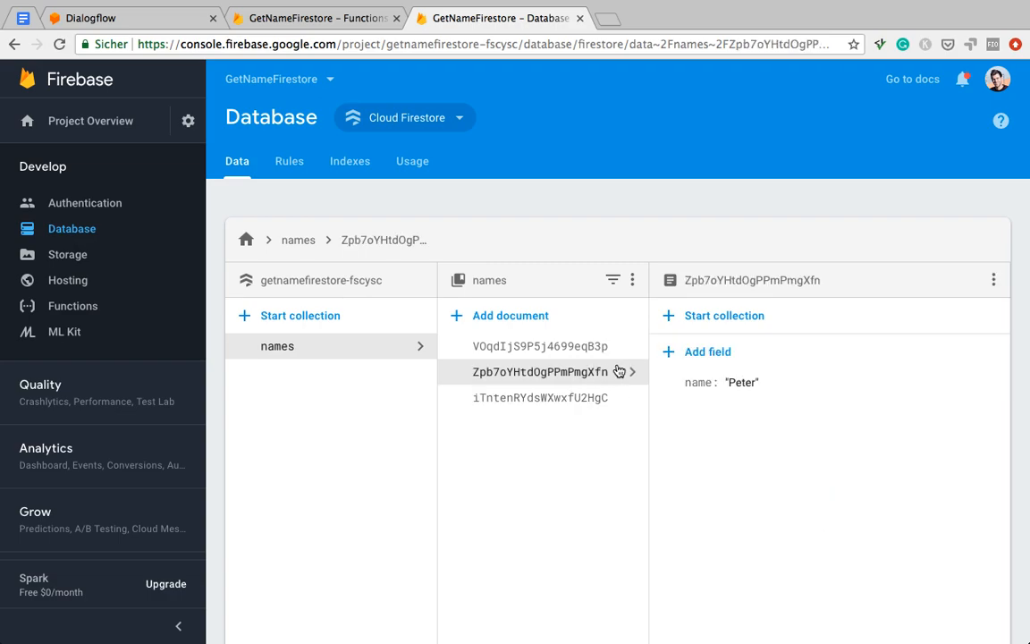
left_click(540, 370)
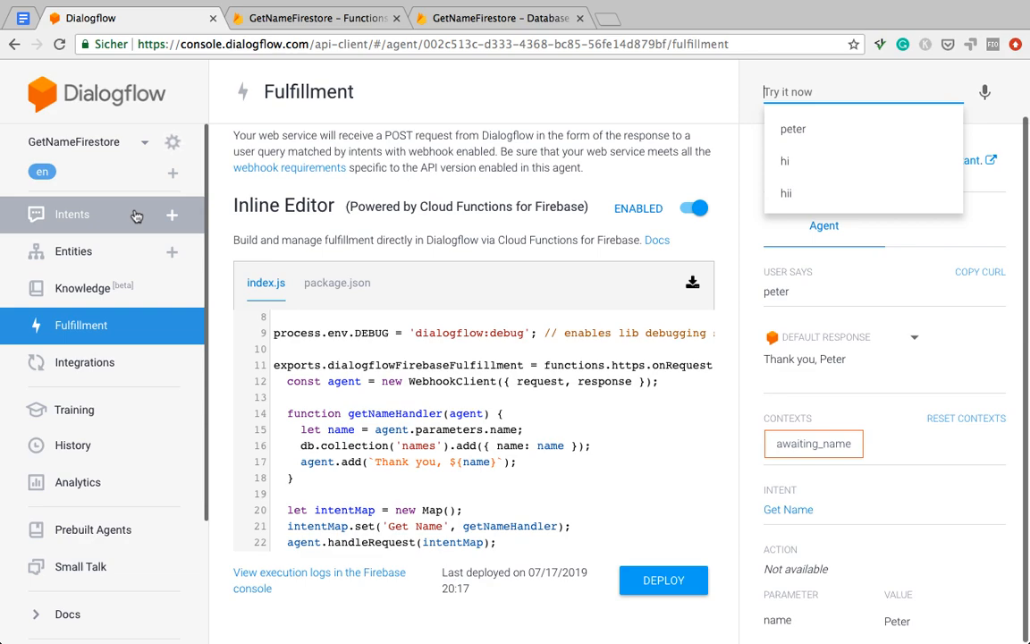
Step: Review the Confirm Name Yes intent's webhook fulfillment toggle and select its title to copy
left_click(71, 214)
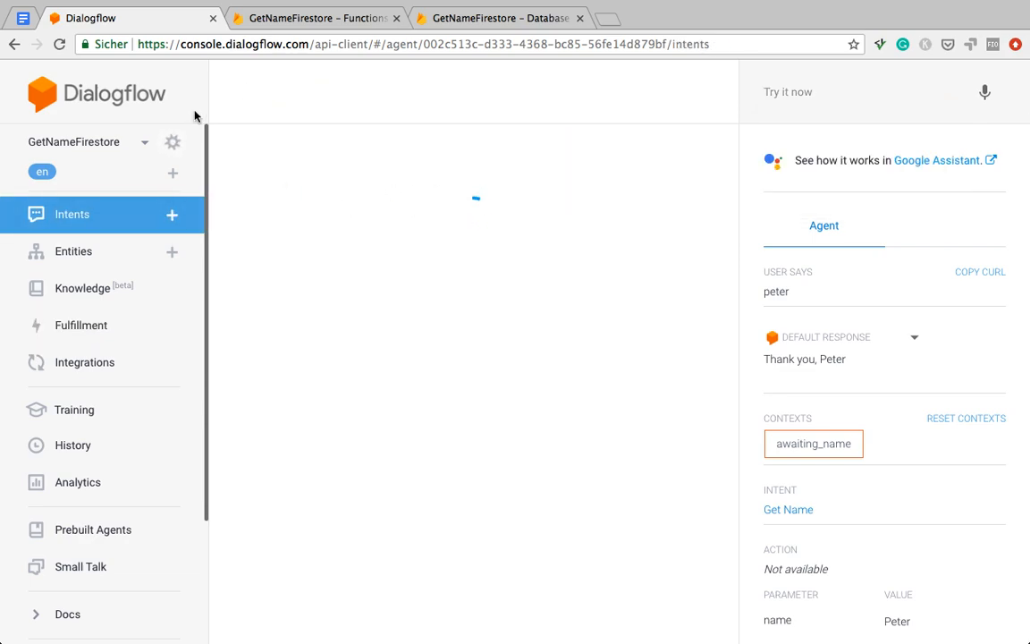
left_click(72, 215)
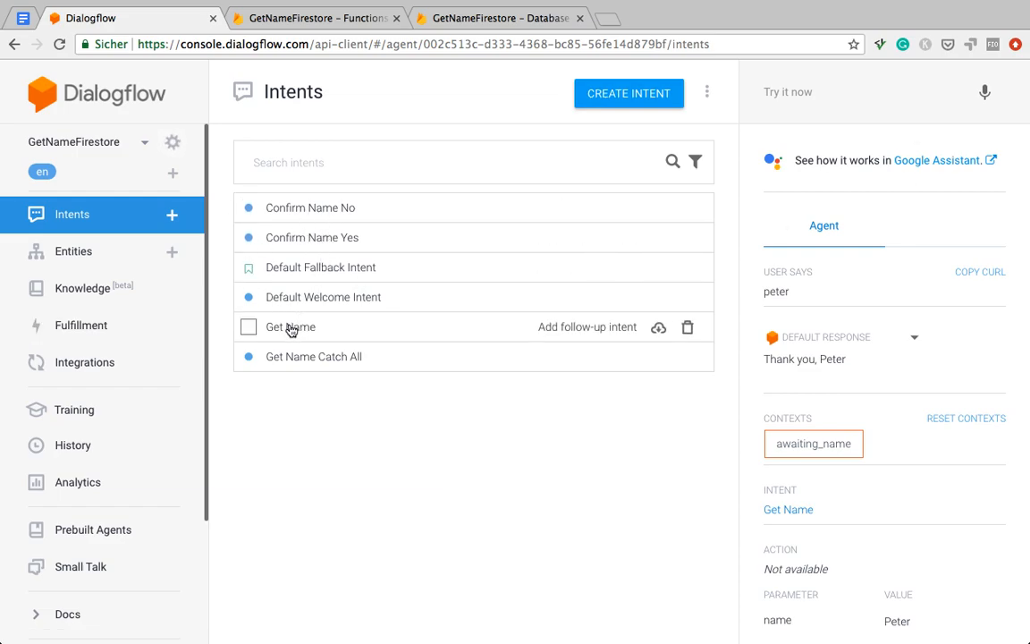
mouse_move(325, 333)
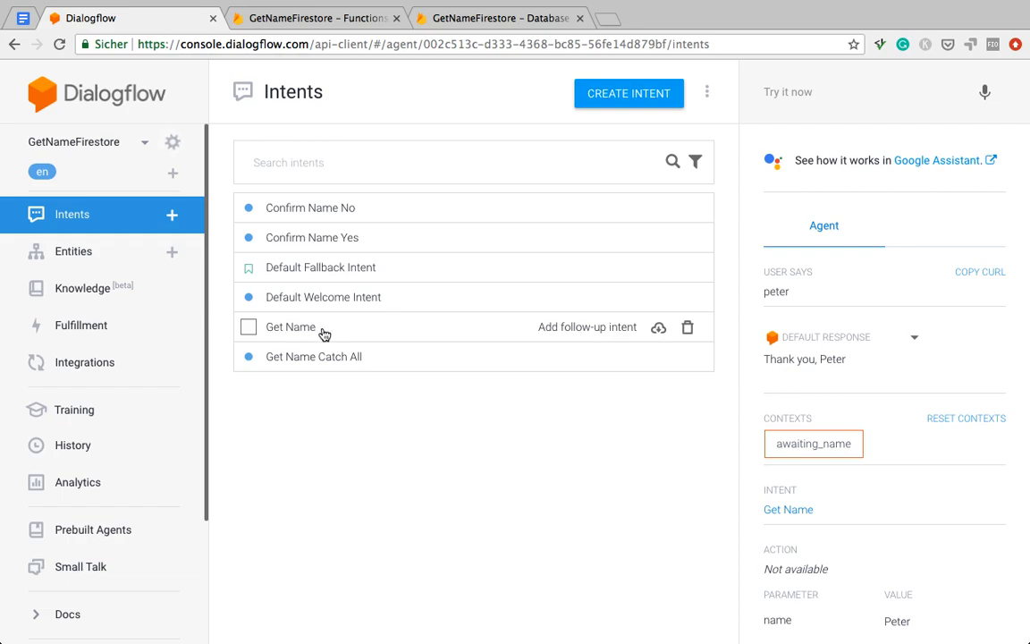
mouse_move(315, 332)
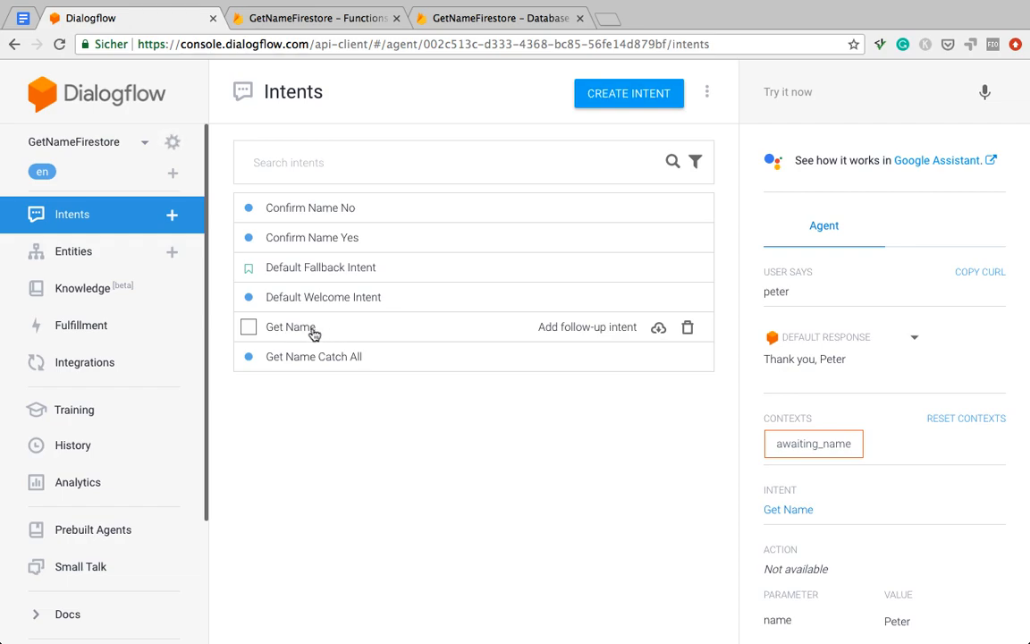
mouse_move(304, 331)
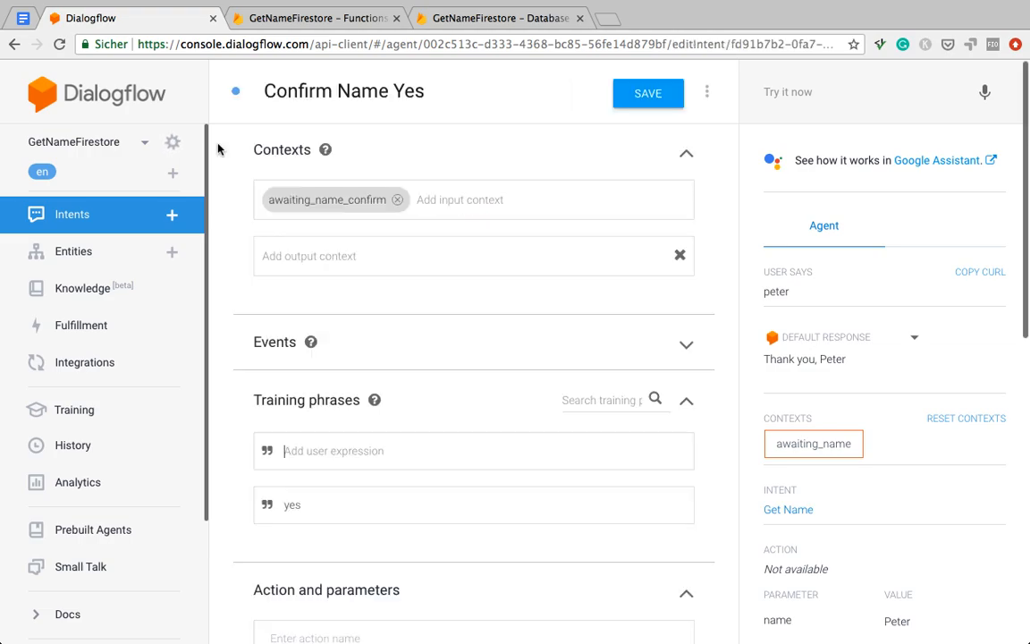
scroll("down", 3)
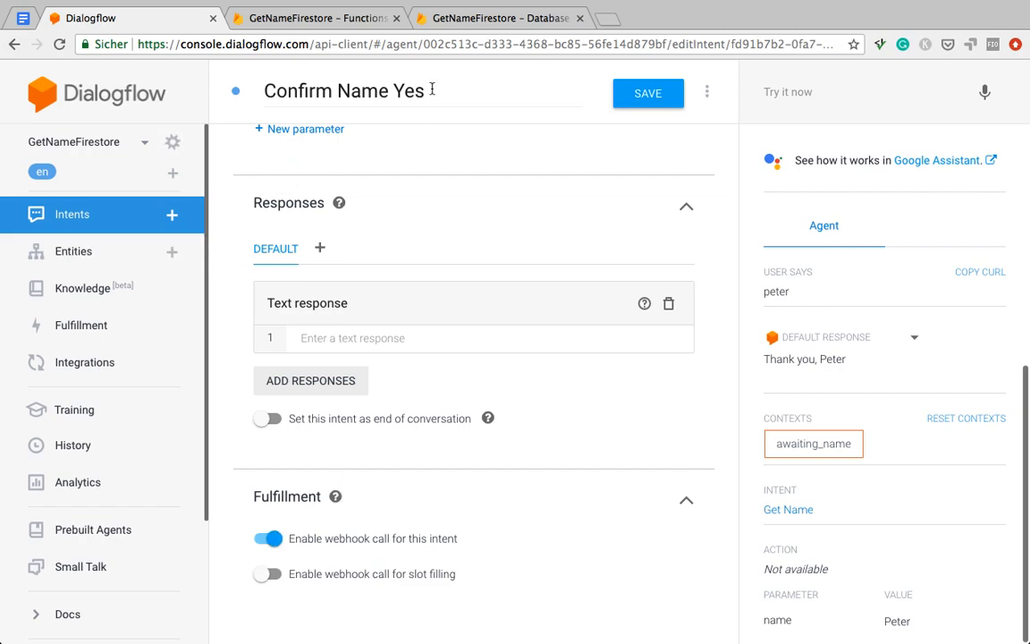
triple_click(343, 89)
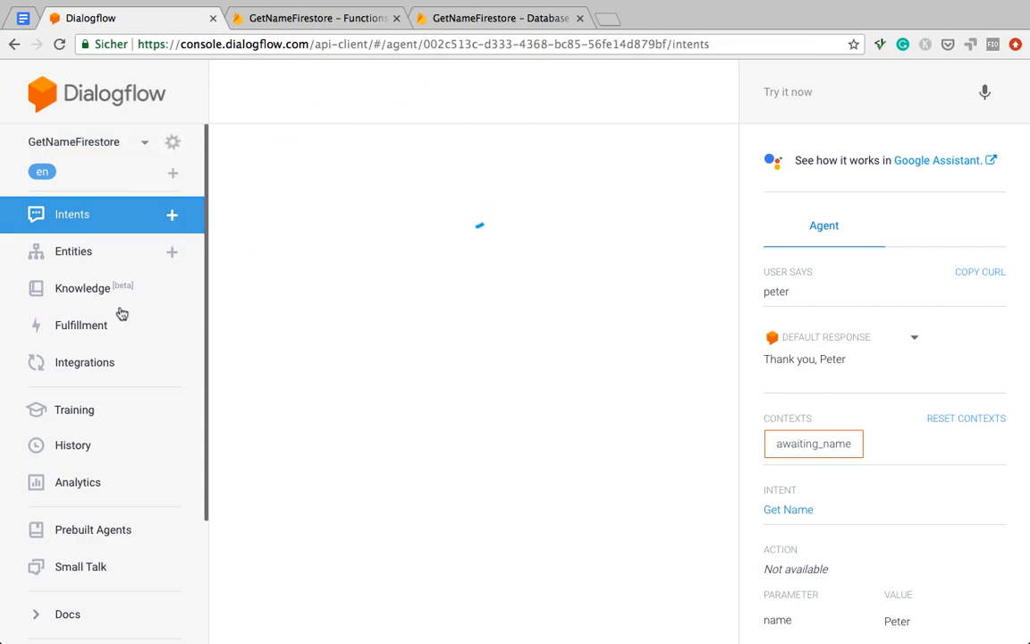
Step: Map 'Confirm Name Yes' to getNameHandler in the inline editor's intentMap
left_click(81, 325)
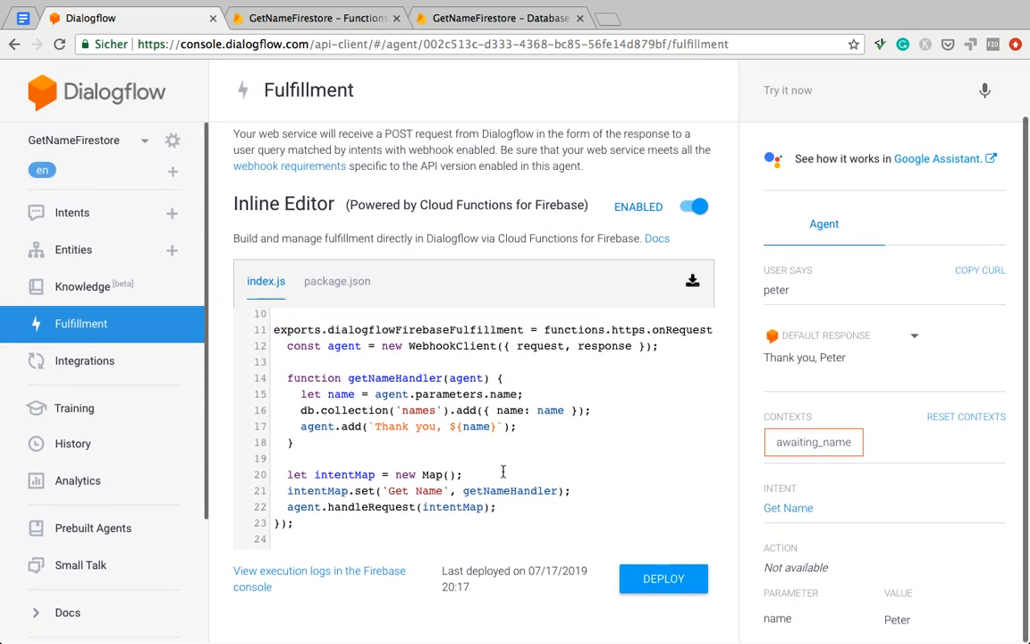
type("Confirm Name Yes")
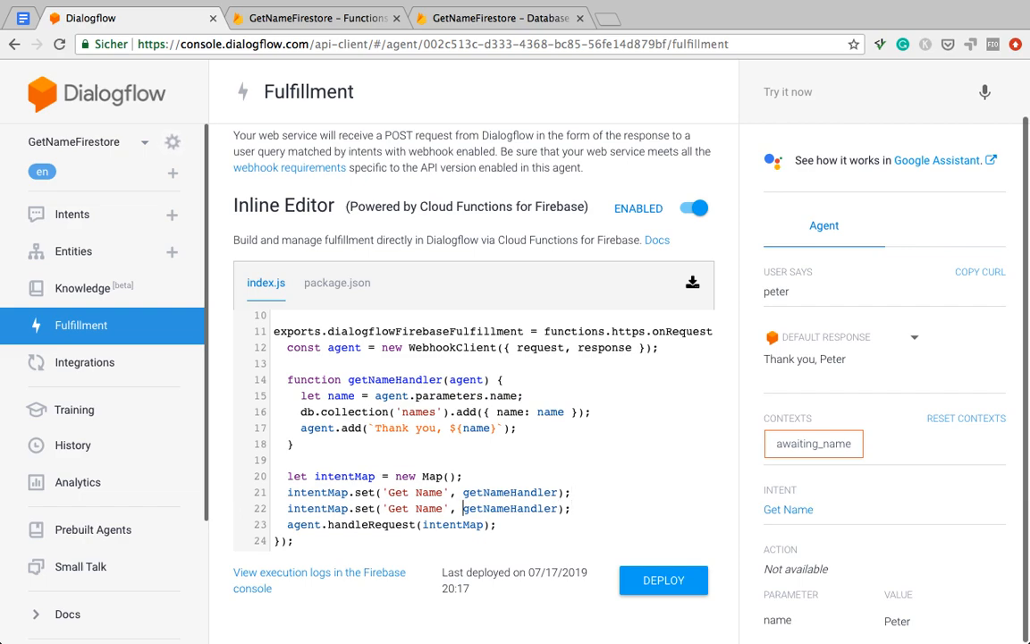
type("Confirm Name Yes")
left_click(493, 396)
type(" || ")
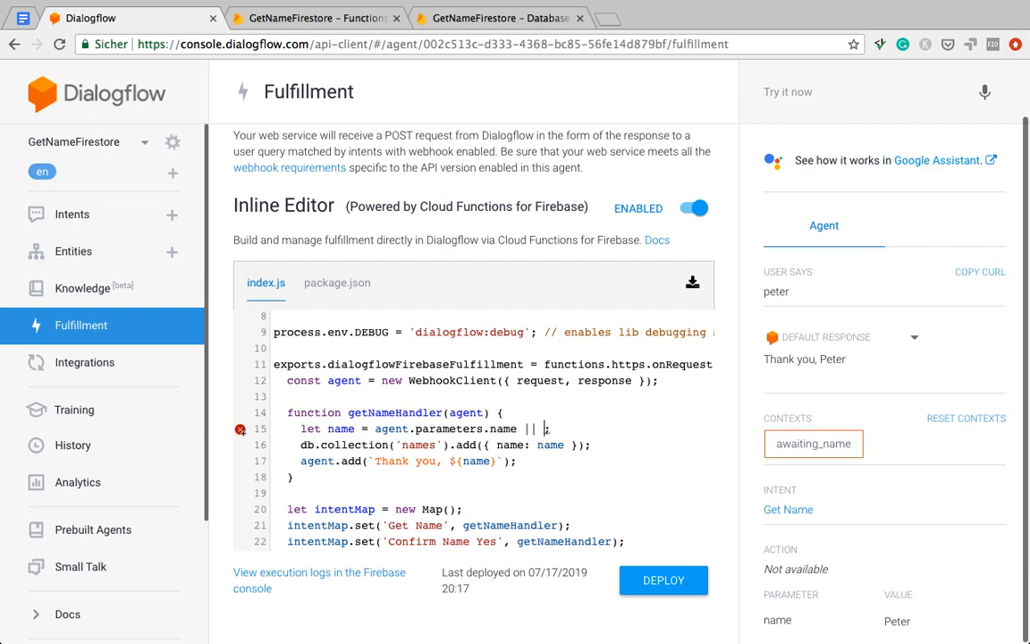
Step: Make the name fall back to agent.context.get('awaiting_name').parameters.name
type("agent.context.get")
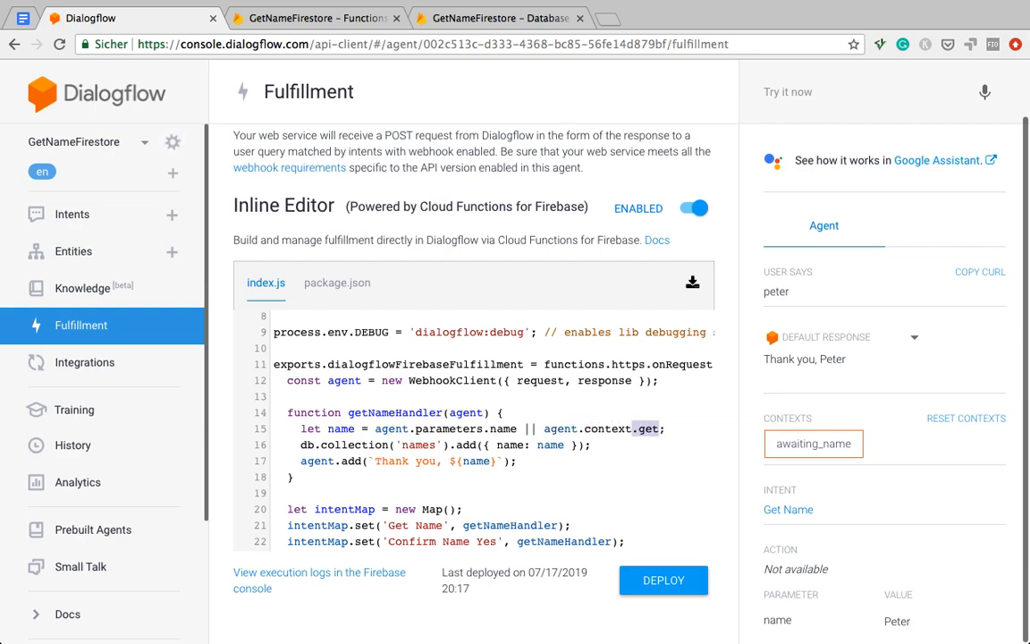
double_click(610, 429)
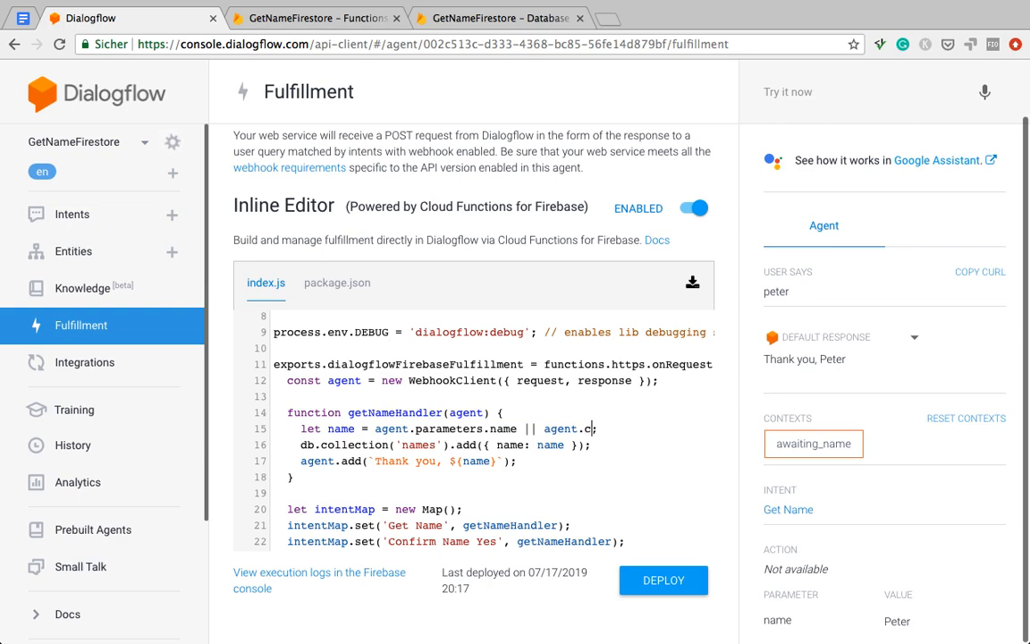
type("get")
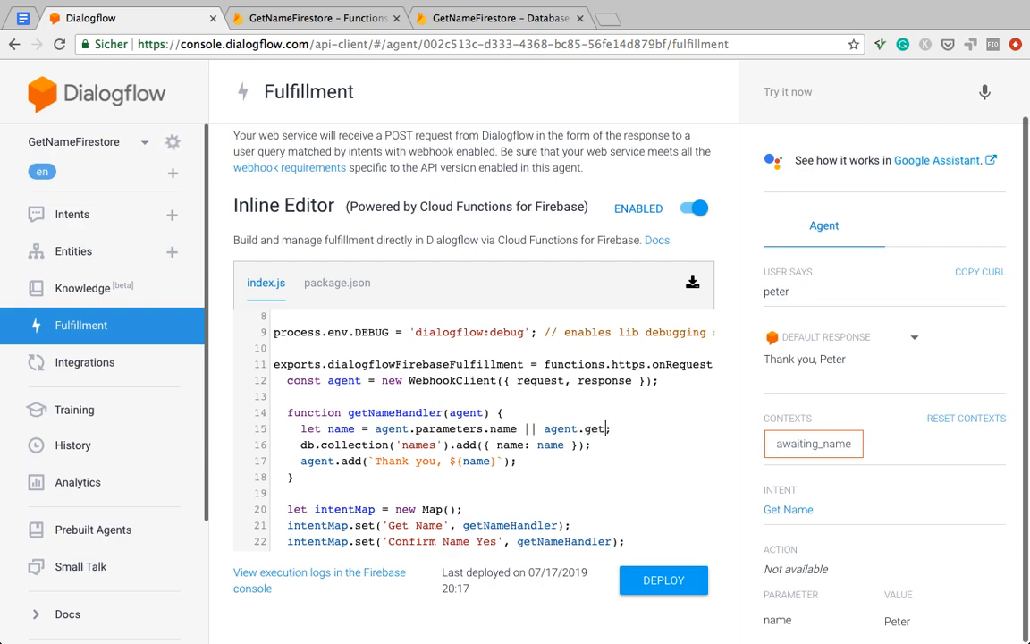
type("con")
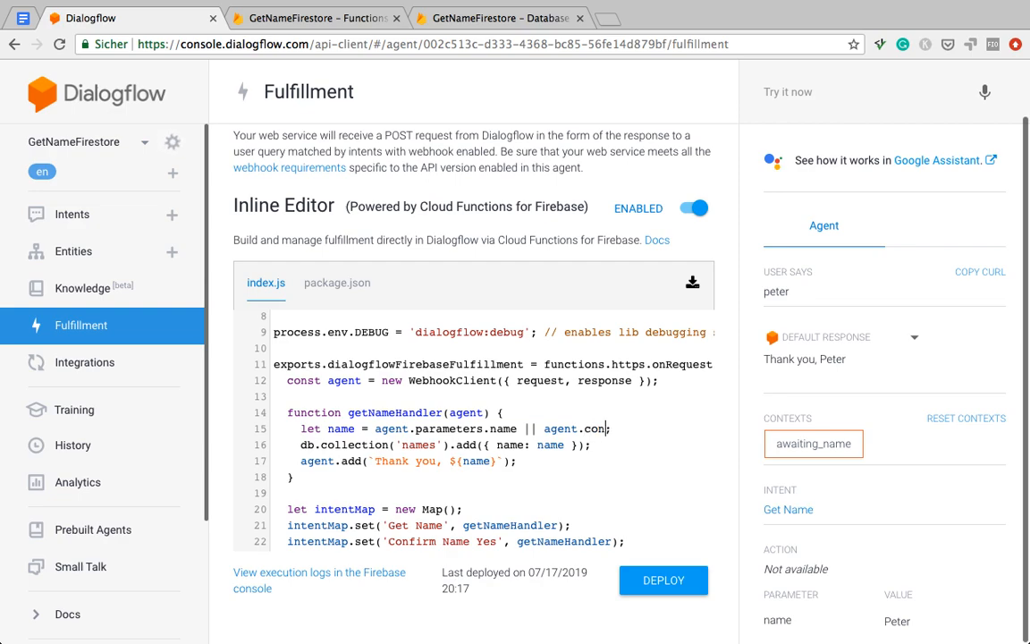
type("text.;")
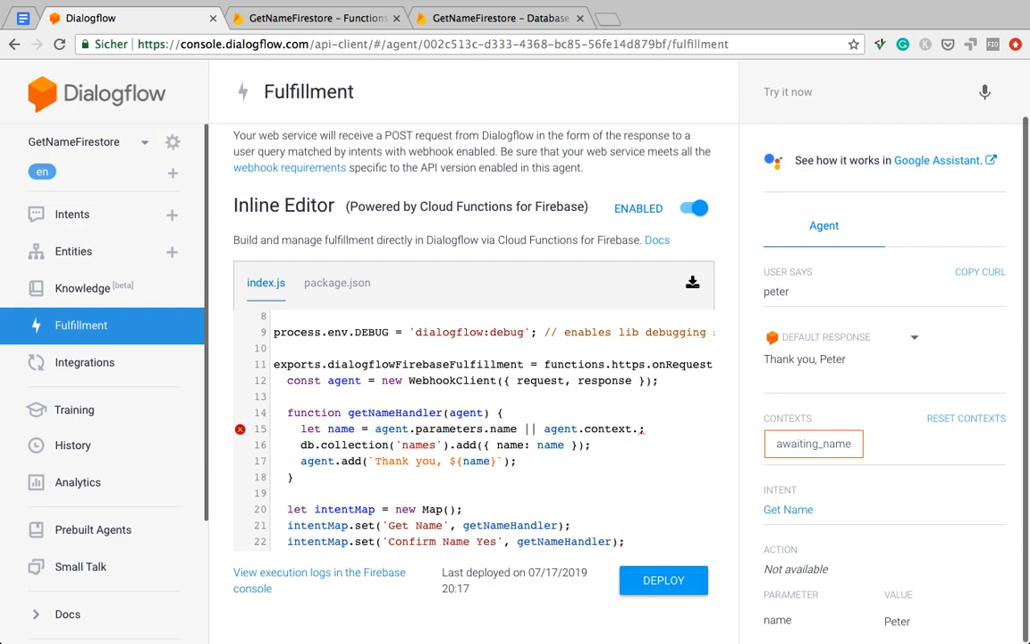
type("get('awaiting_name').param")
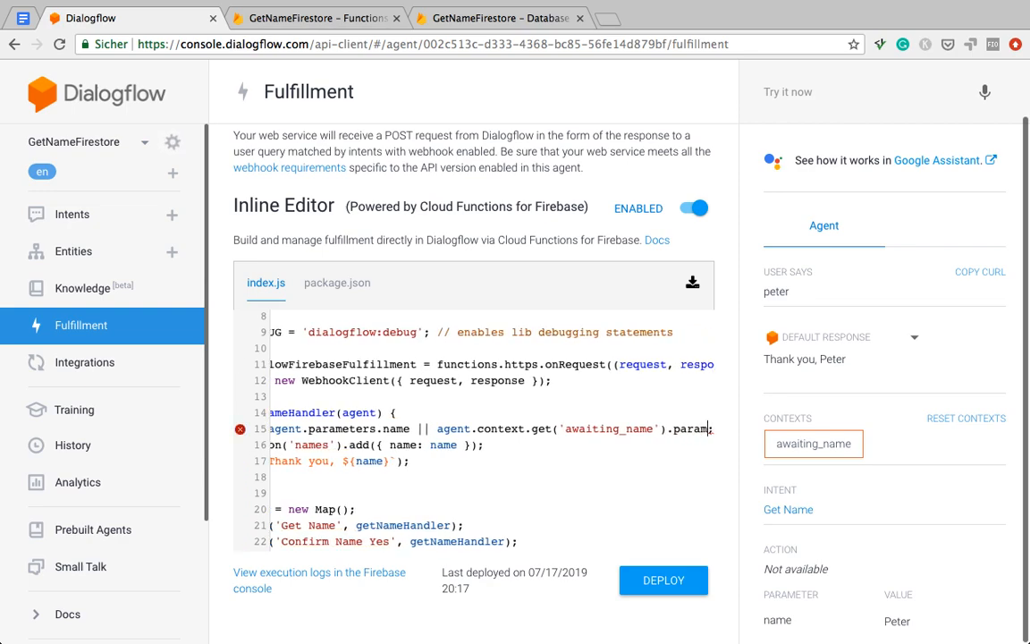
scroll("right", 3)
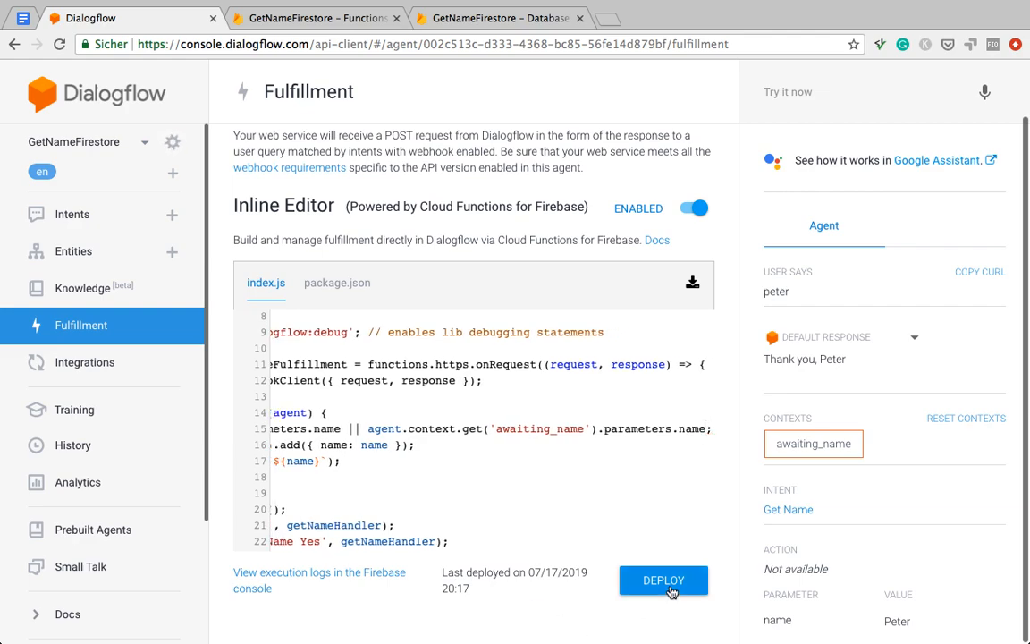
Step: Deploy the updated fulfillment code and switch to the Firebase Functions page
left_click(663, 579)
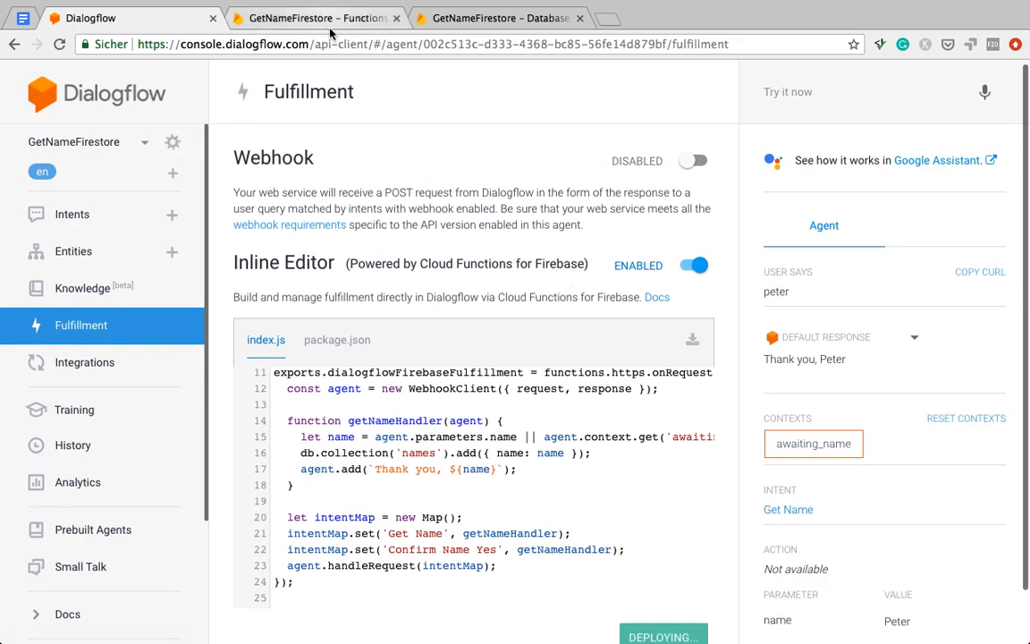
left_click(313, 18)
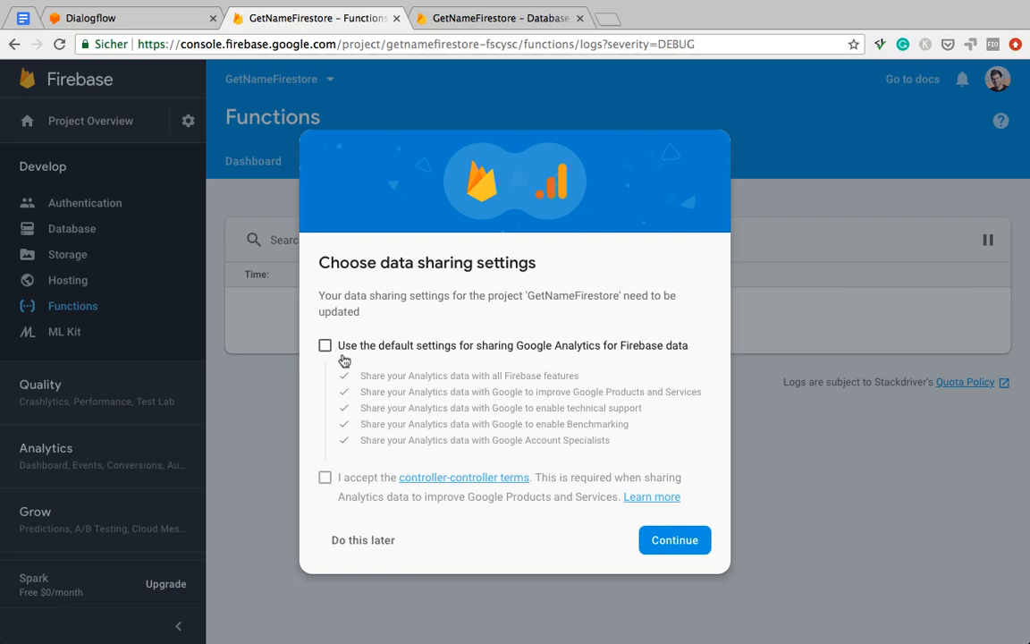
Step: Accept both data sharing checkboxes and finish so the Functions logs are shown
left_click(325, 345)
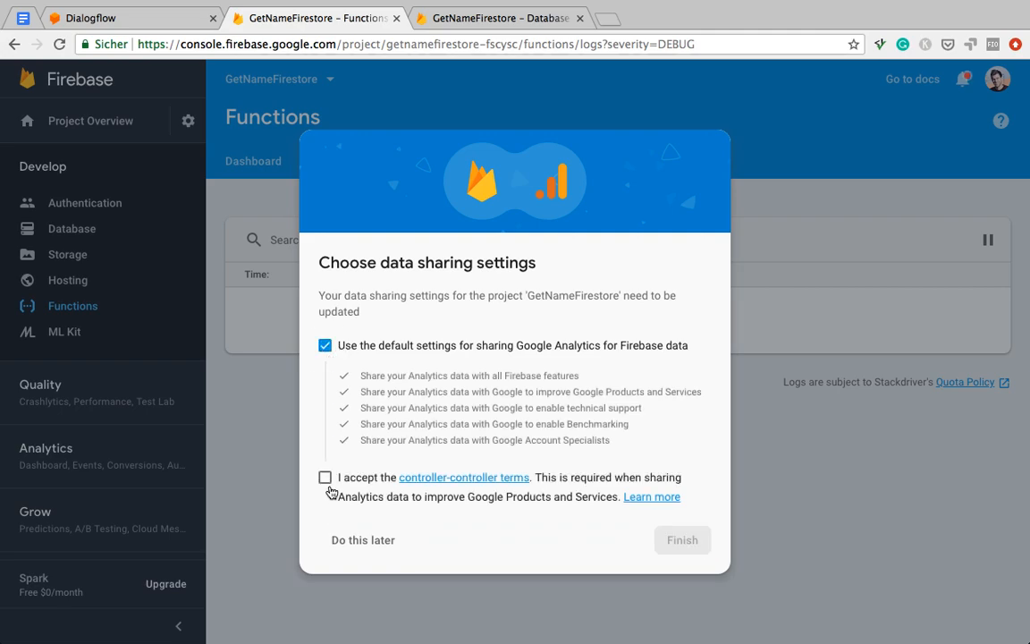
left_click(326, 476)
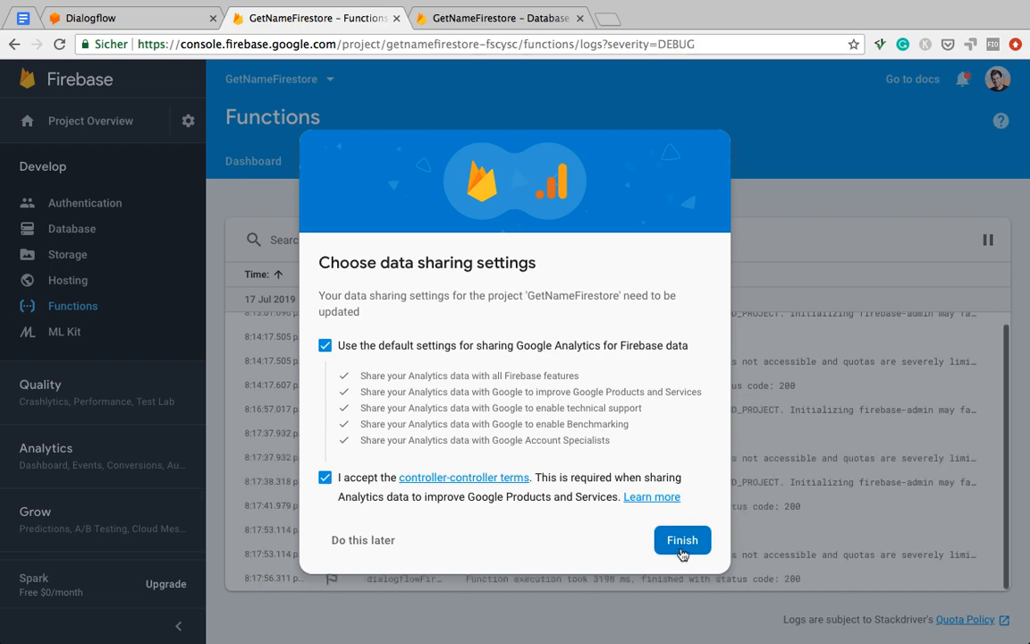
left_click(681, 540)
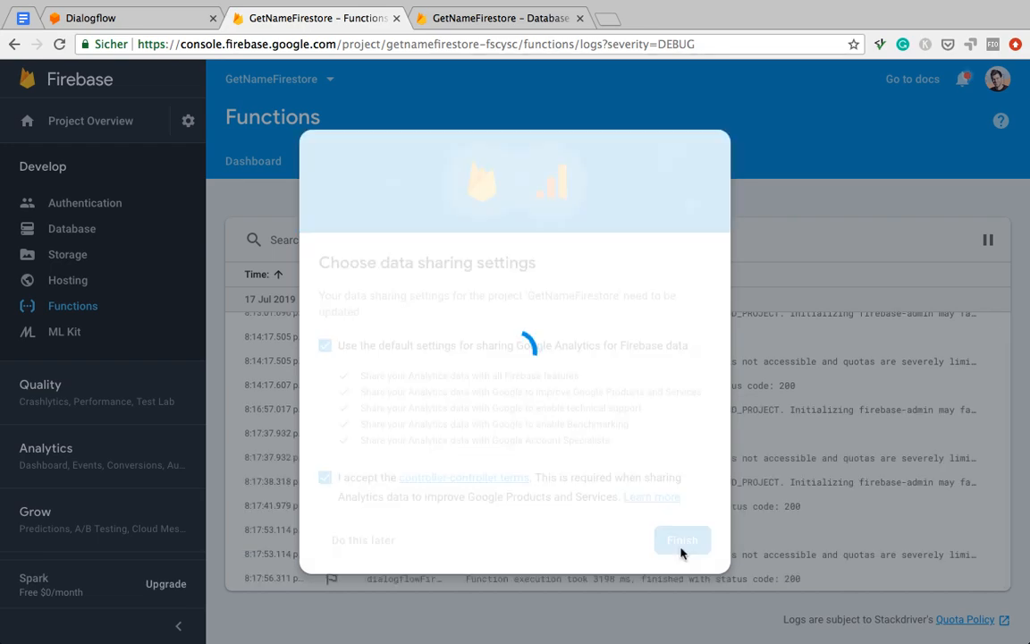
left_click(683, 540)
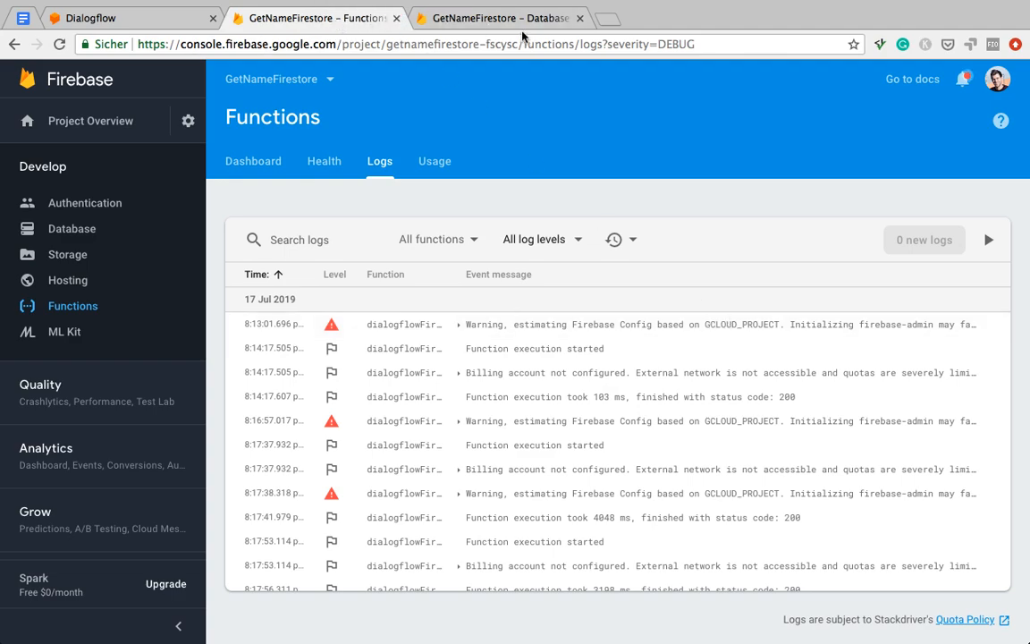
mouse_move(500, 297)
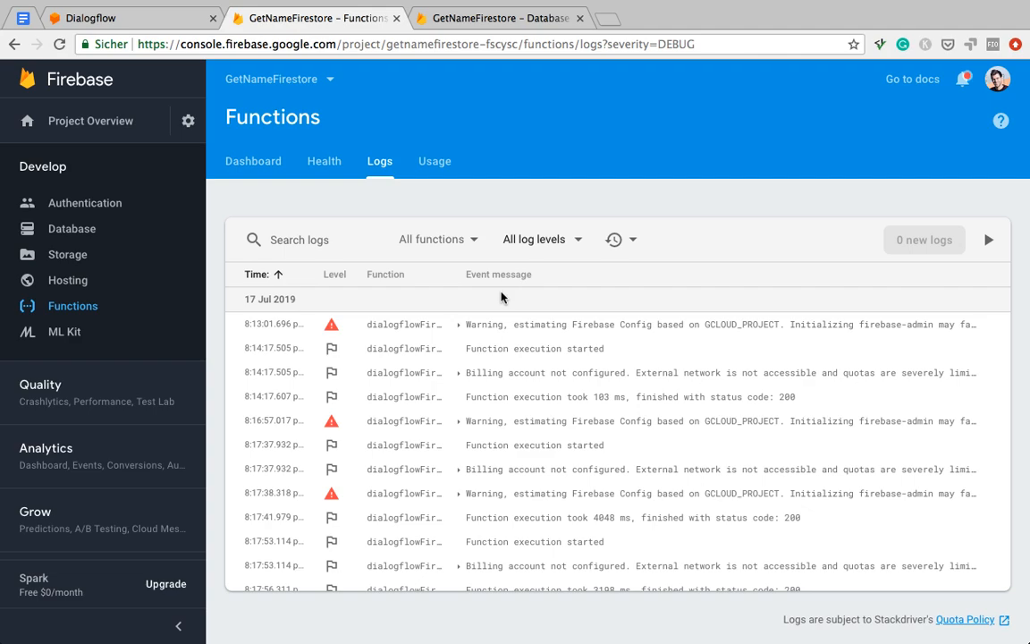
Step: Return to Dialogflow and dismiss the deployment success notice
left_click(129, 18)
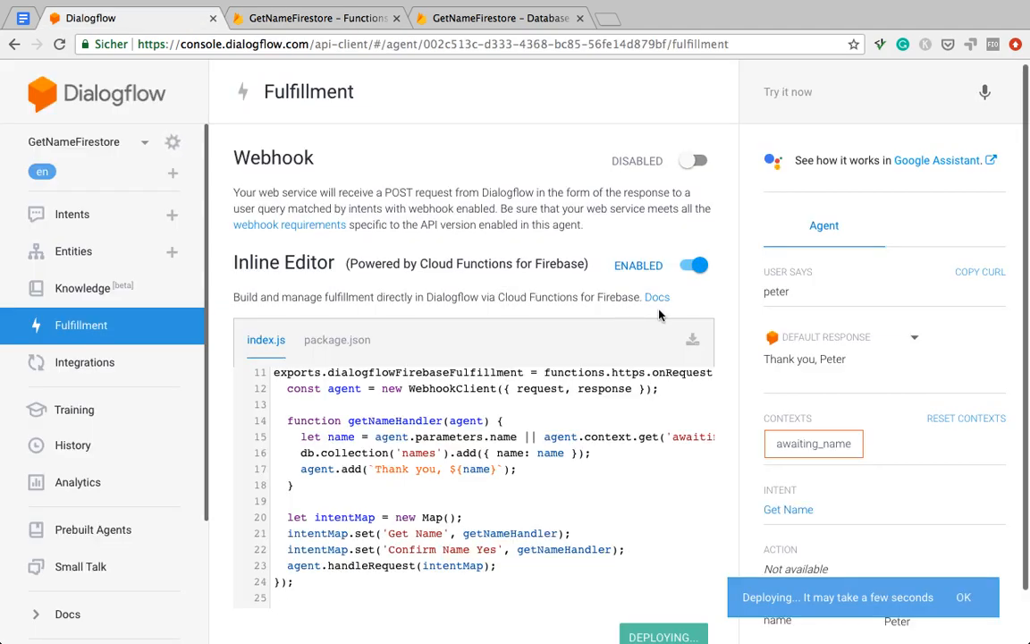
mouse_move(731, 358)
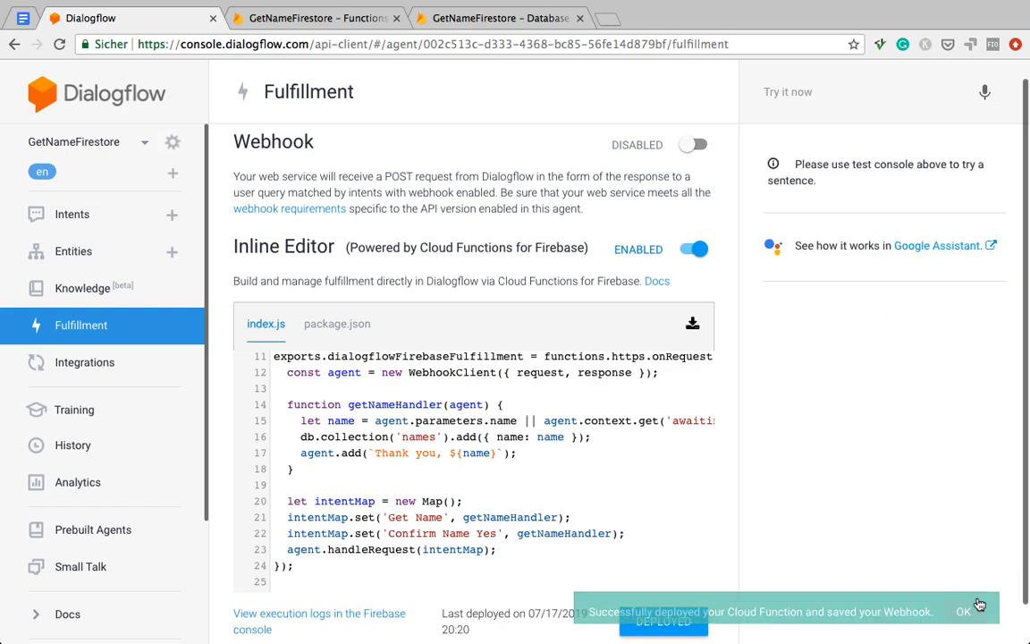
left_click(961, 612)
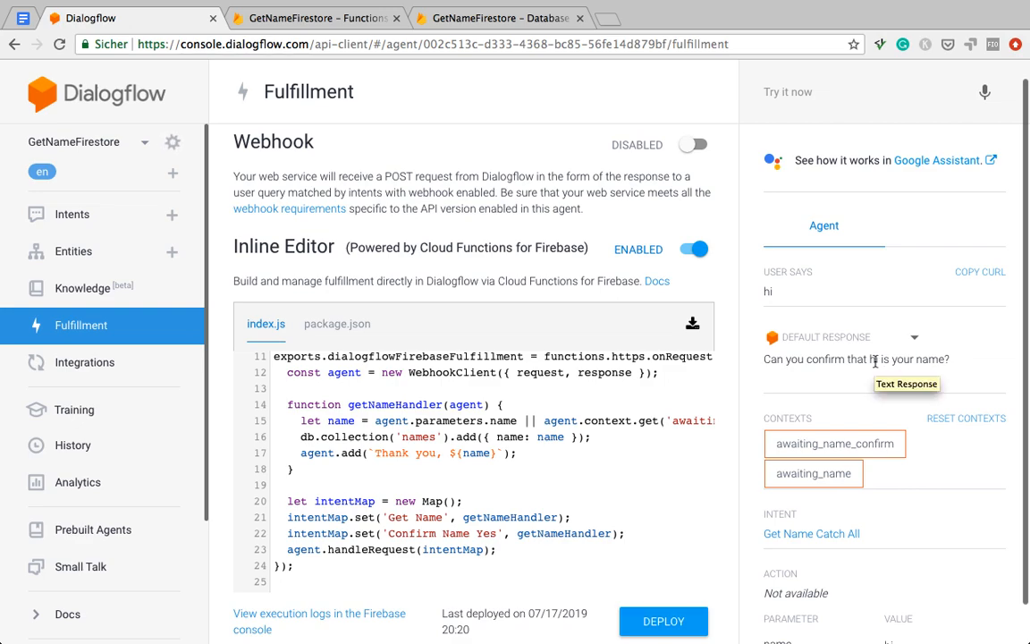
mouse_move(809, 107)
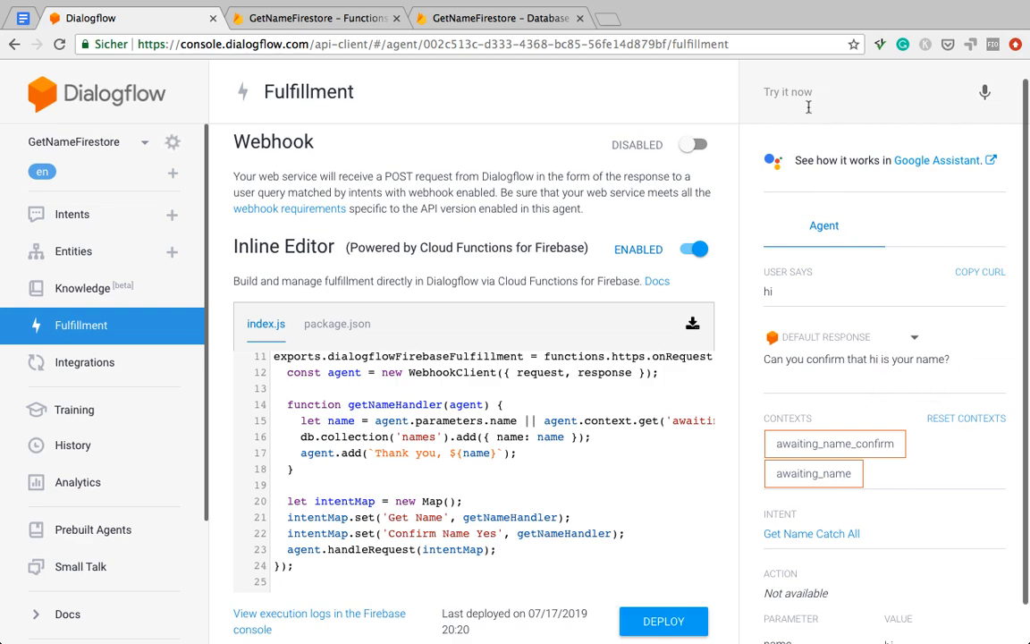
Step: Test with no, a repeated name and yes, getting 'Thank you, Ilyitsch' from Confirm Name Yes
type("no")
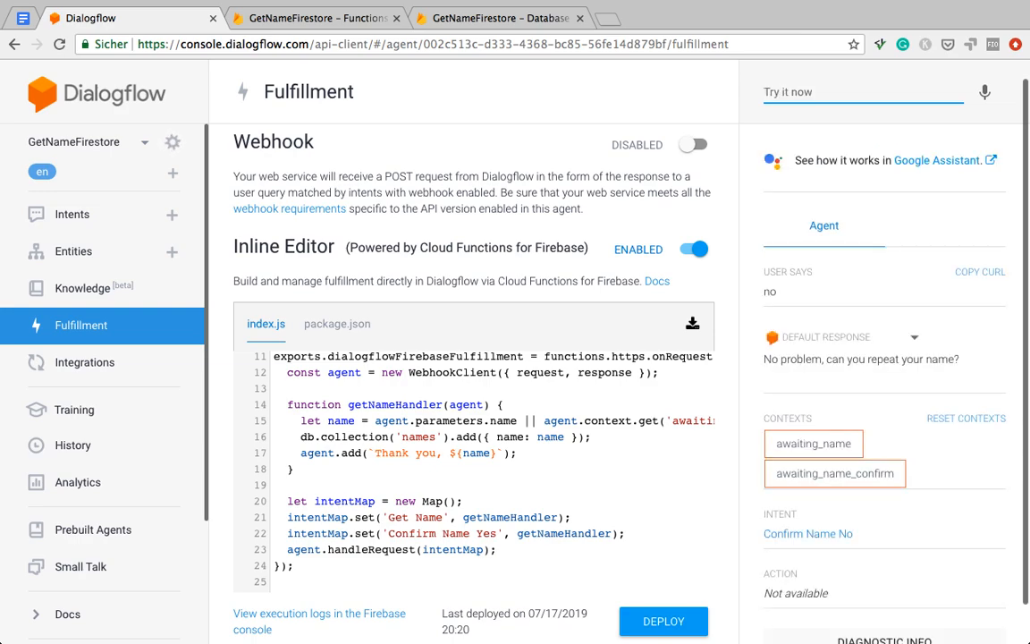
left_click(862, 91)
type("Ilyitsch")
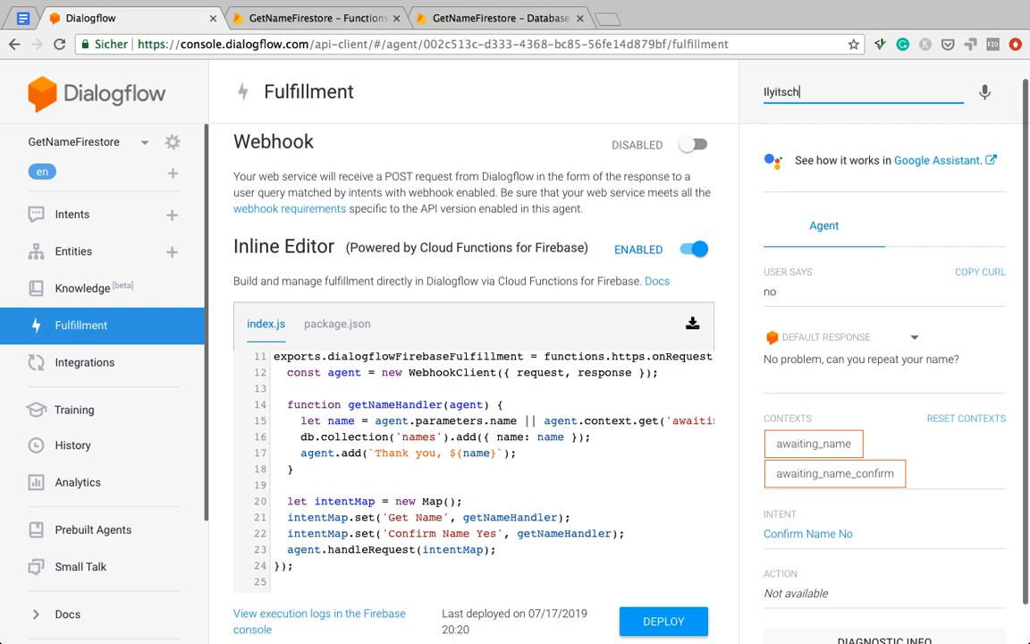
key("enter")
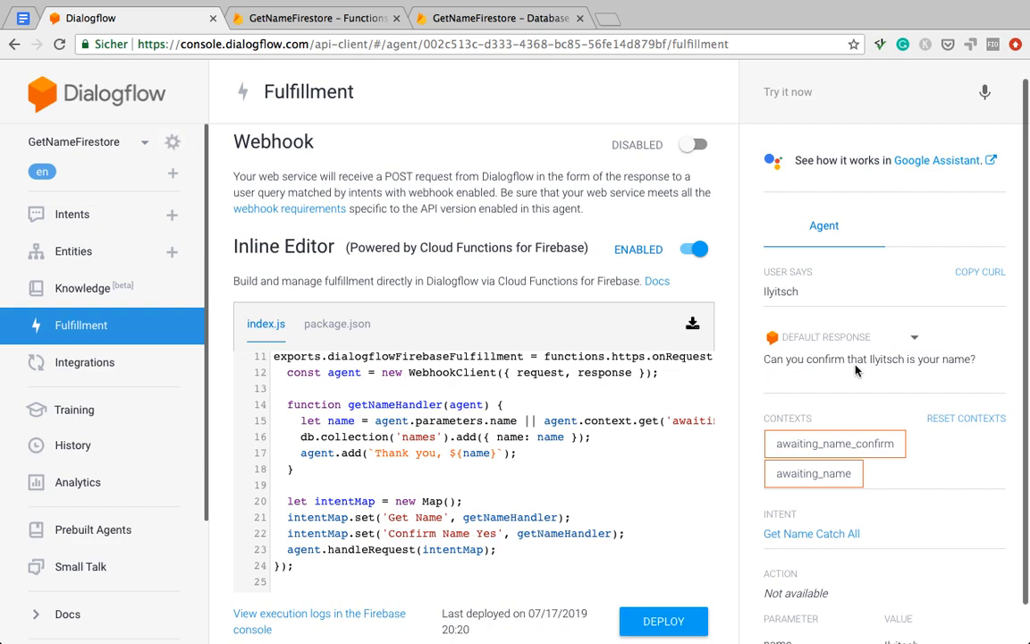
type("y")
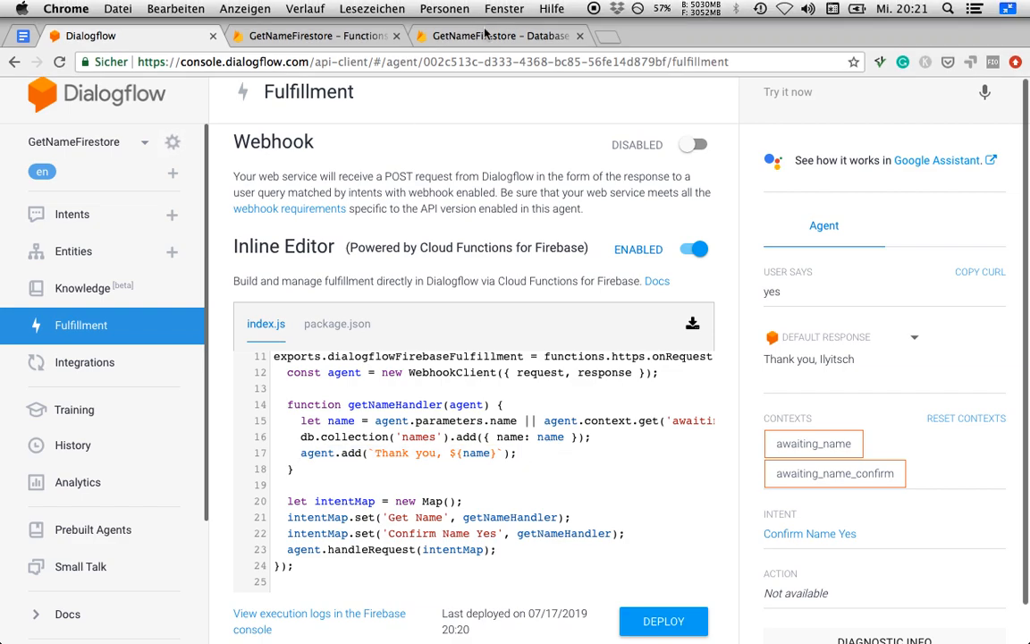
Step: Check the Functions logs, then reload the Firestore Database page for fresh data
left_click(498, 35)
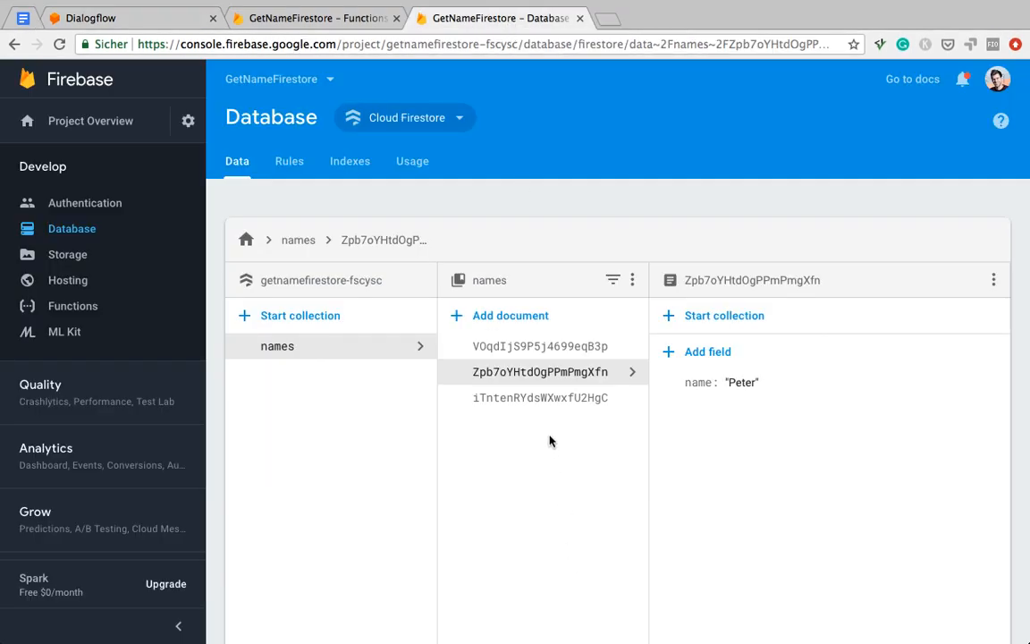
mouse_move(563, 468)
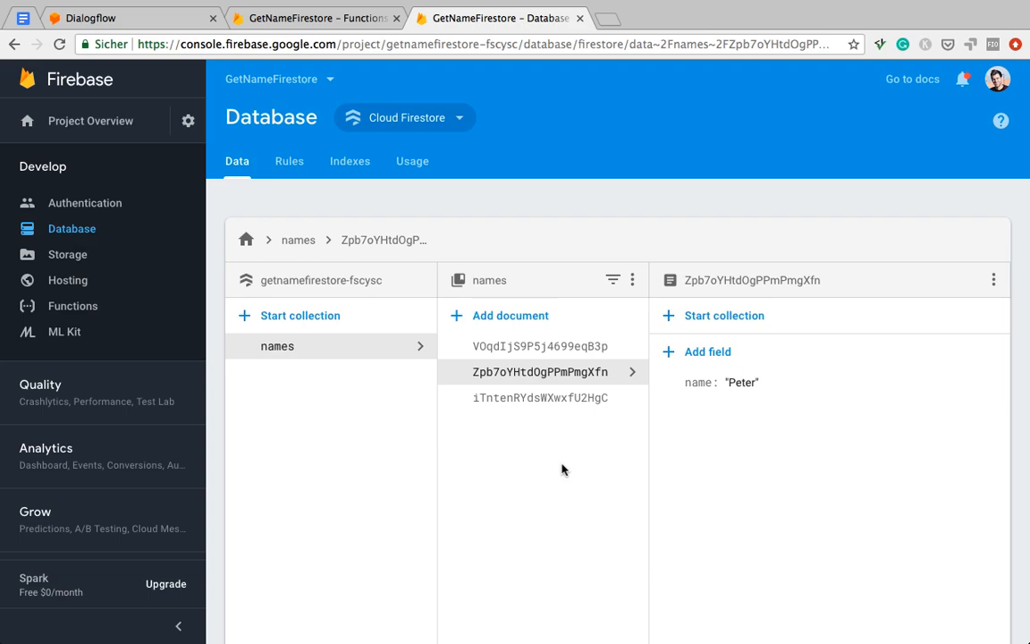
left_click(318, 18)
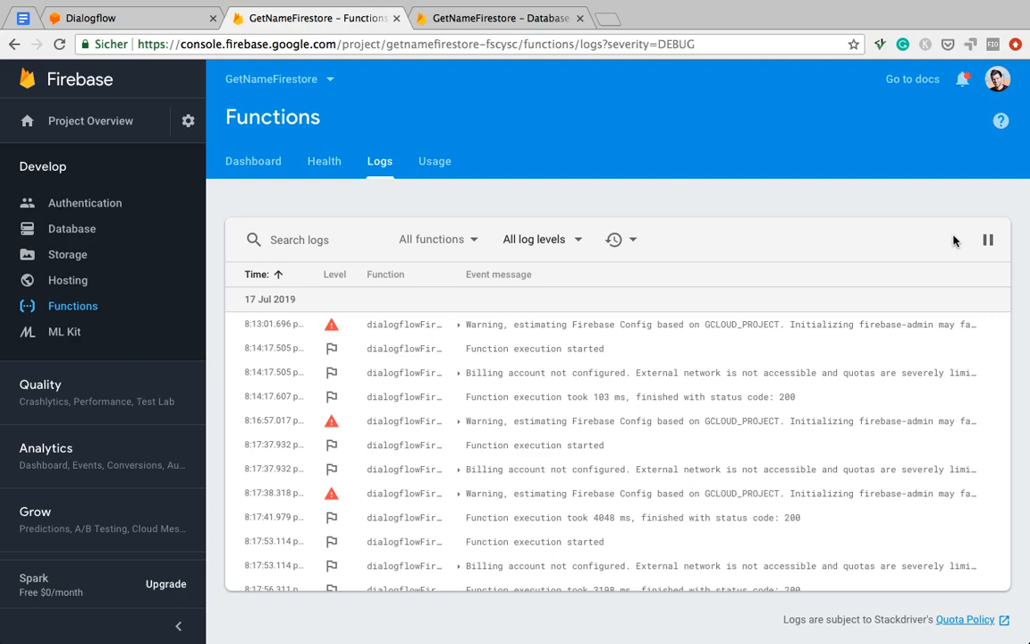
left_click(497, 18)
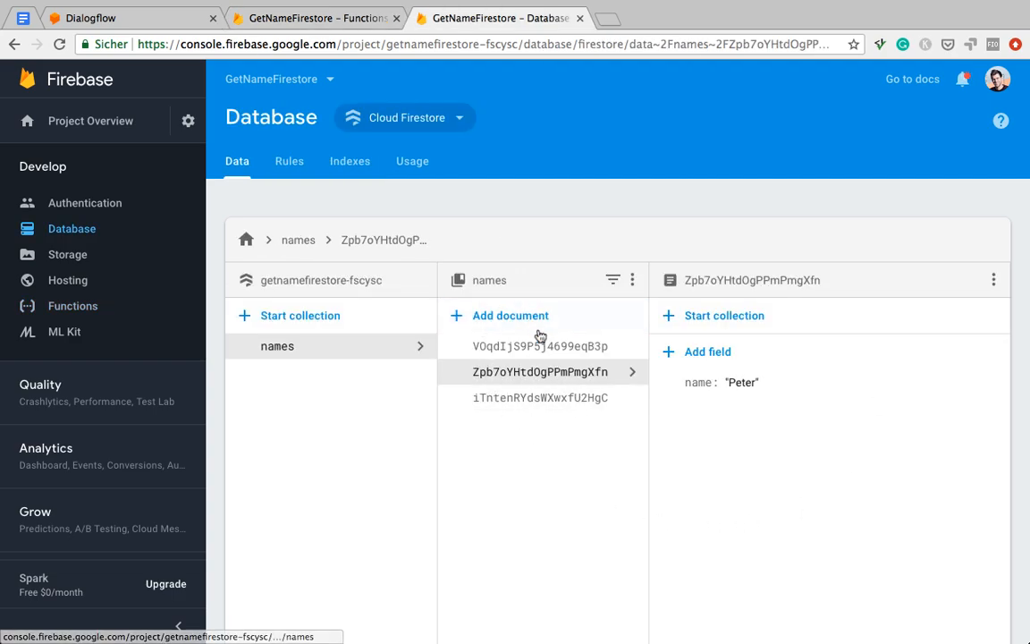
left_click(59, 43)
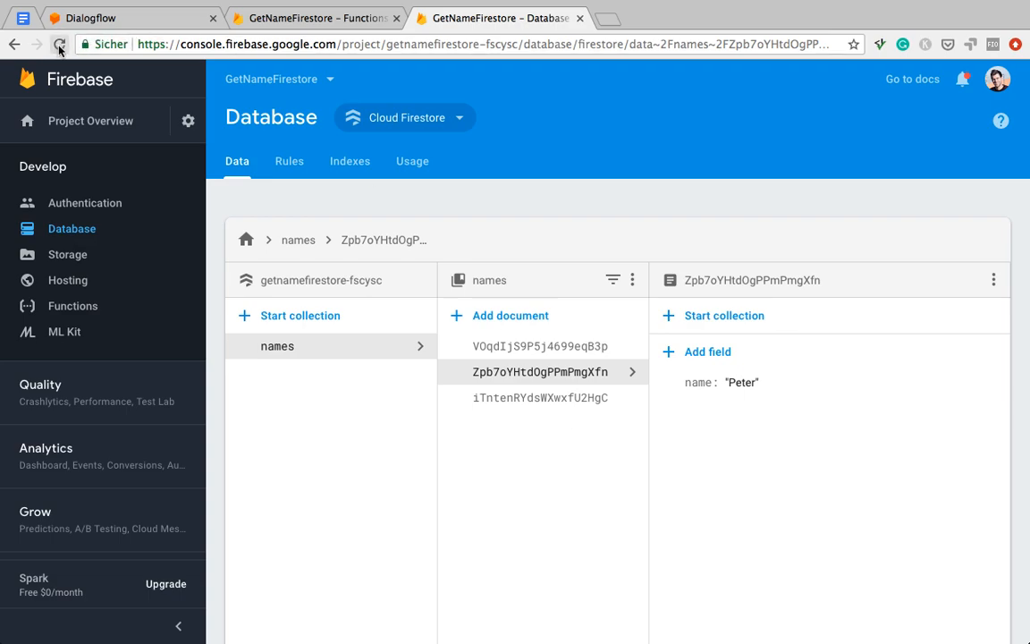
left_click(61, 43)
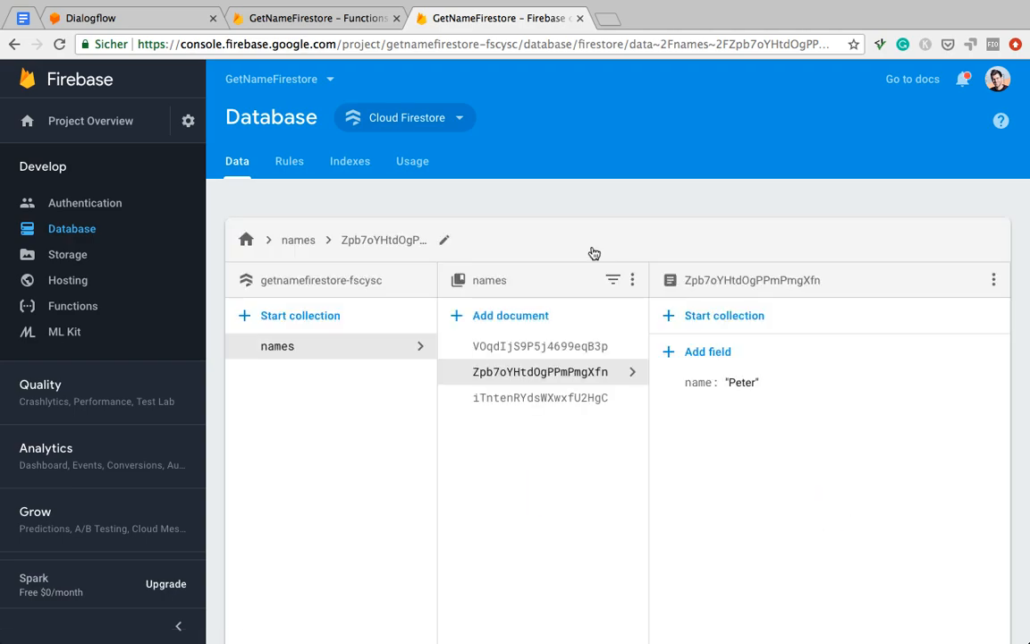
Step: Look through the three names documents, one holding 'Peter'
left_click(540, 347)
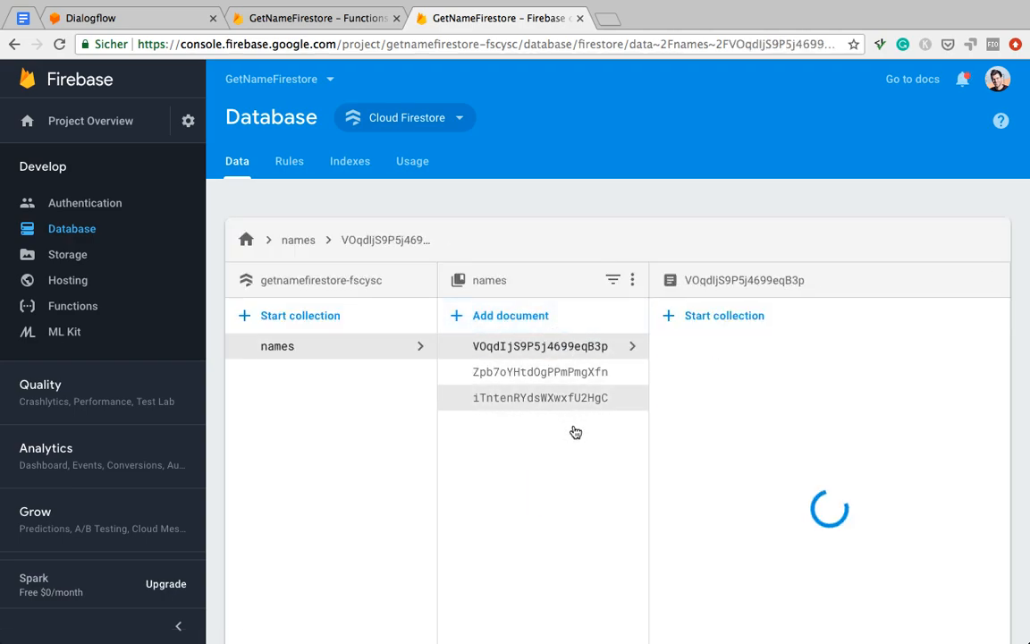
left_click(540, 370)
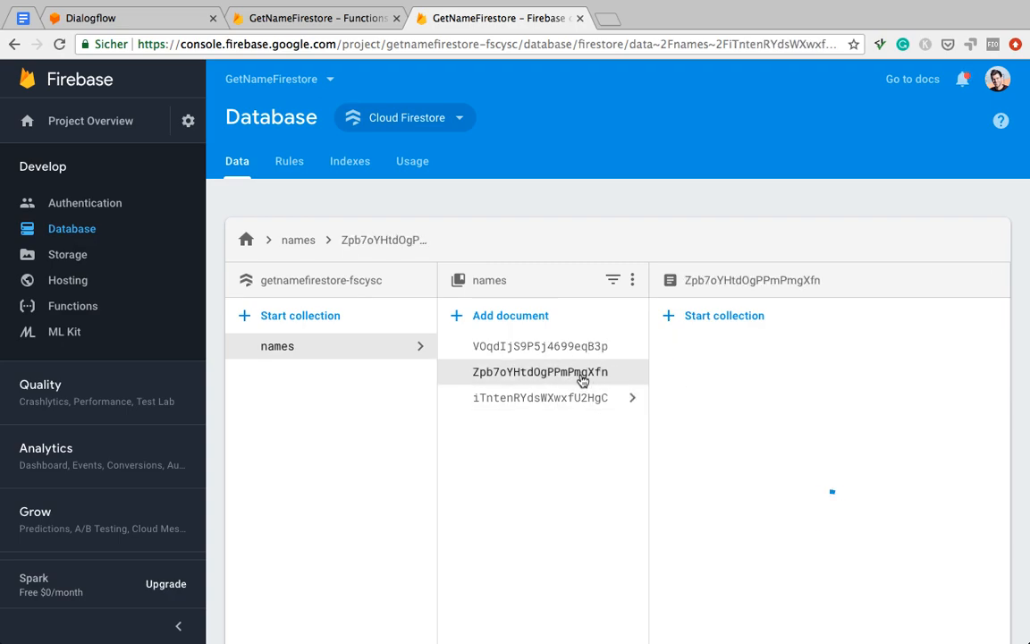
left_click(540, 370)
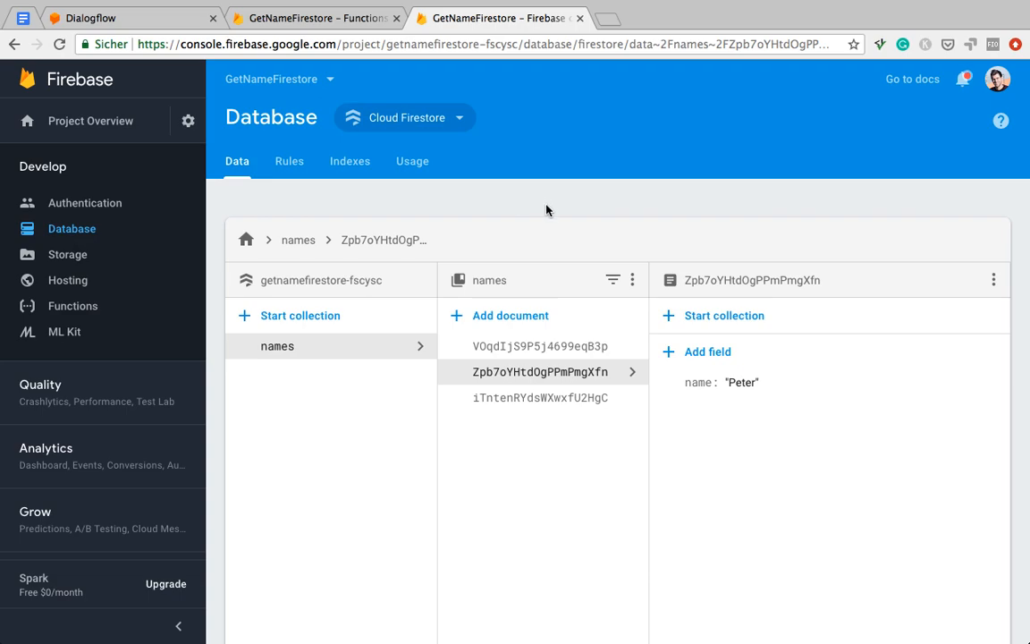
mouse_move(526, 231)
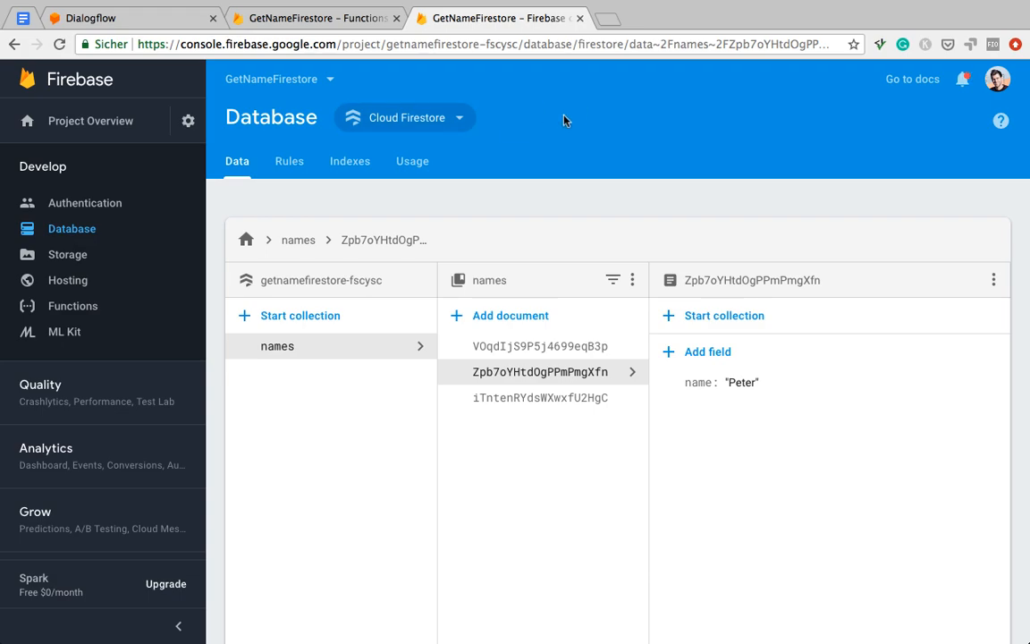
mouse_move(554, 118)
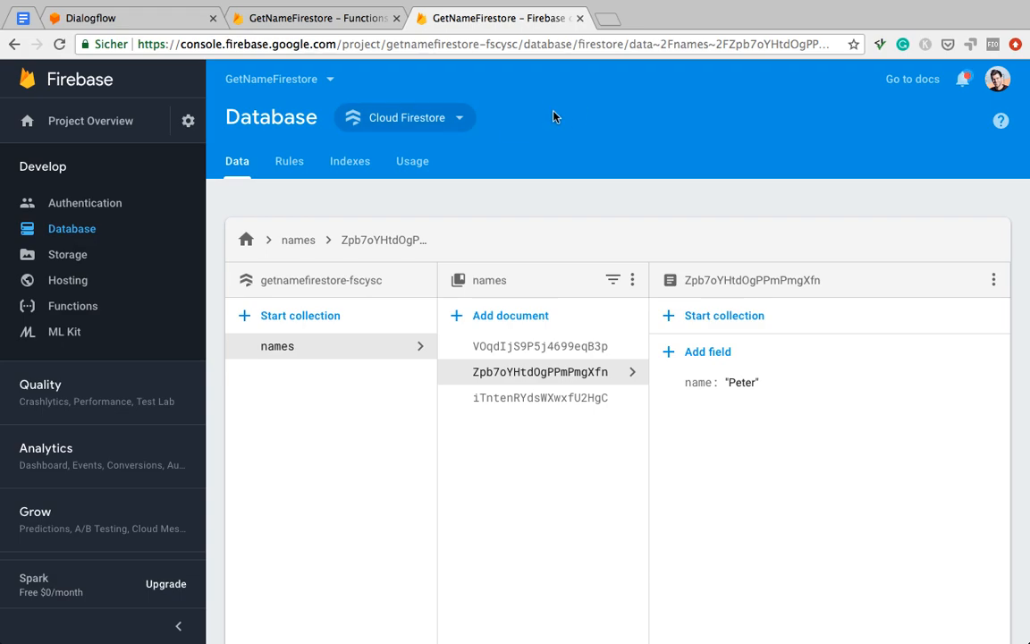
mouse_move(558, 118)
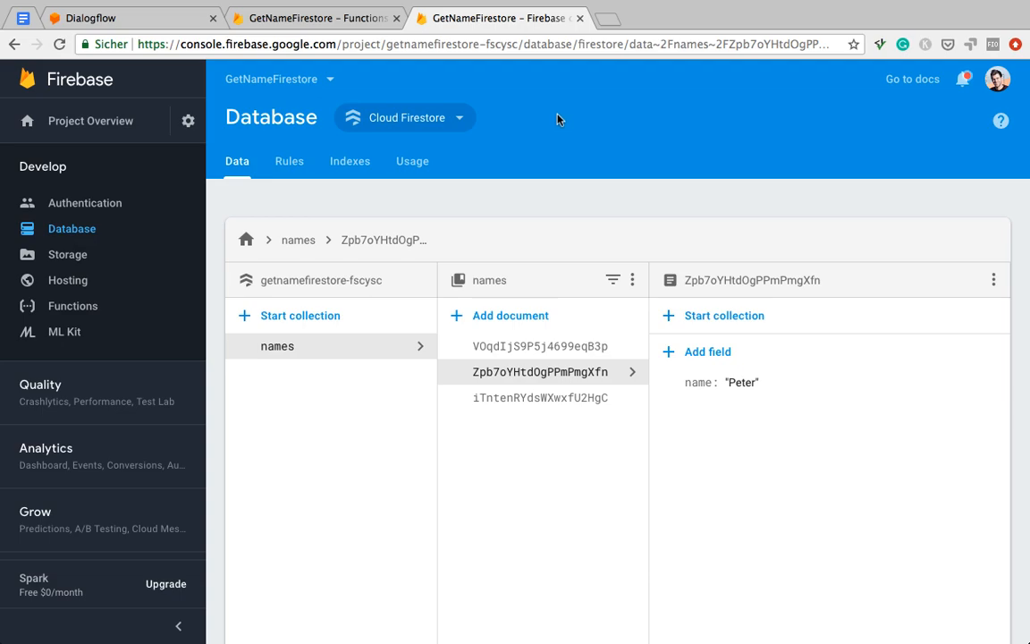